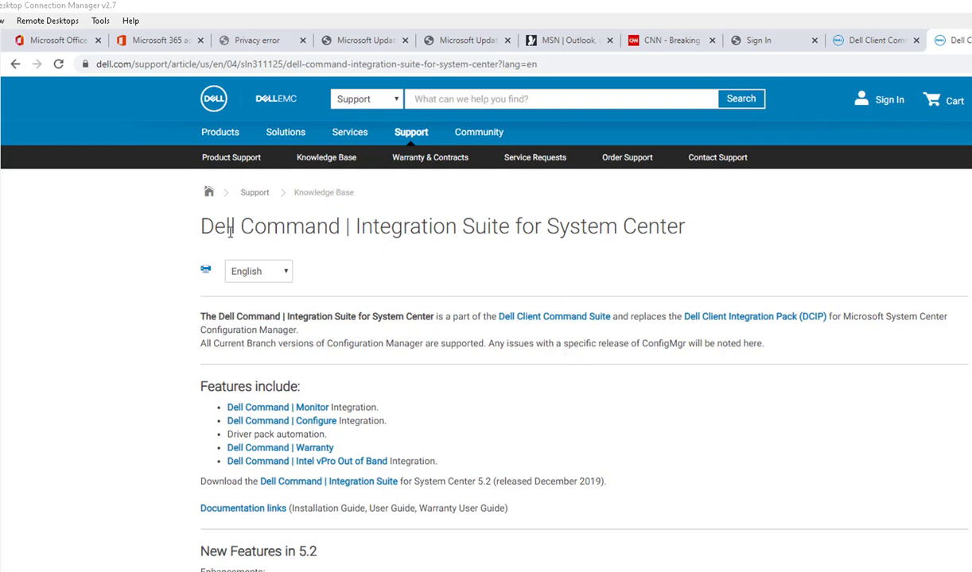
mouse_move(452, 229)
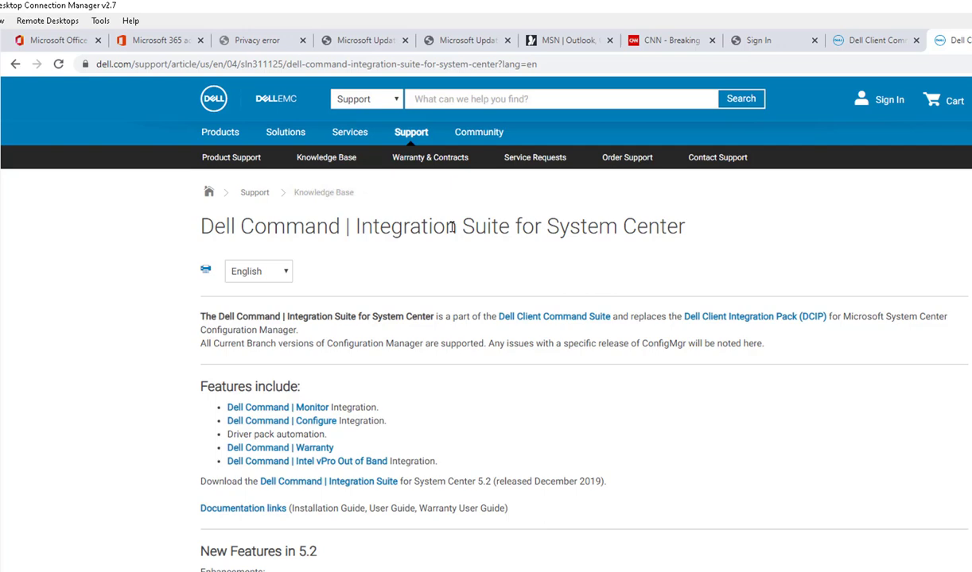
Search Google for 'Dell Command | Integration Suite for System Center' and open the dell.com article.
double_click(673, 226)
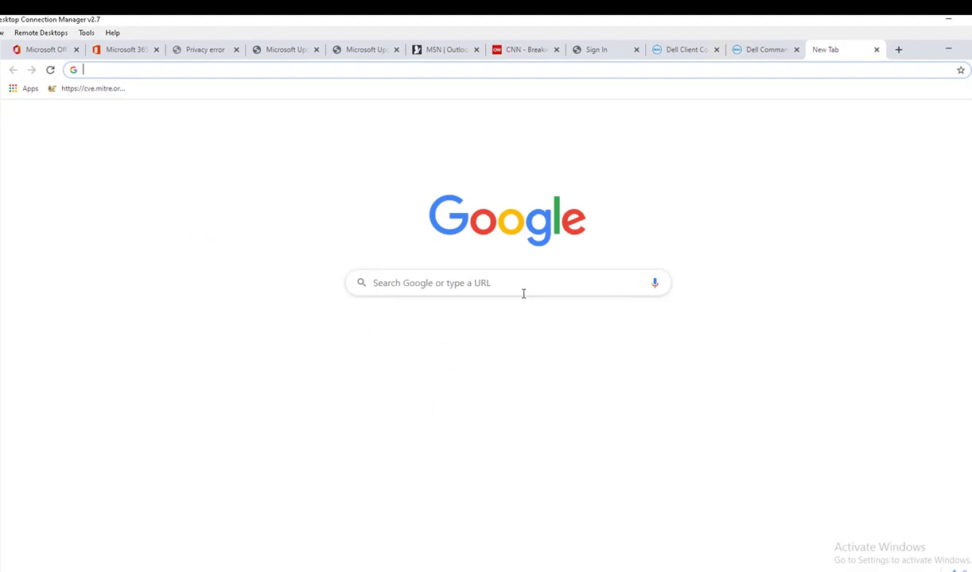
type("Dell Command | Integration Suite for System Center")
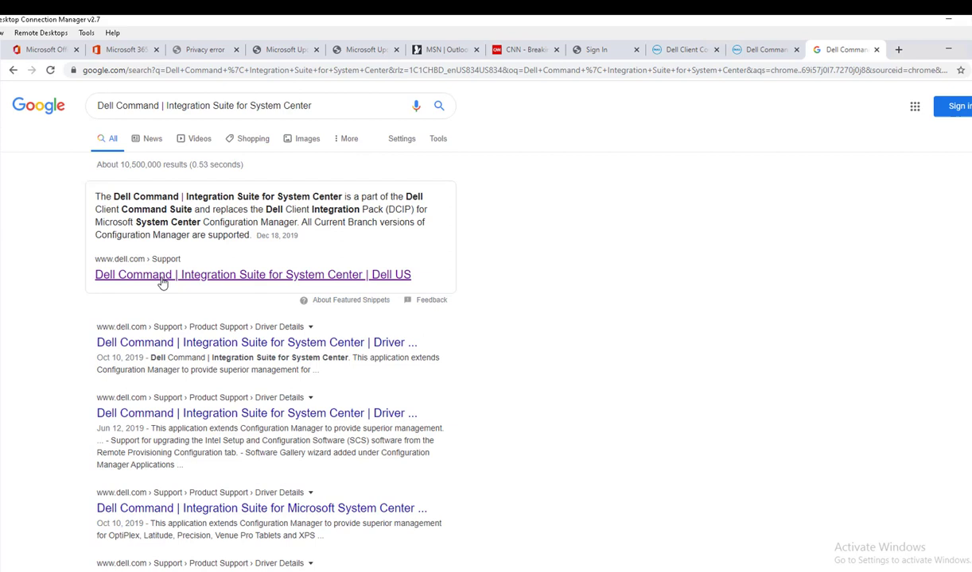
left_click(251, 274)
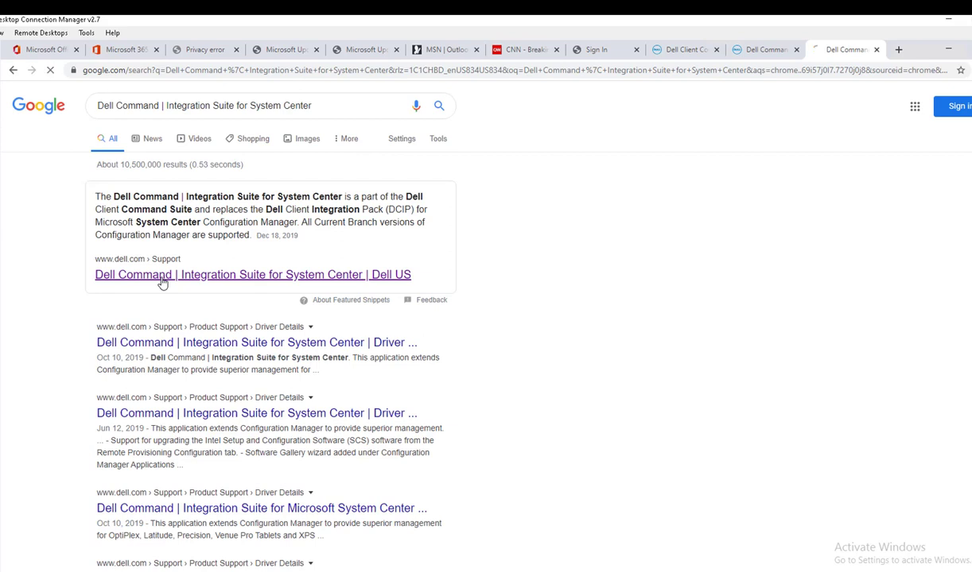
left_click(163, 274)
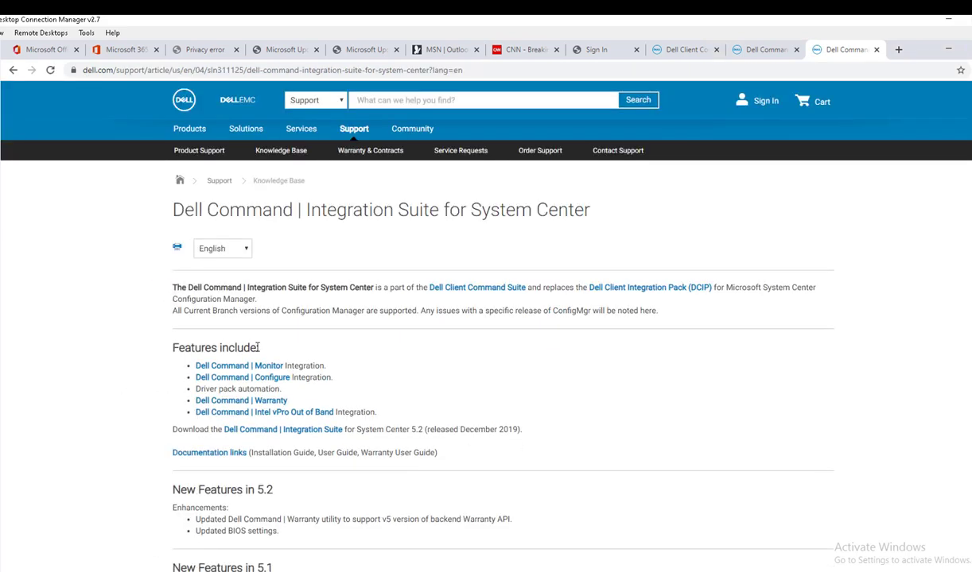
mouse_move(517, 442)
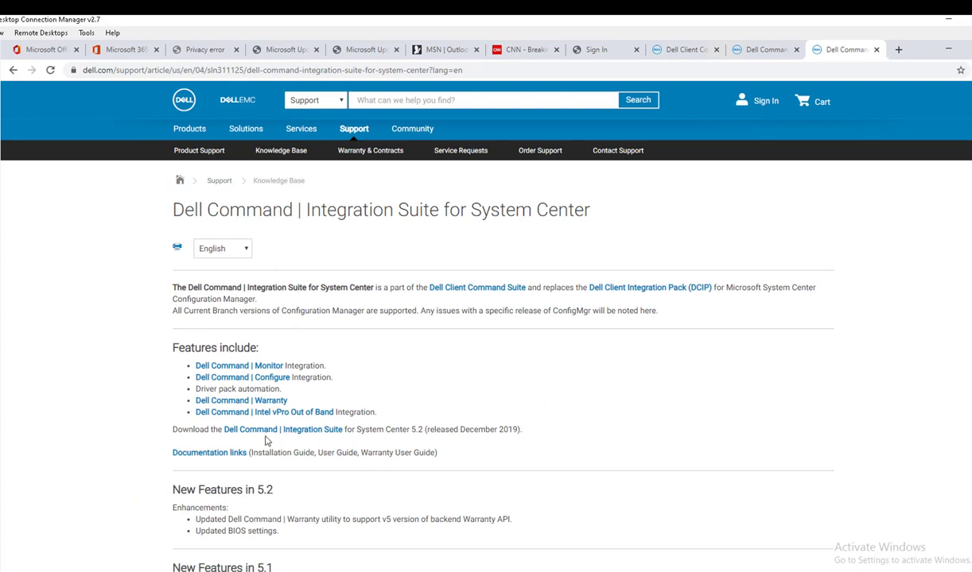
mouse_move(270, 434)
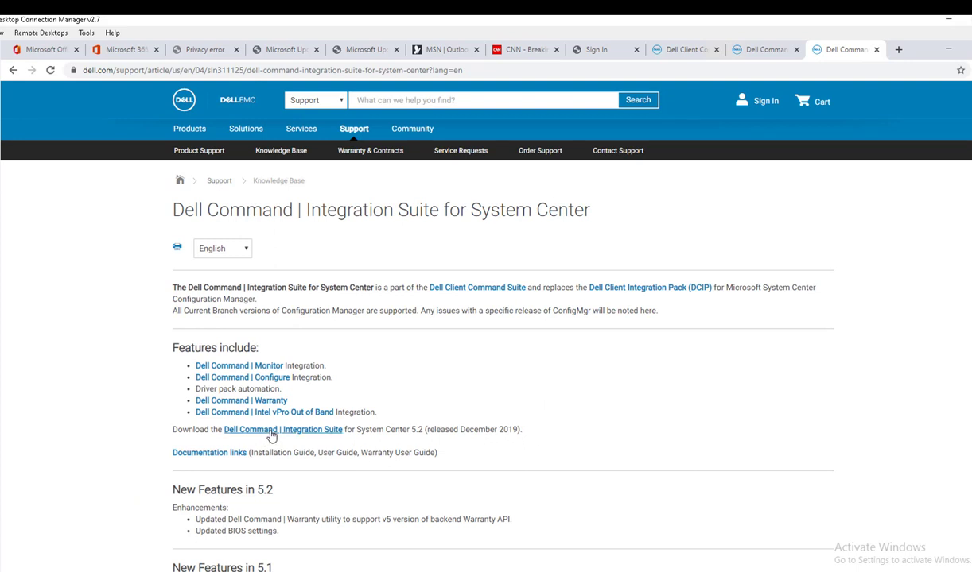
Open the Dell Command | Integration Suite 5.2 download page and locate Available formats.
left_click(272, 430)
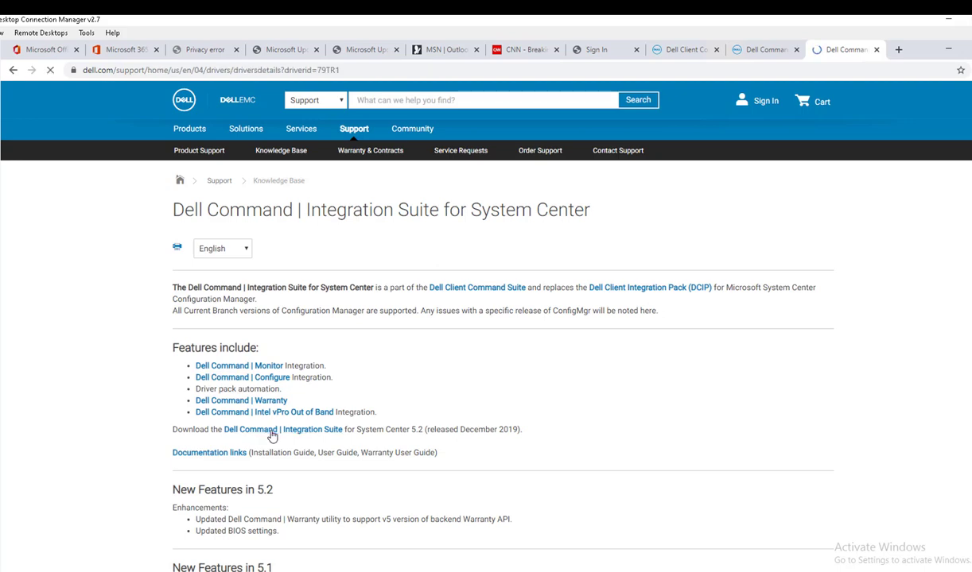
left_click(272, 429)
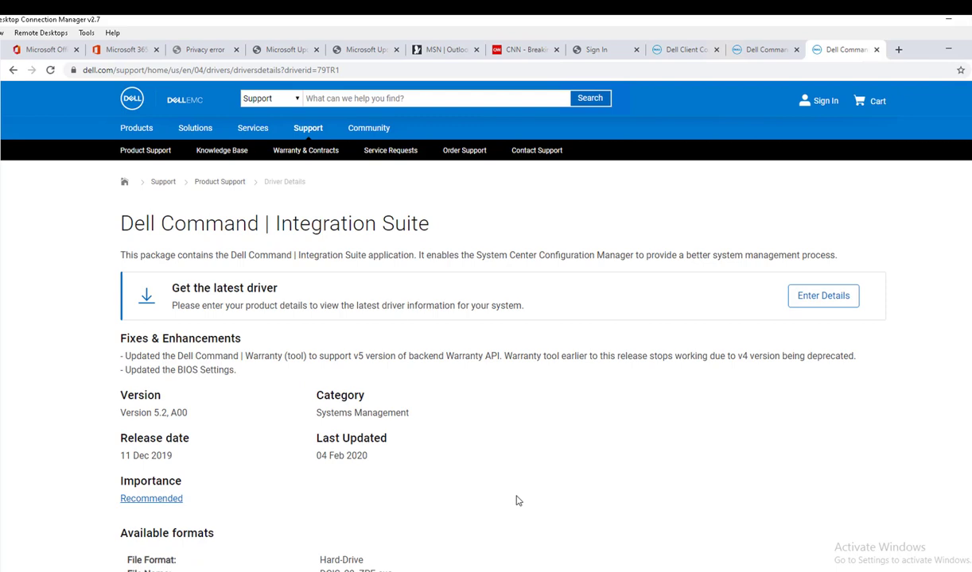
scroll("down", 3)
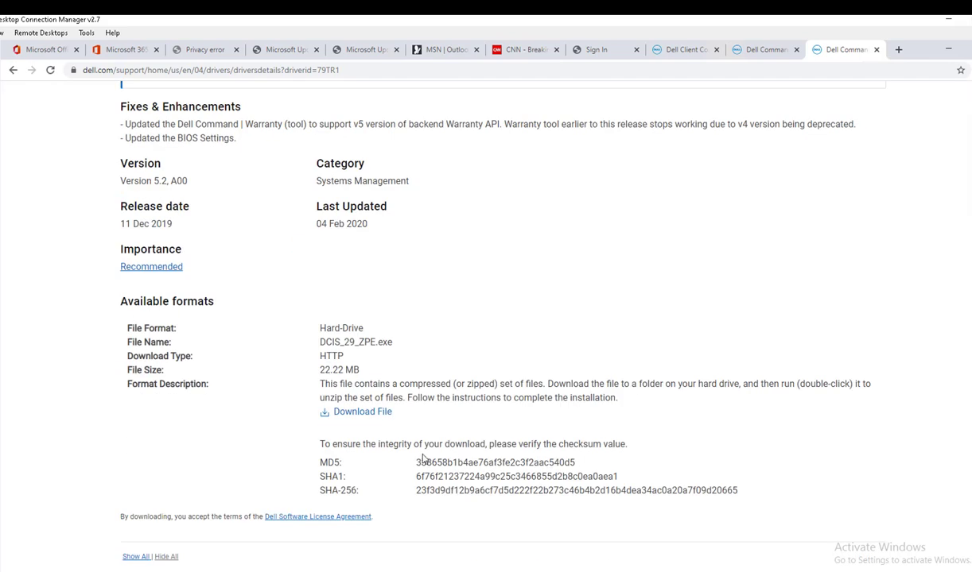
scroll("down", 3)
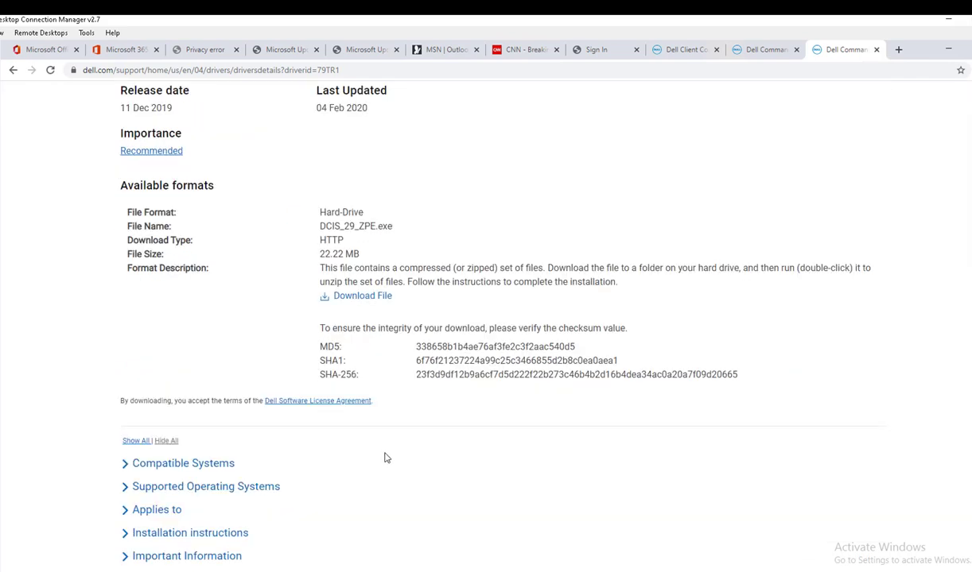
scroll("up", 3)
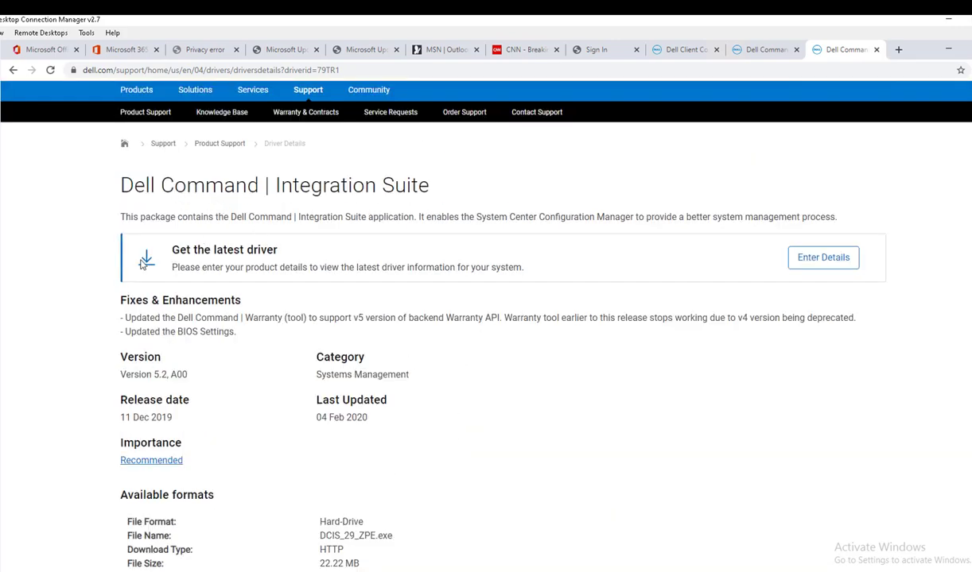
mouse_move(412, 267)
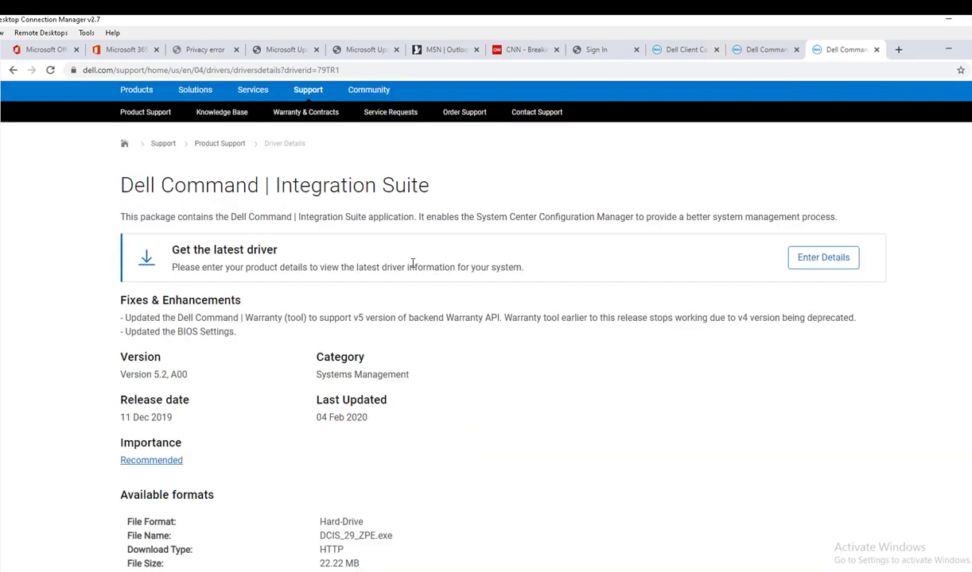
Dismiss the product details form and download DCIS_29_ZPE.exe.
left_click(823, 258)
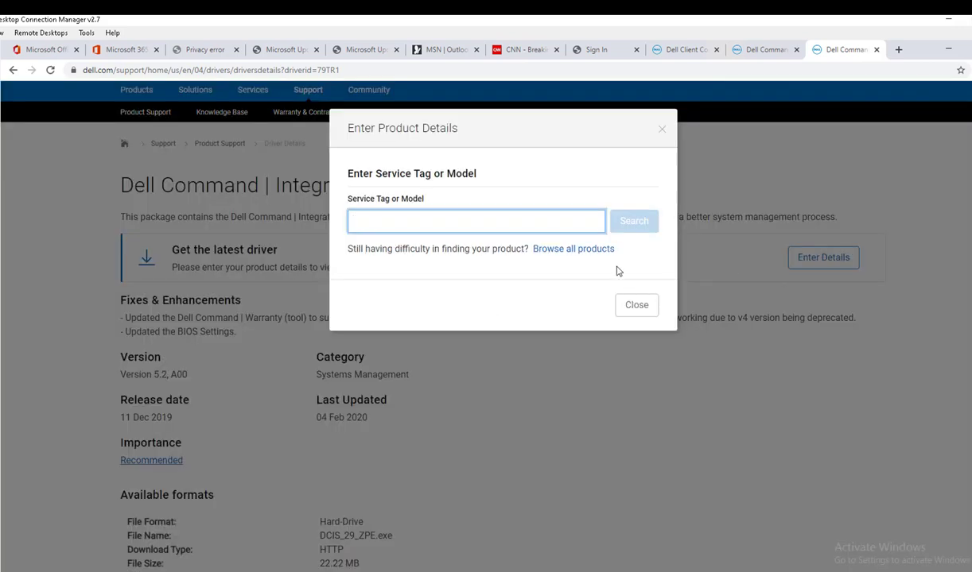
left_click(636, 305)
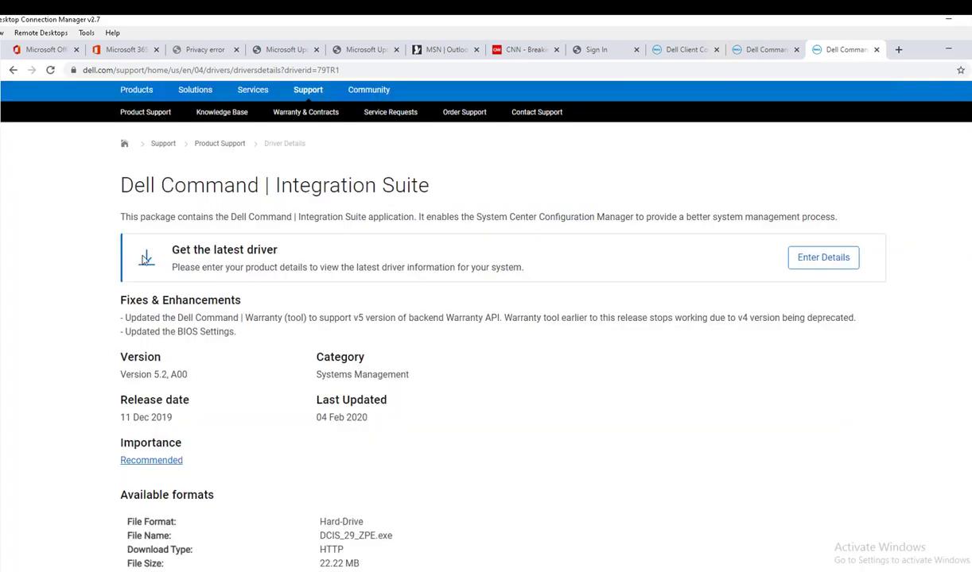
scroll("down", 3)
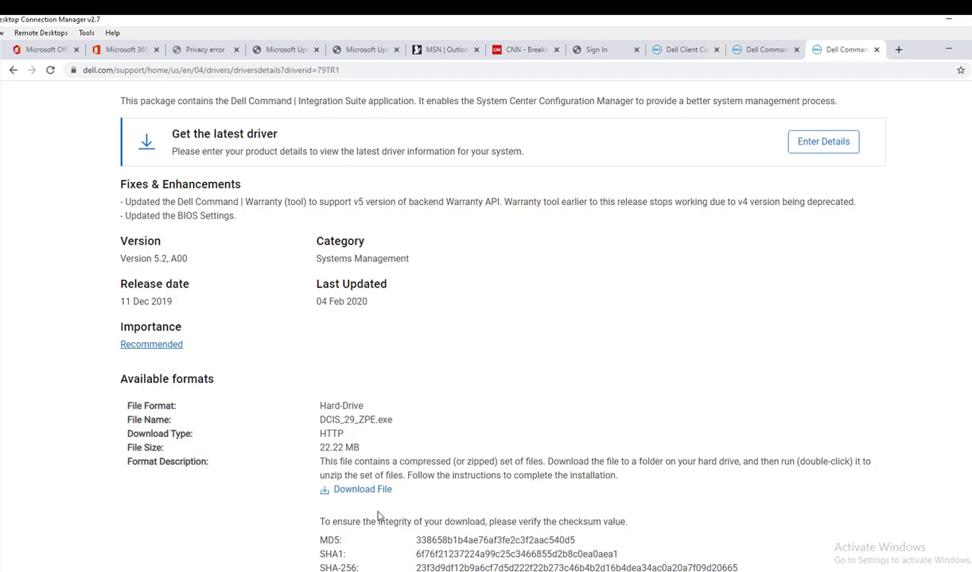
mouse_move(337, 499)
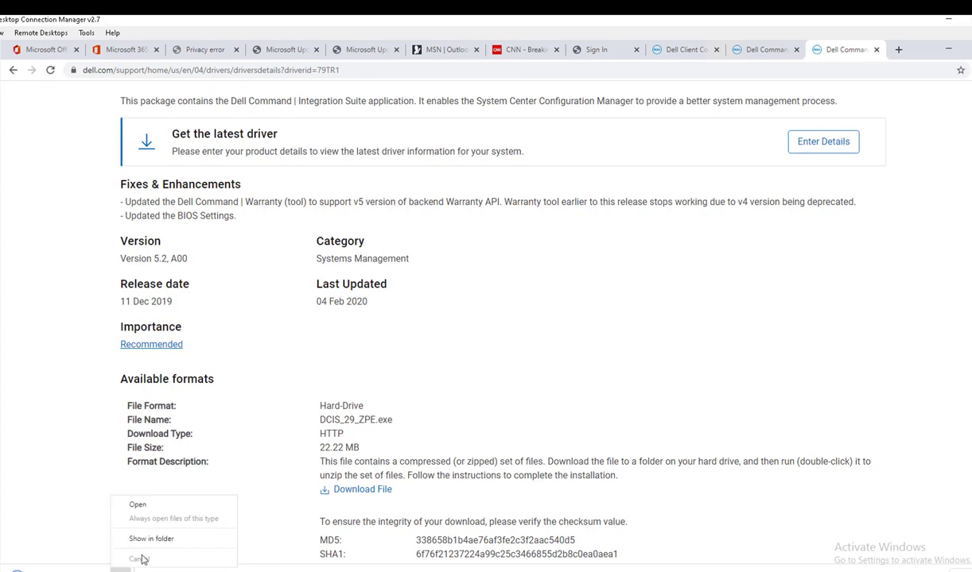
Show DCIS_29_ZPE.exe in the Downloads folder and launch it.
left_click(149, 537)
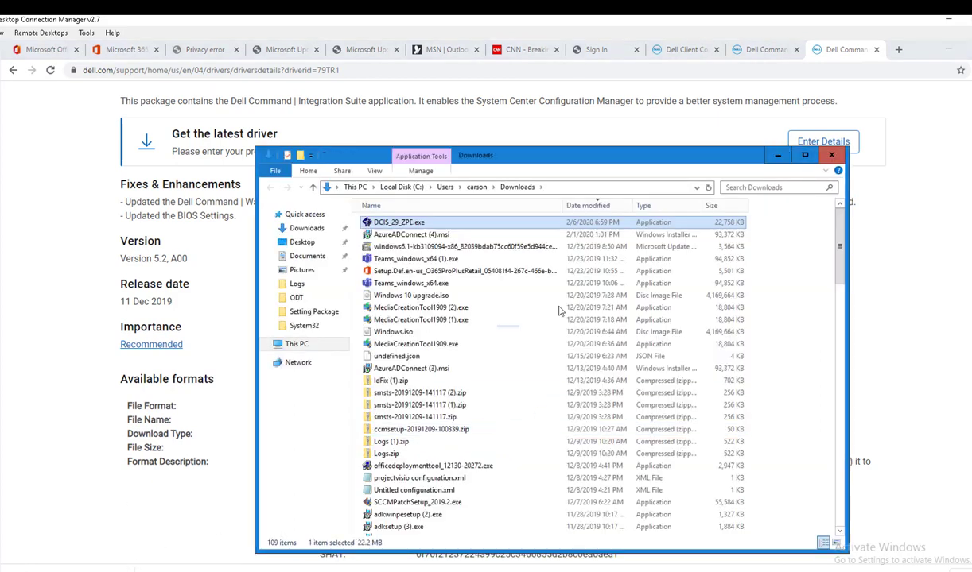
mouse_move(406, 222)
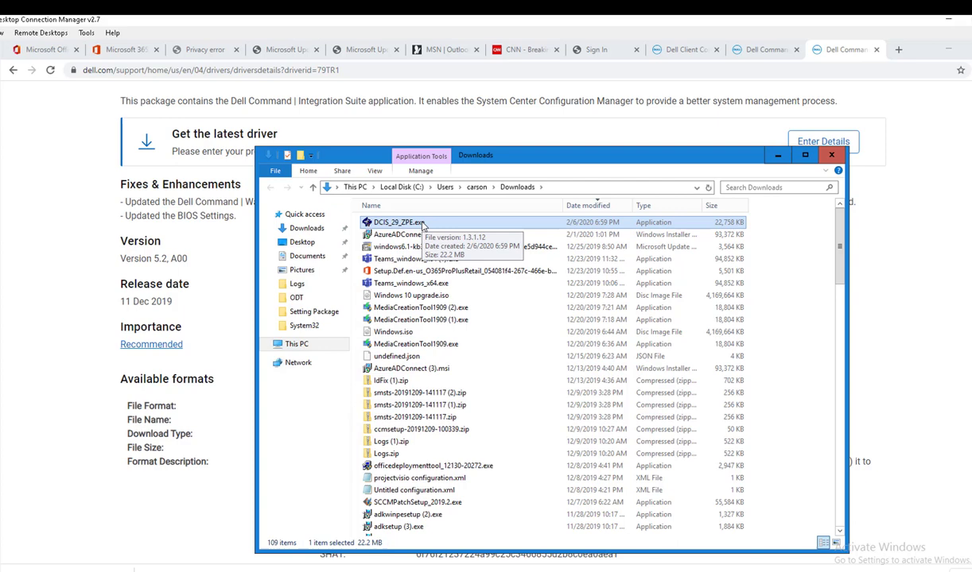
double_click(398, 222)
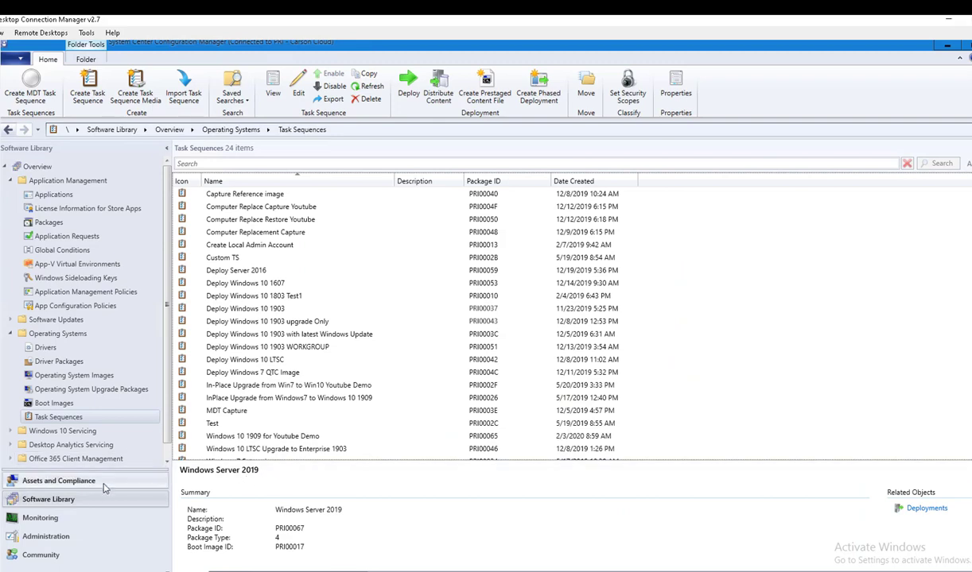
Go from Task Sequences to the Driver Packages list showing the Lenovo X1 G3 entry.
left_click(41, 538)
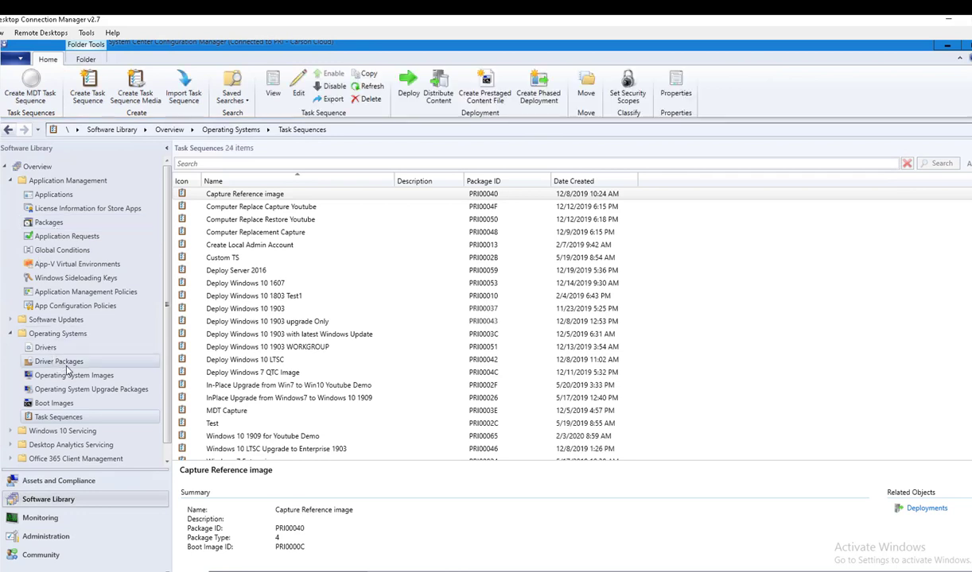
left_click(57, 361)
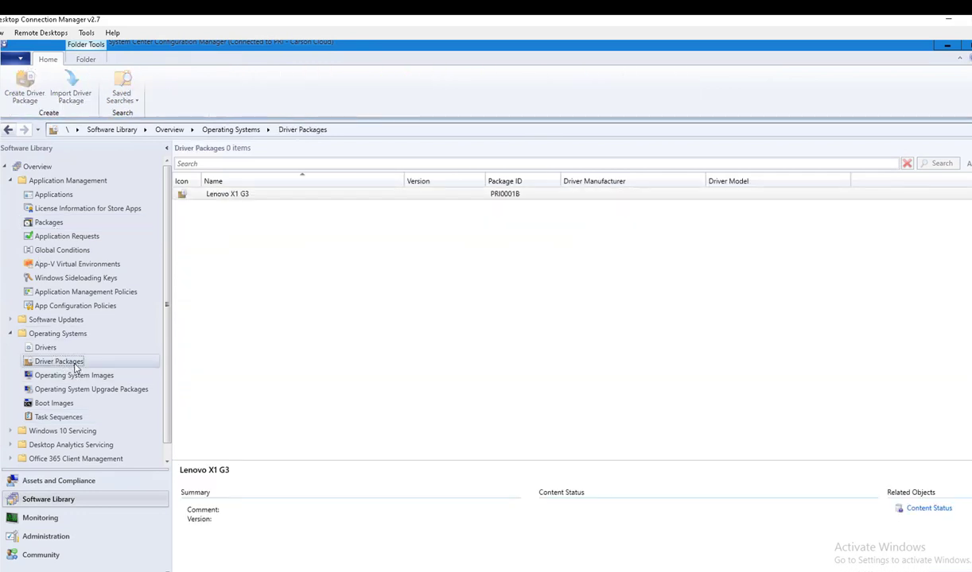
right_click(58, 363)
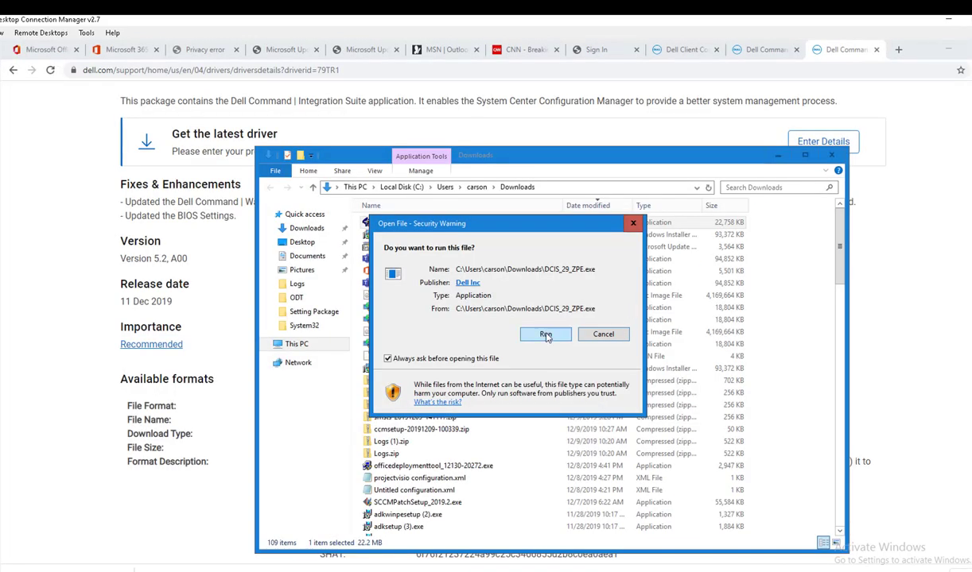
Run the DCIS package and unzip its files into a new C:\Dell\Drivers\79TR1 folder.
left_click(546, 334)
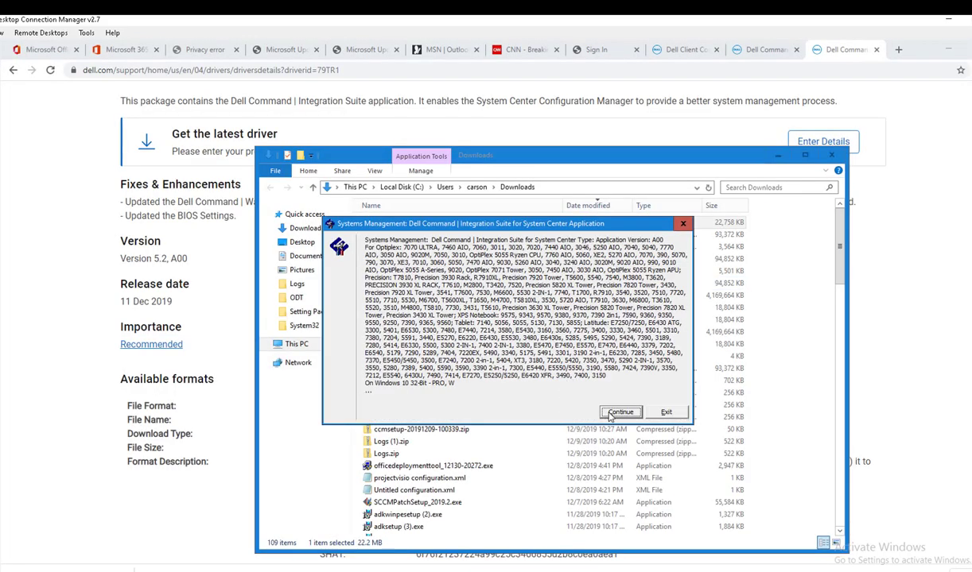
left_click(620, 412)
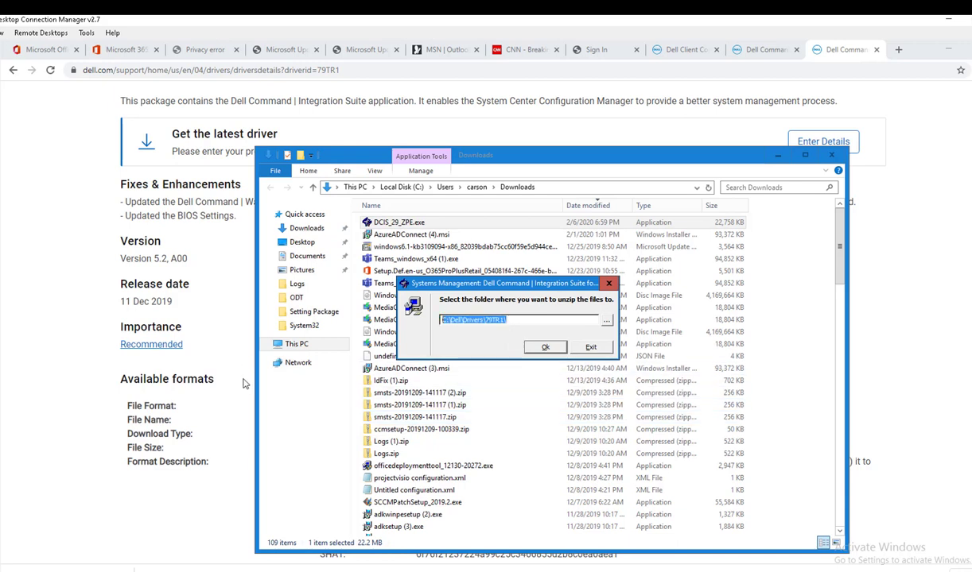
left_click(544, 347)
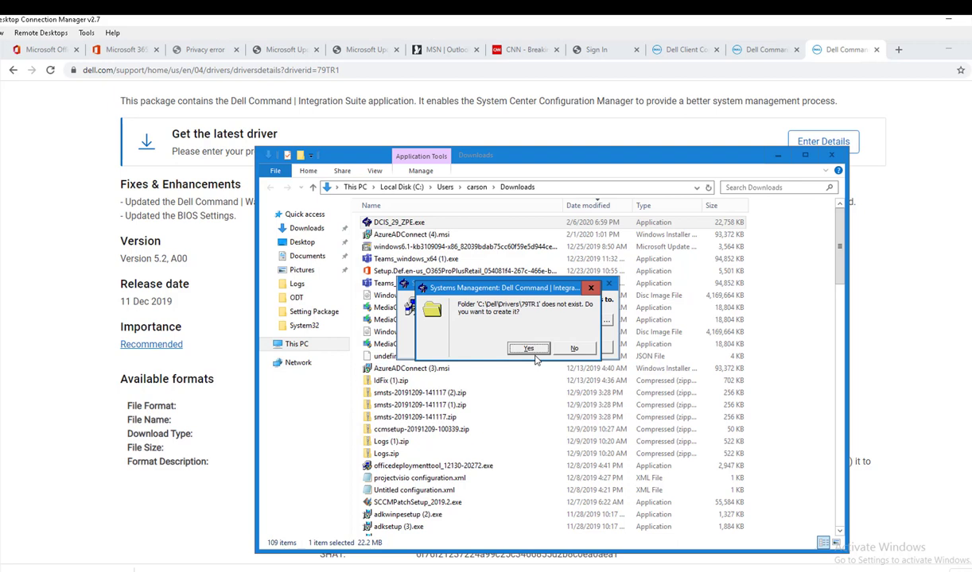
left_click(528, 348)
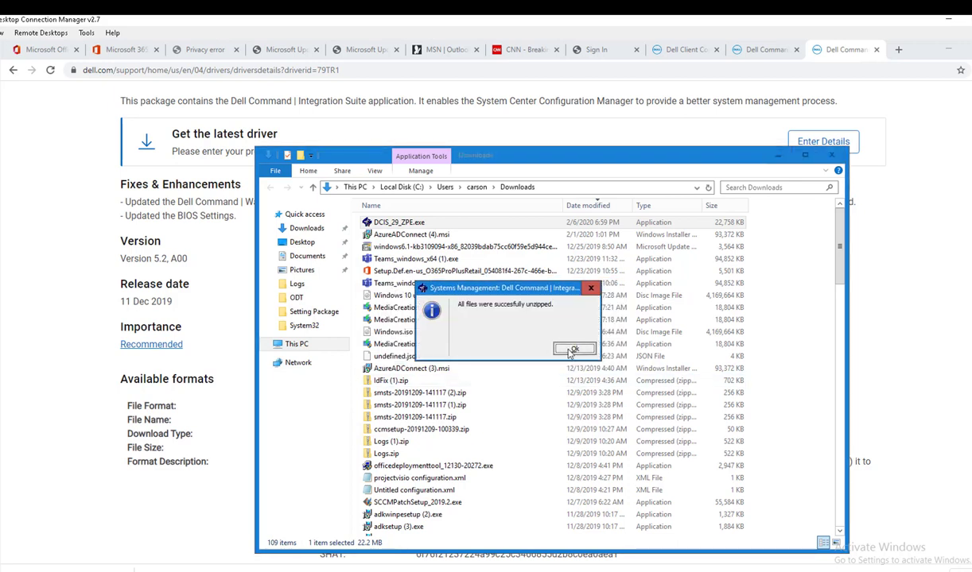
left_click(572, 347)
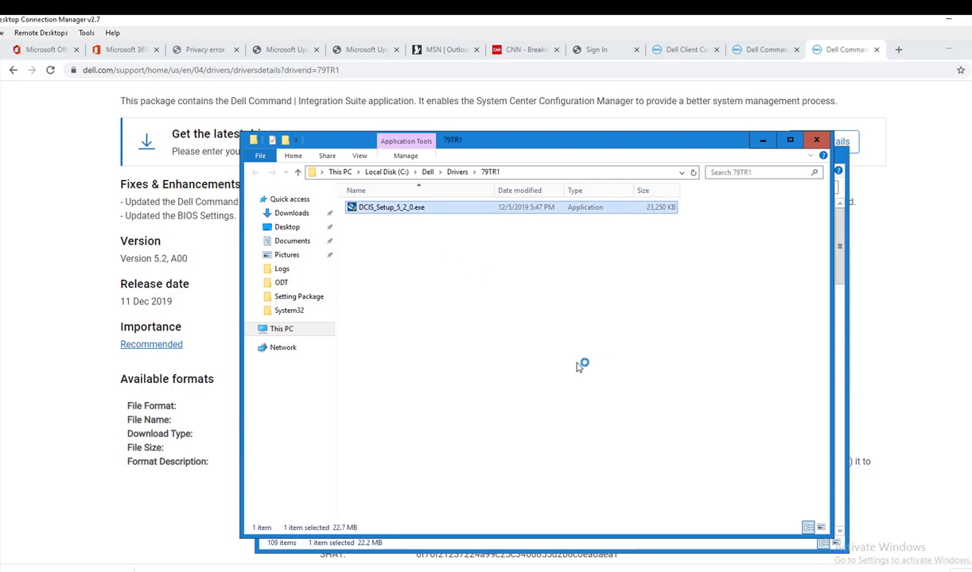
Install Dell Command | Integration Suite 5.2.0.29 via DCIS_Setup_5_2_0.exe, accepting the license, and finish.
double_click(392, 207)
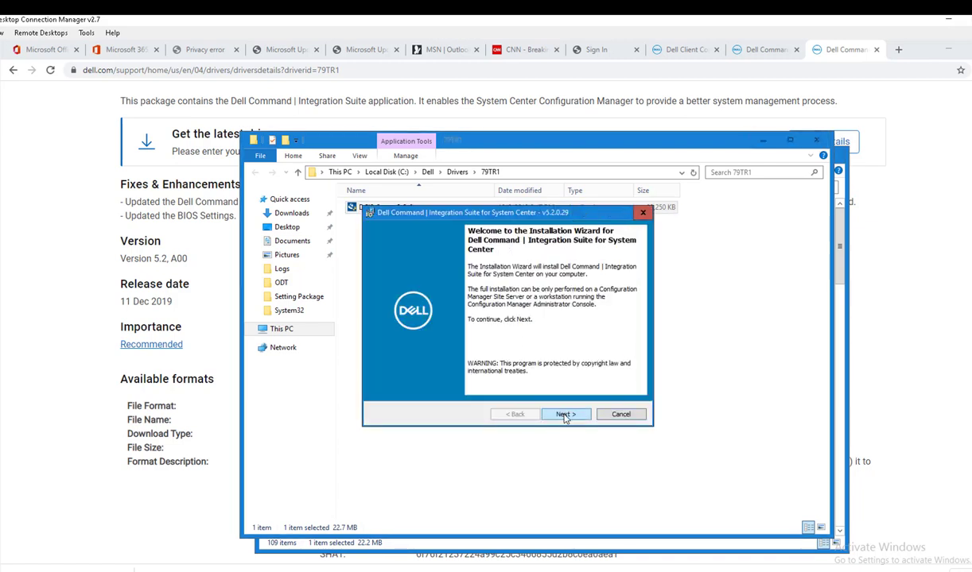
left_click(566, 414)
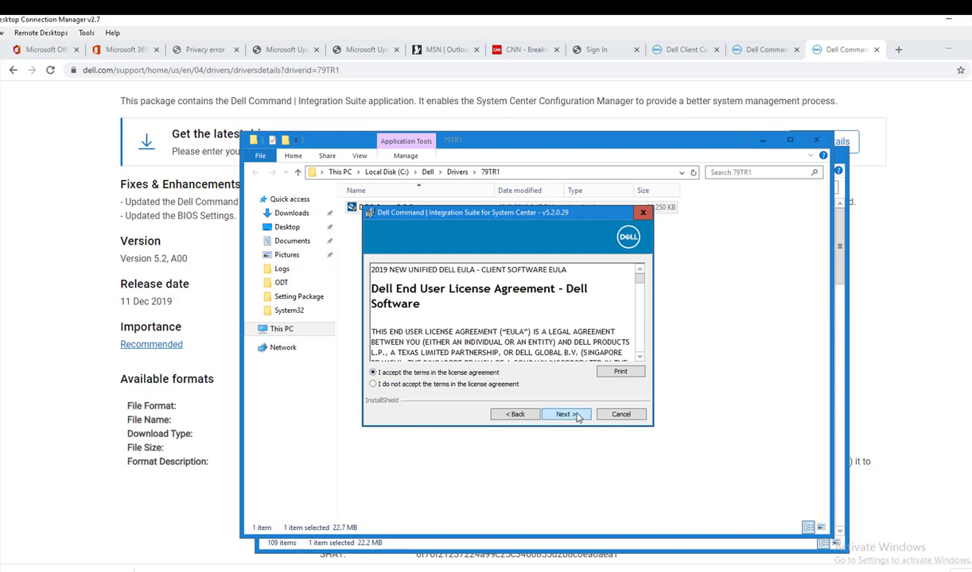
left_click(566, 413)
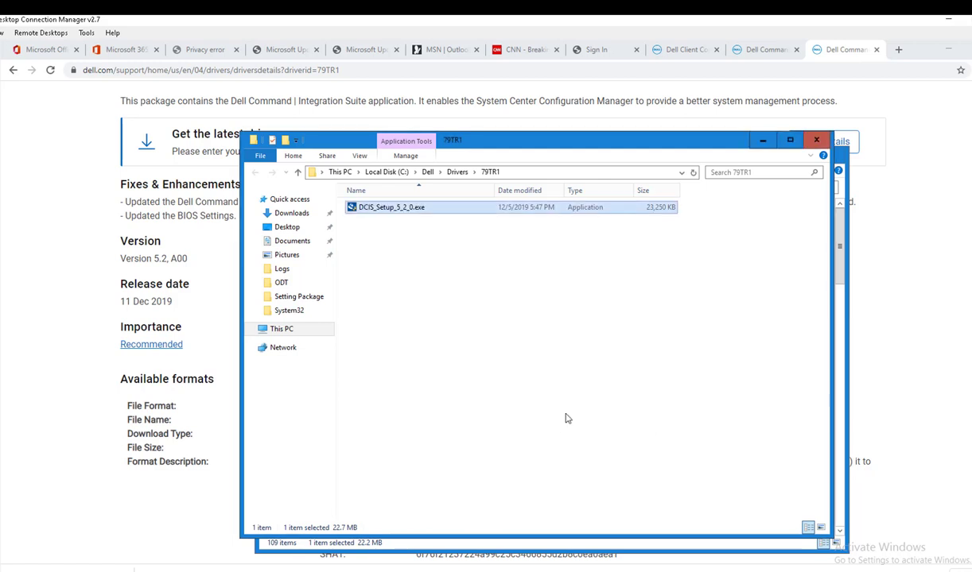
double_click(391, 206)
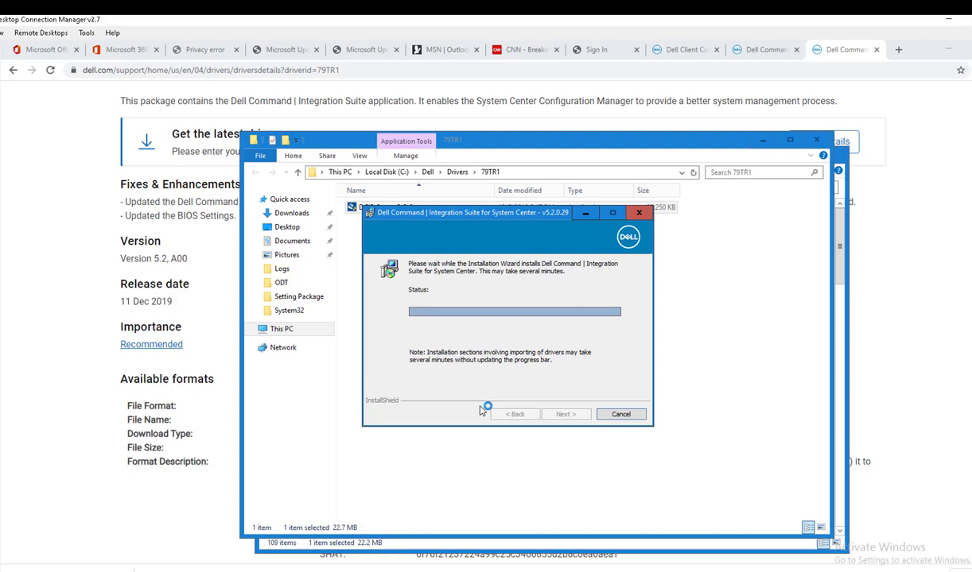
mouse_move(213, 260)
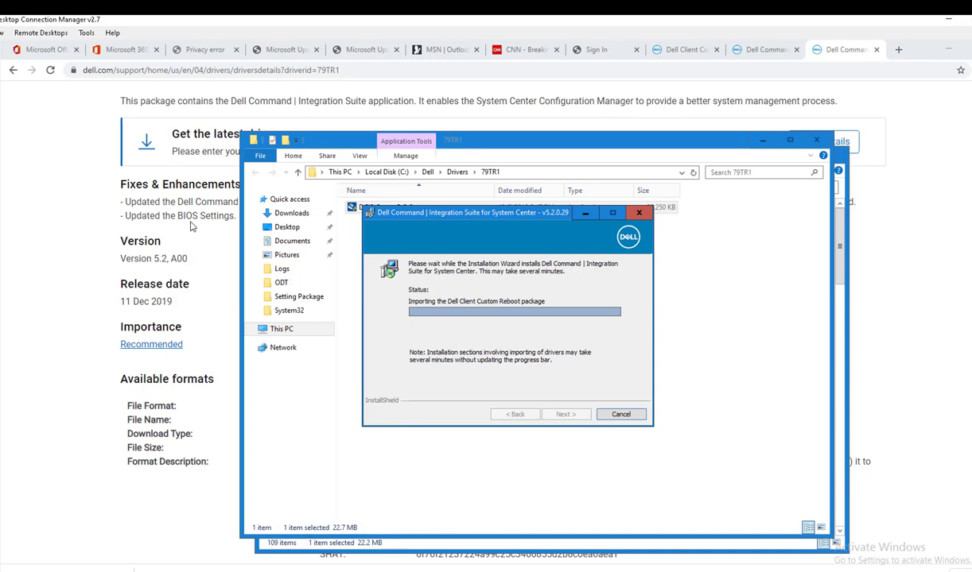
mouse_move(715, 258)
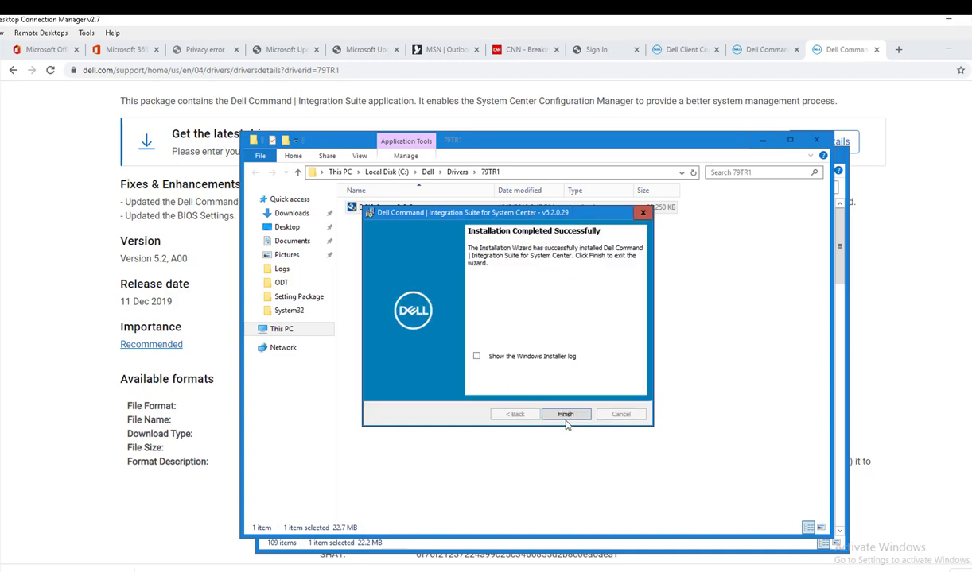
left_click(566, 413)
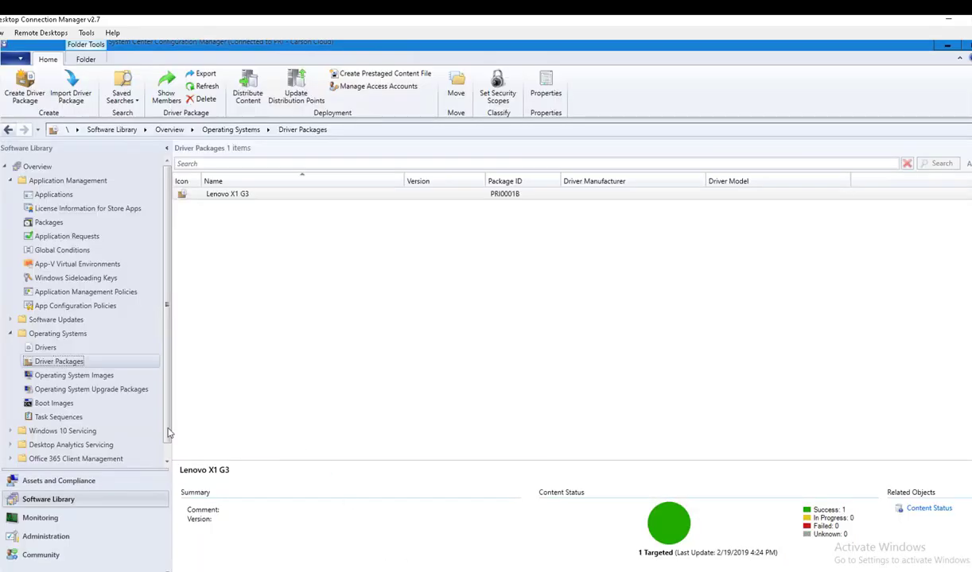
right_click(57, 361)
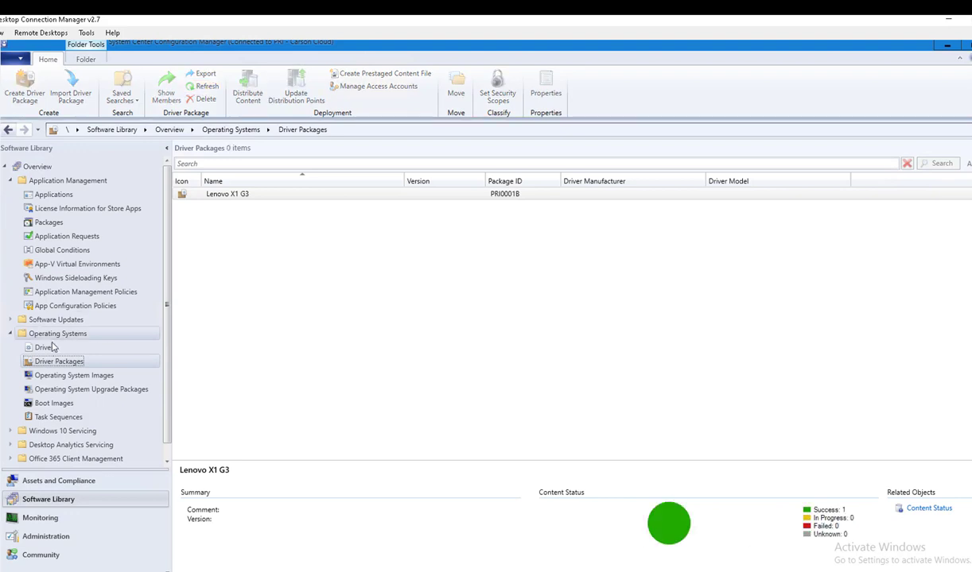
right_click(51, 361)
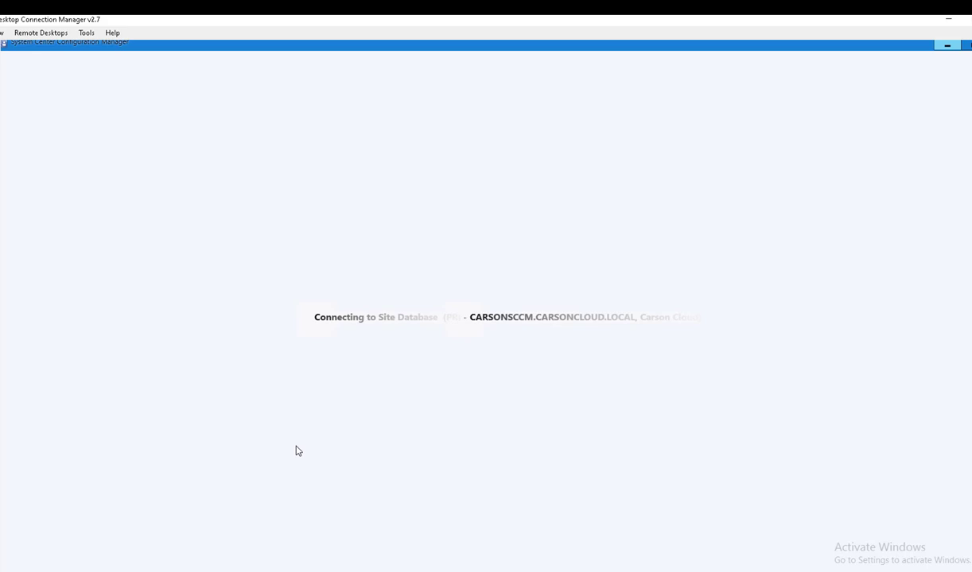
mouse_move(310, 461)
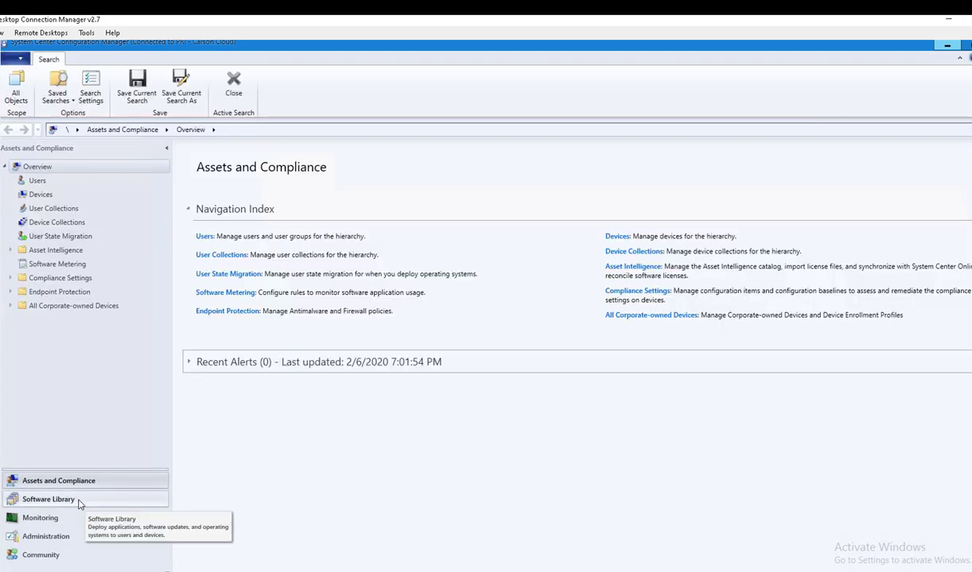
In Software Library, expand Operating Systems and select the Driver Packages node.
left_click(51, 499)
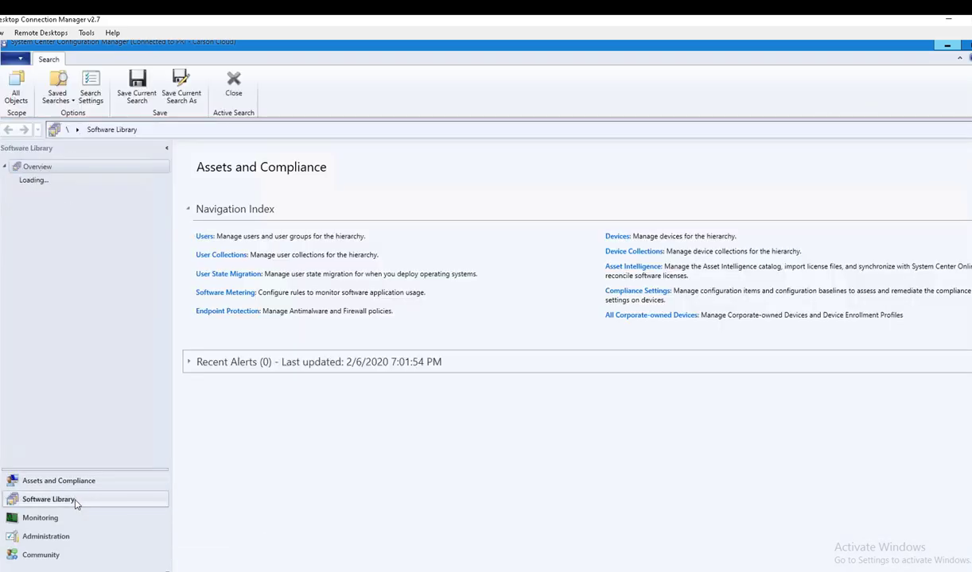
left_click(51, 499)
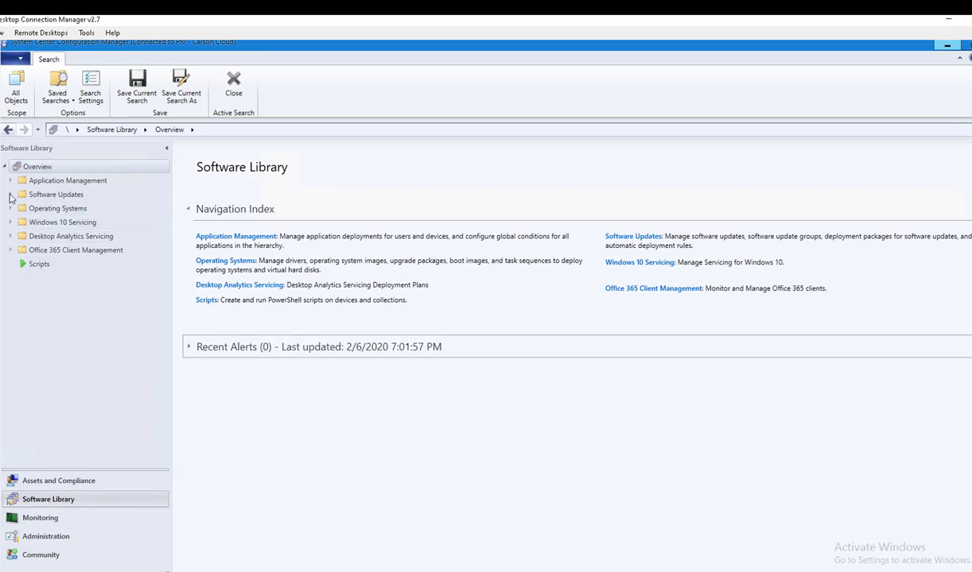
left_click(22, 208)
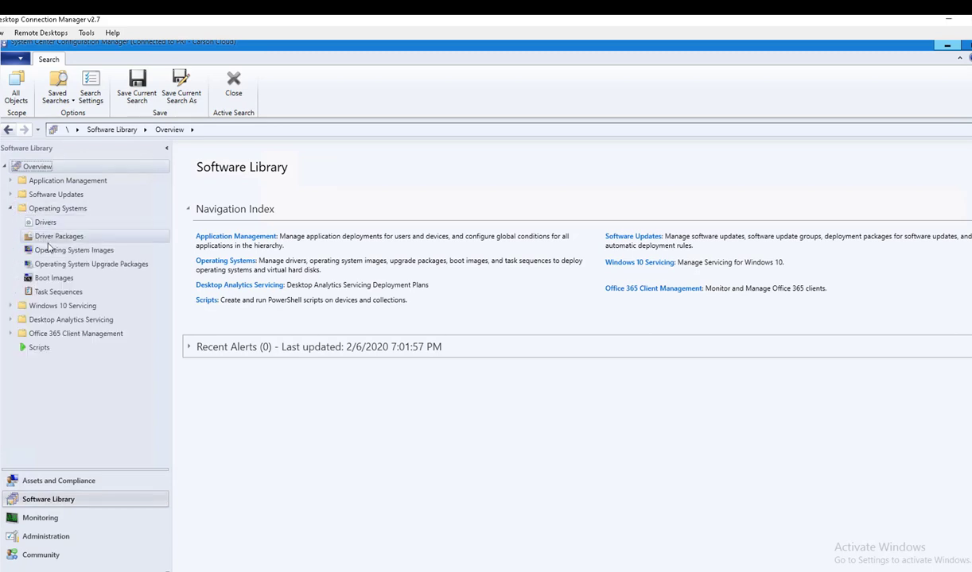
left_click(74, 249)
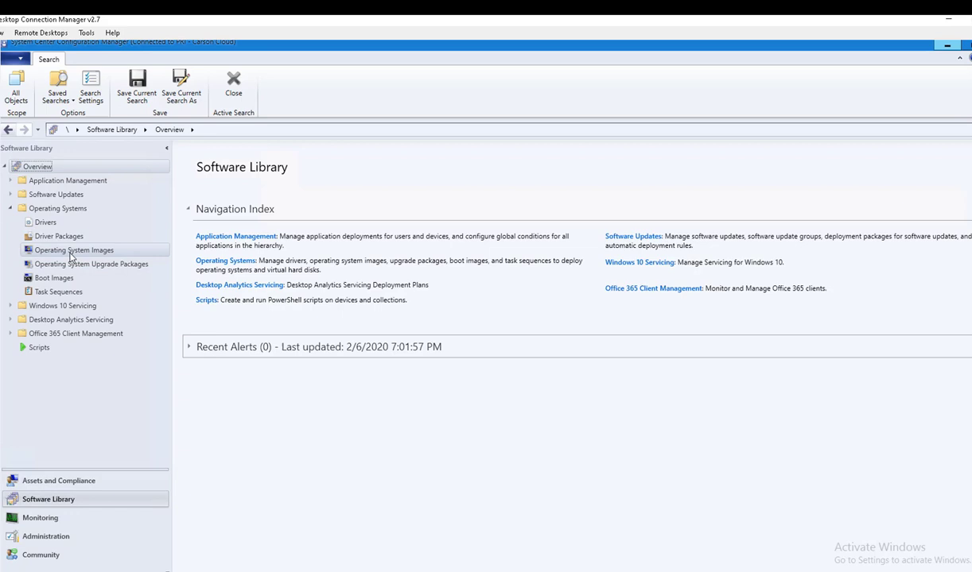
left_click(57, 236)
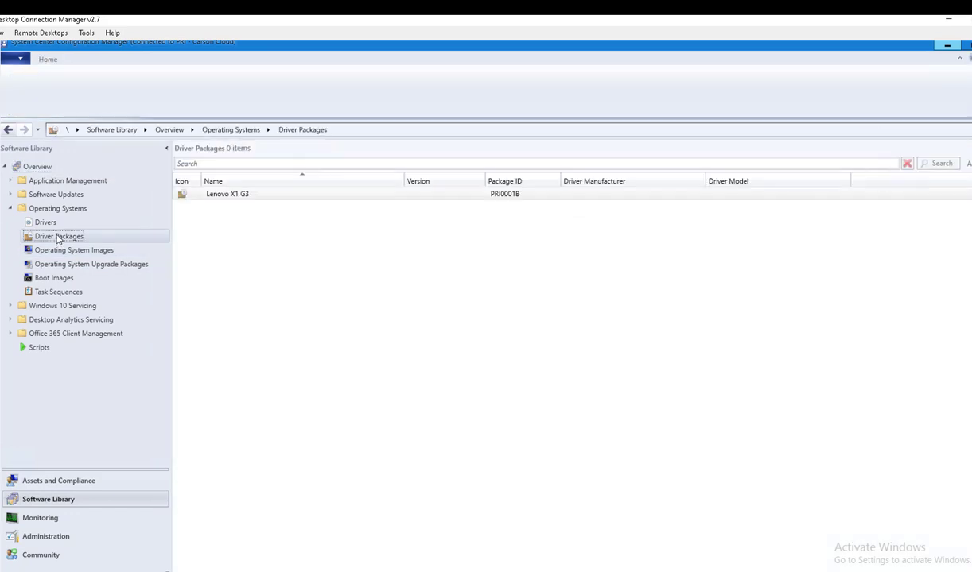
left_click(227, 194)
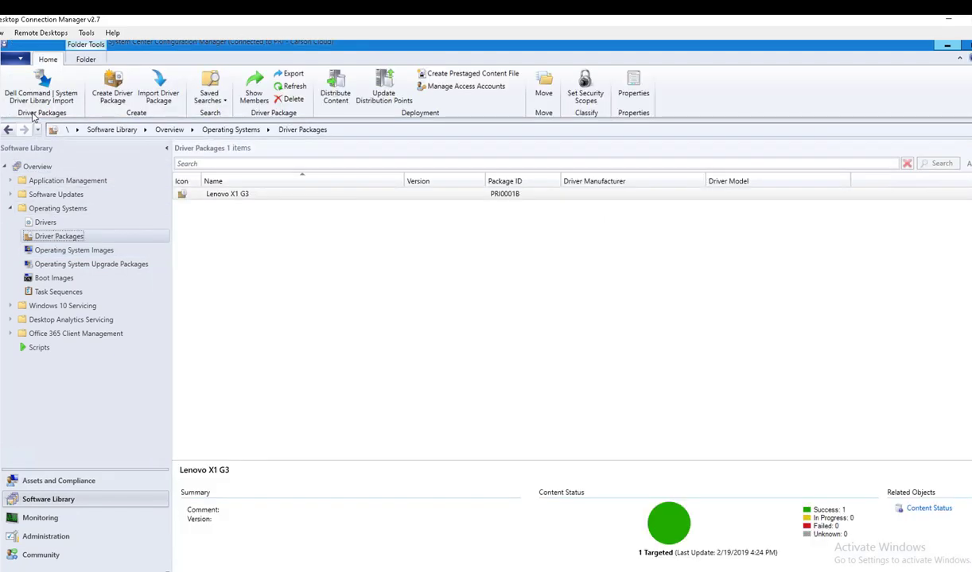
mouse_move(34, 92)
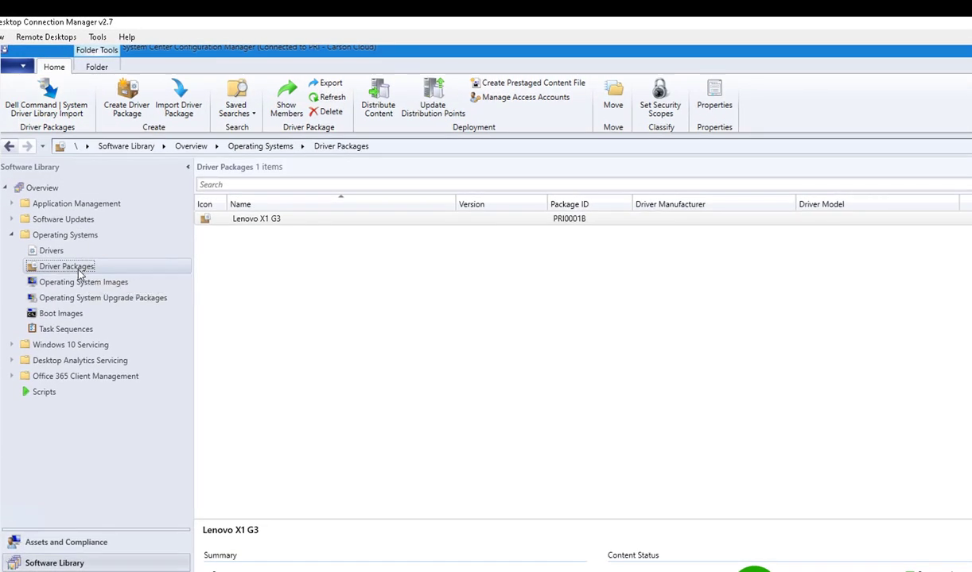
Start Dell Command | System Driver Library Import, suppressing the administrator warning for the future.
right_click(67, 267)
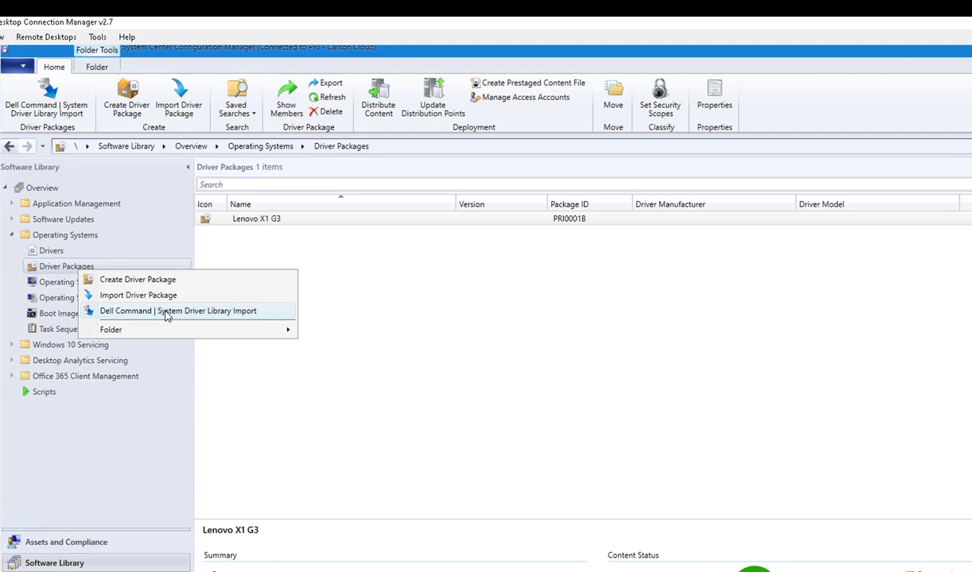
left_click(193, 321)
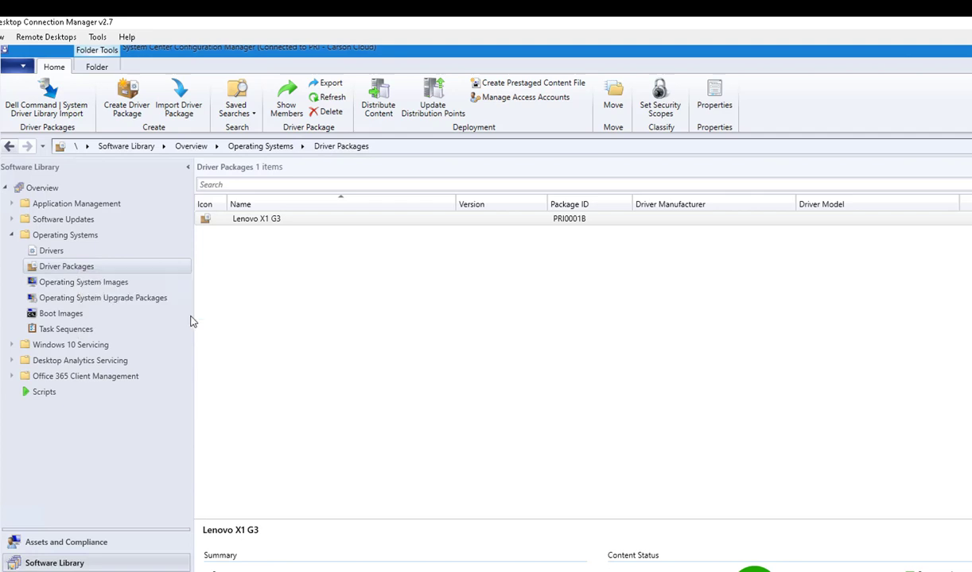
mouse_move(305, 310)
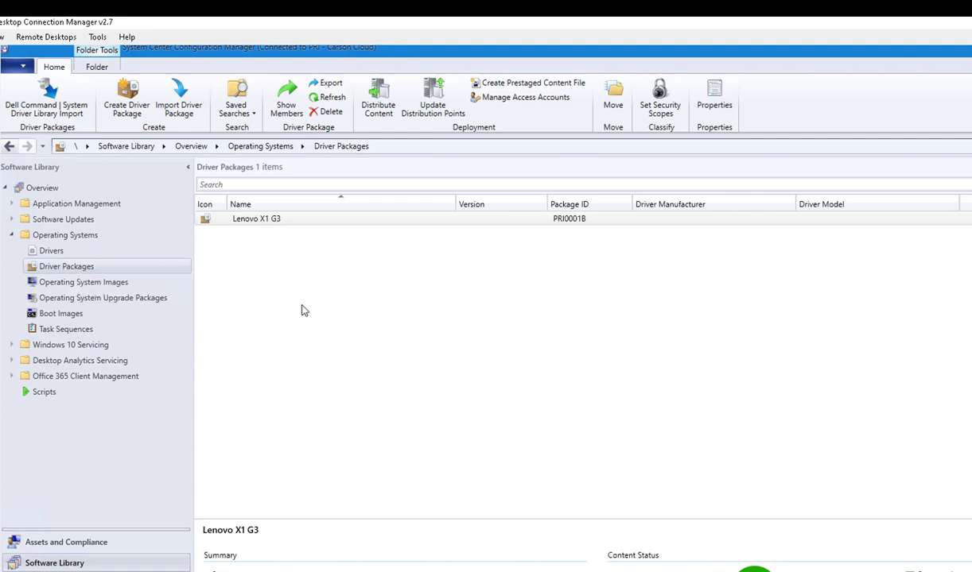
left_click(45, 88)
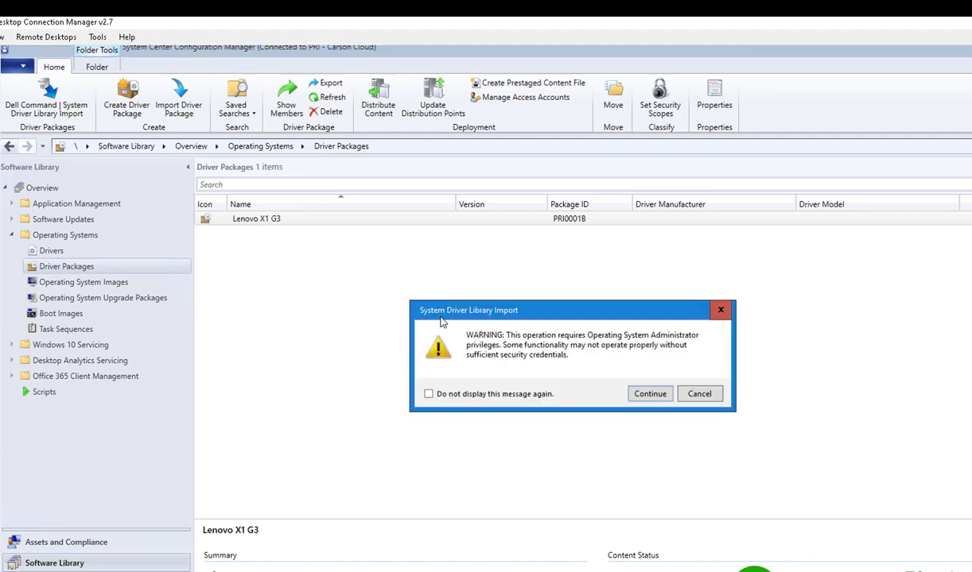
left_click(427, 395)
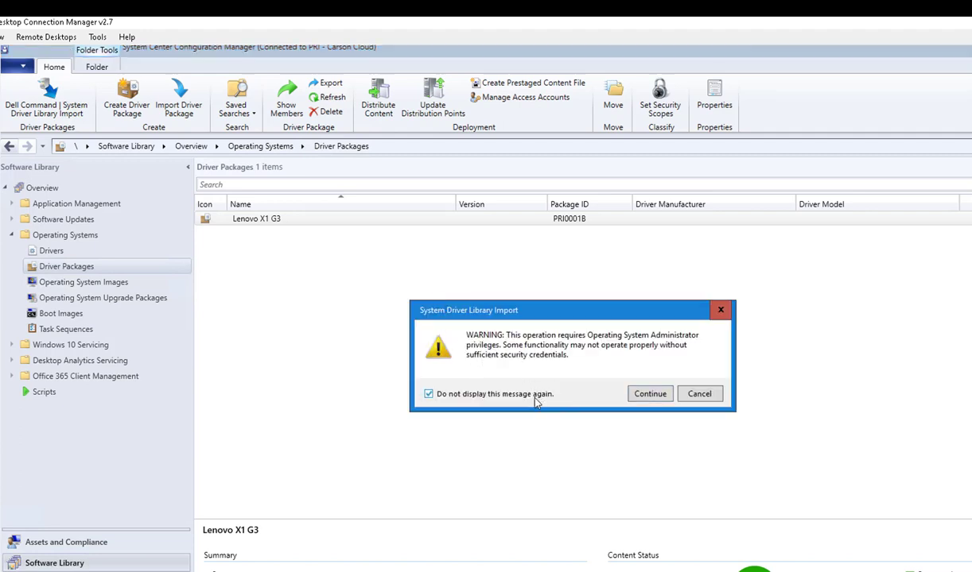
left_click(650, 394)
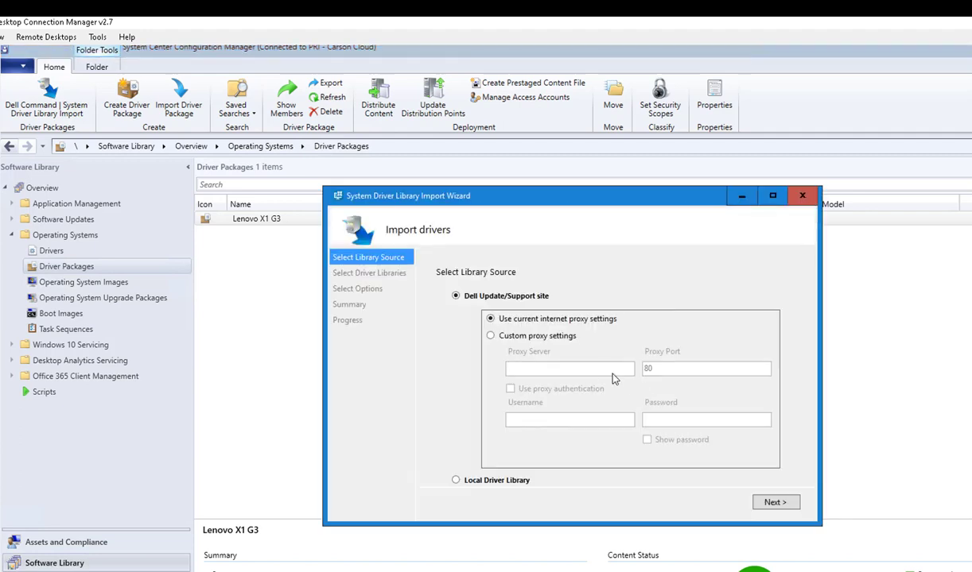
mouse_move(557, 353)
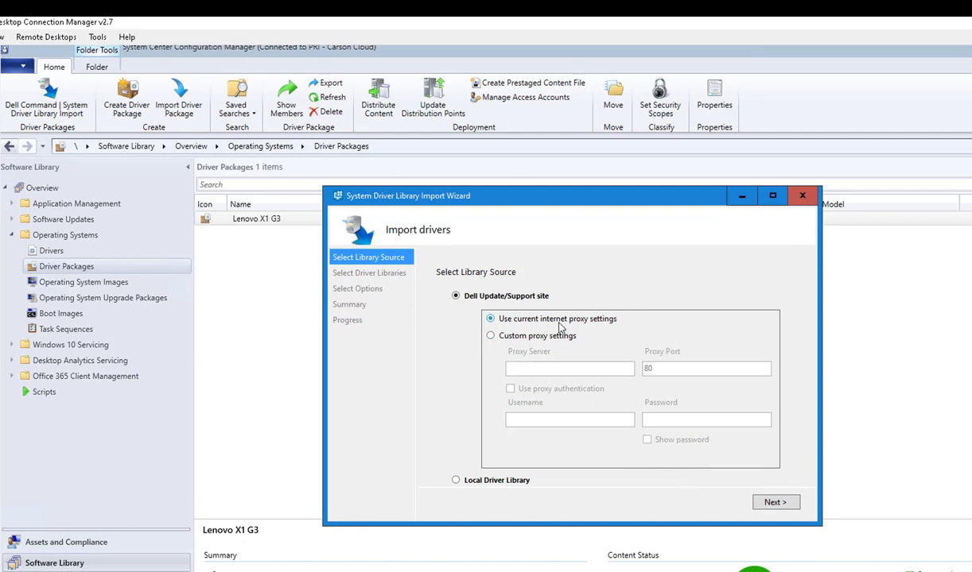
Download the Dell Command | Deploy Driver Pack Catalog and reach Select Driver Libraries.
left_click(776, 502)
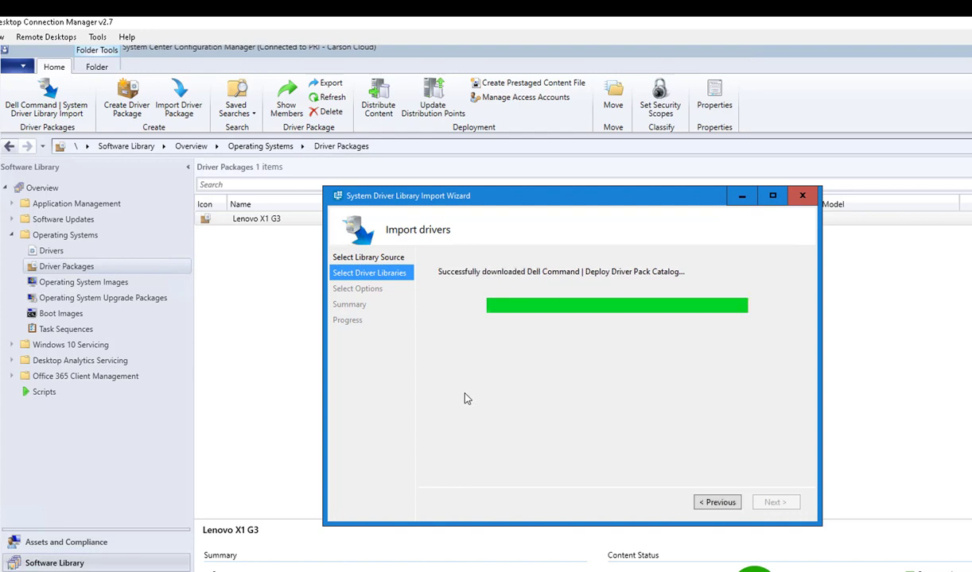
mouse_move(480, 385)
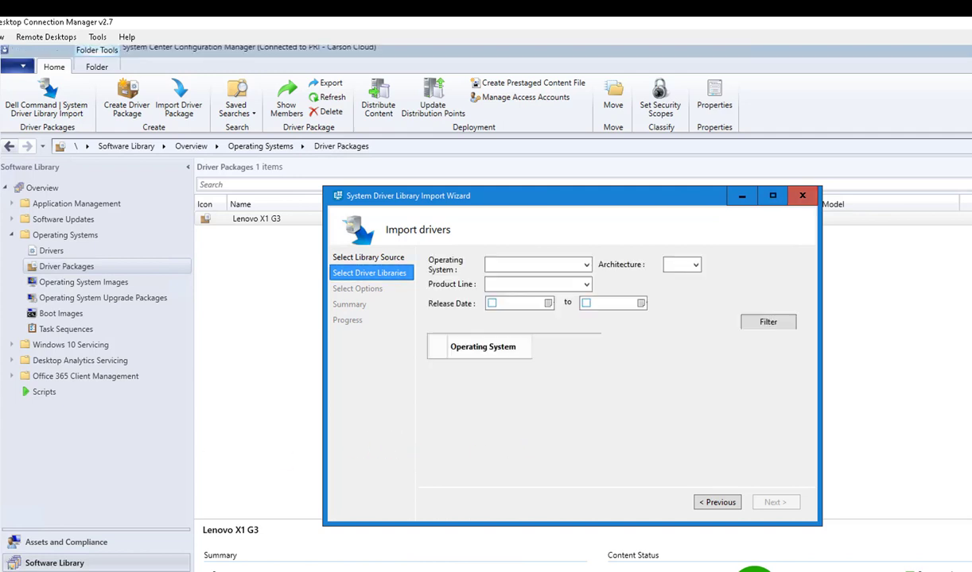
Filter driver libraries to Windows 10 x64, x64 architecture and the Latitude product line.
left_click(766, 321)
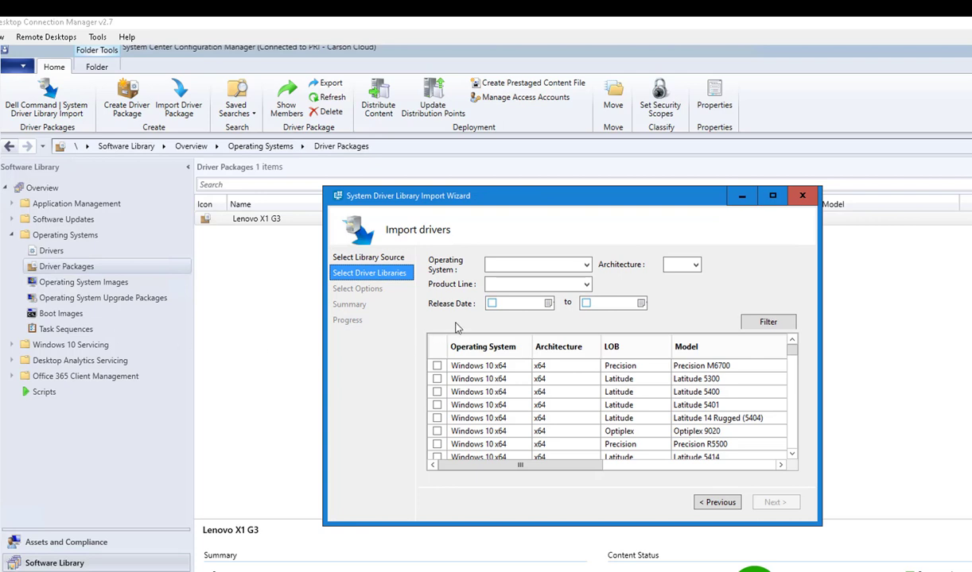
mouse_move(476, 278)
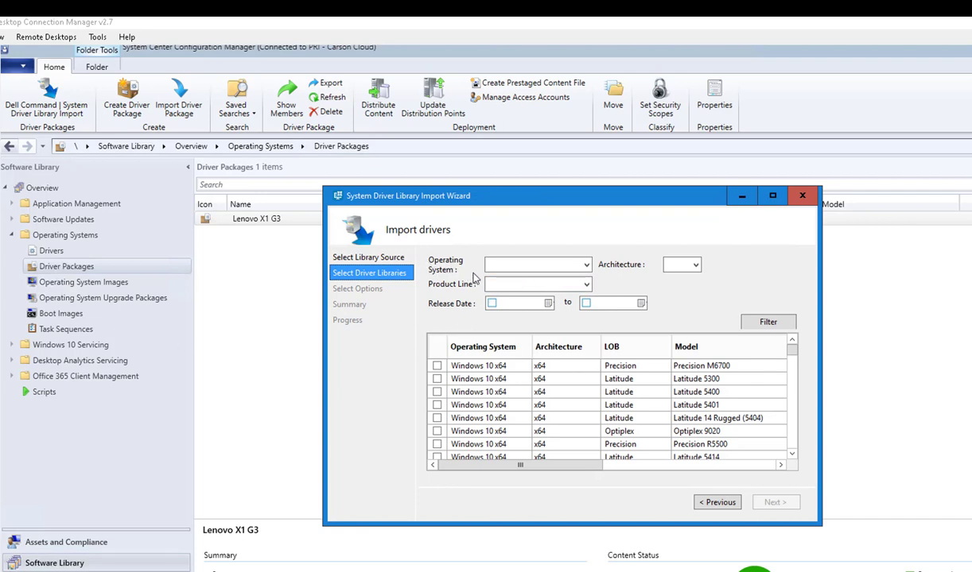
left_click(585, 264)
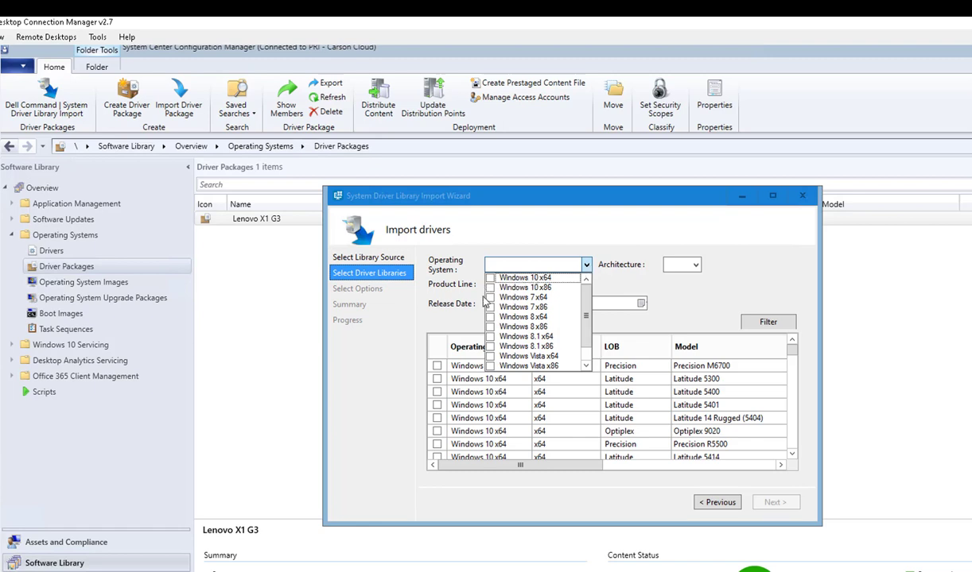
mouse_move(496, 289)
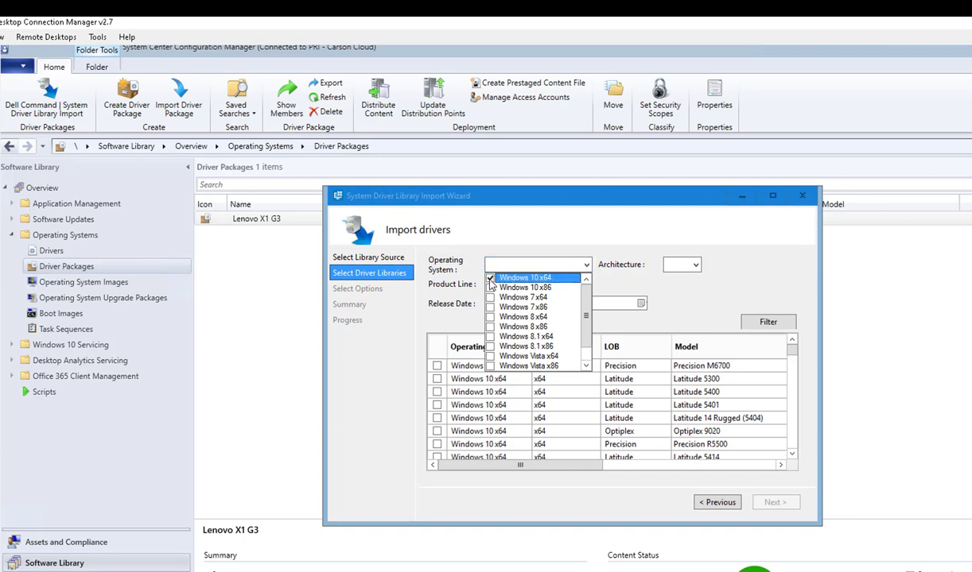
left_click(525, 276)
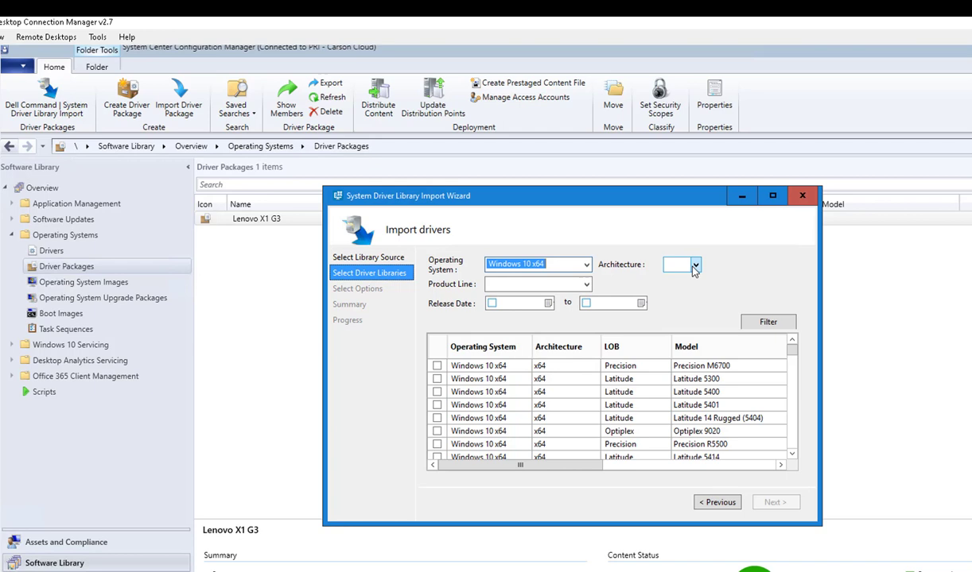
left_click(694, 264)
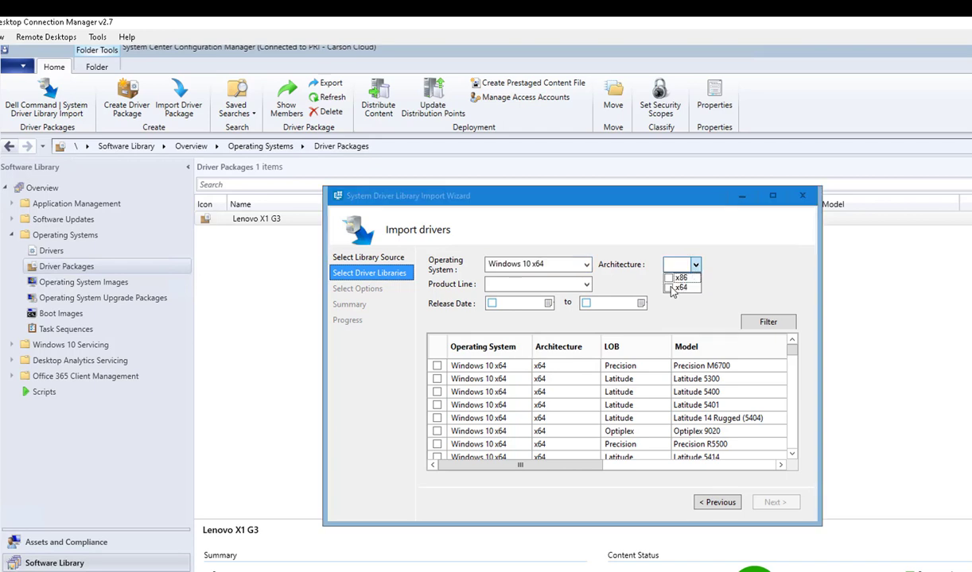
left_click(669, 288)
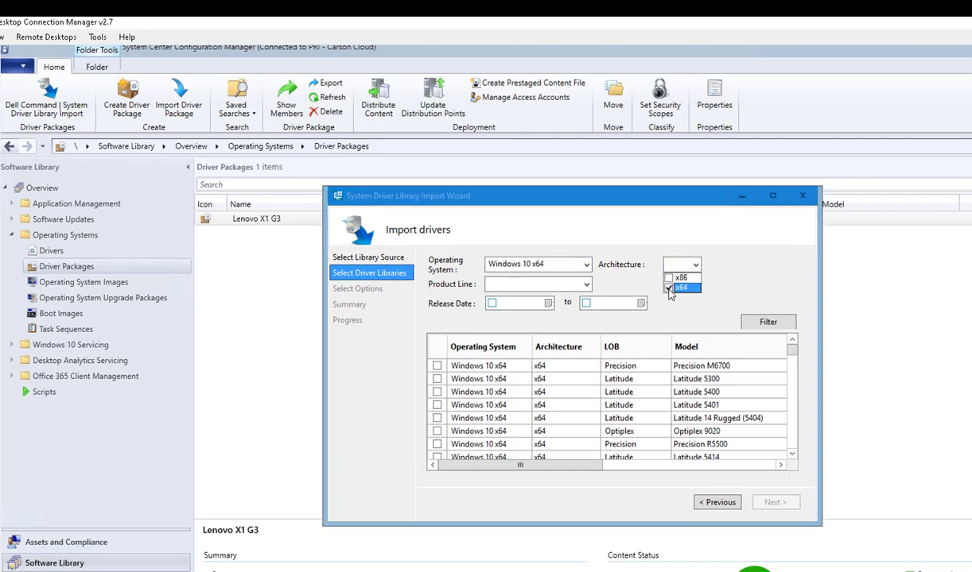
left_click(678, 289)
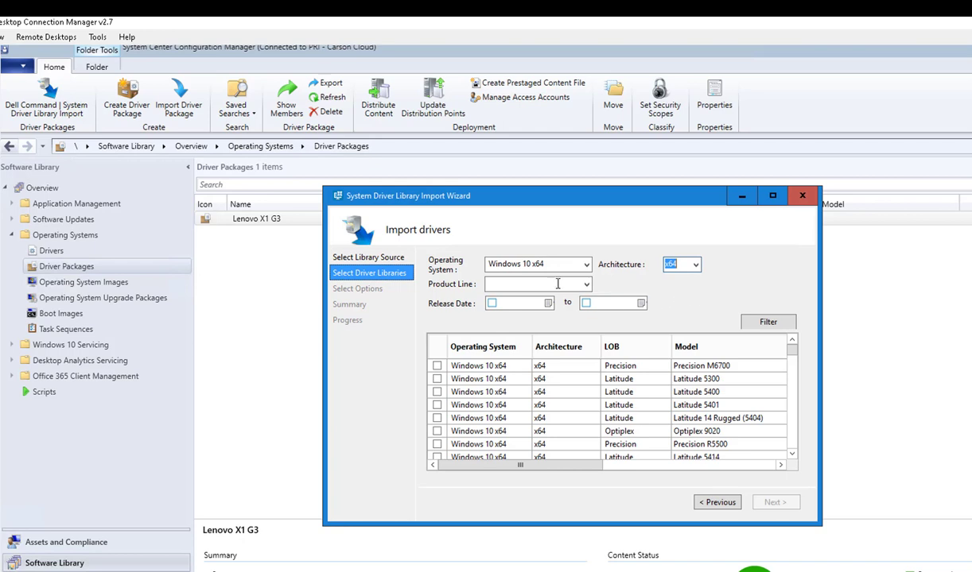
left_click(585, 283)
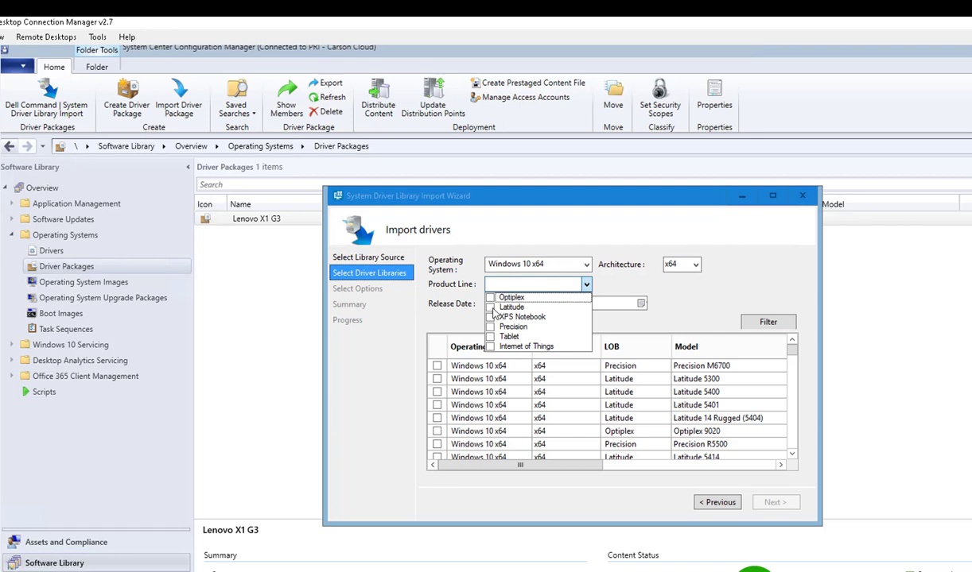
left_click(493, 307)
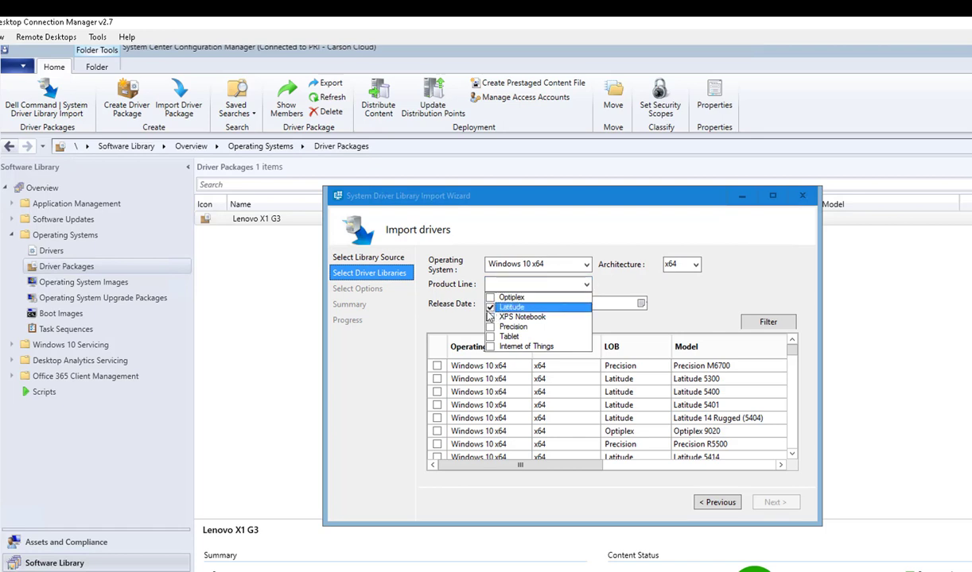
left_click(502, 307)
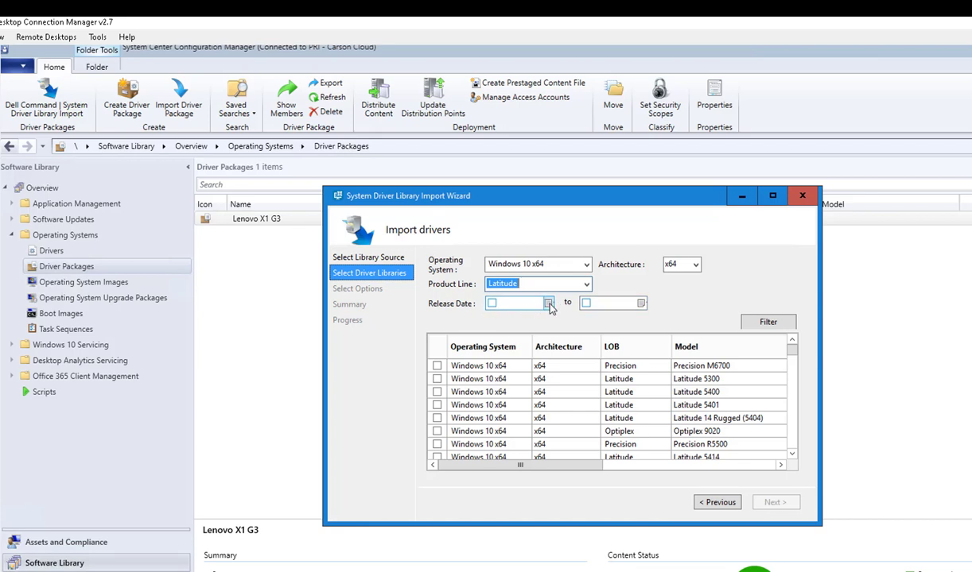
Enable Release Date and set the earliest release date to 12/1/2019.
left_click(547, 302)
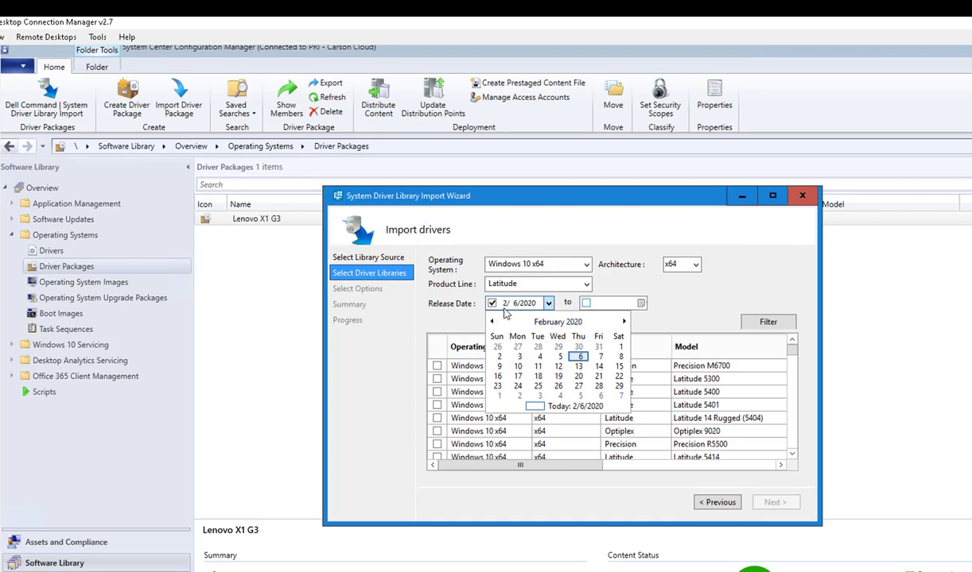
mouse_move(364, 423)
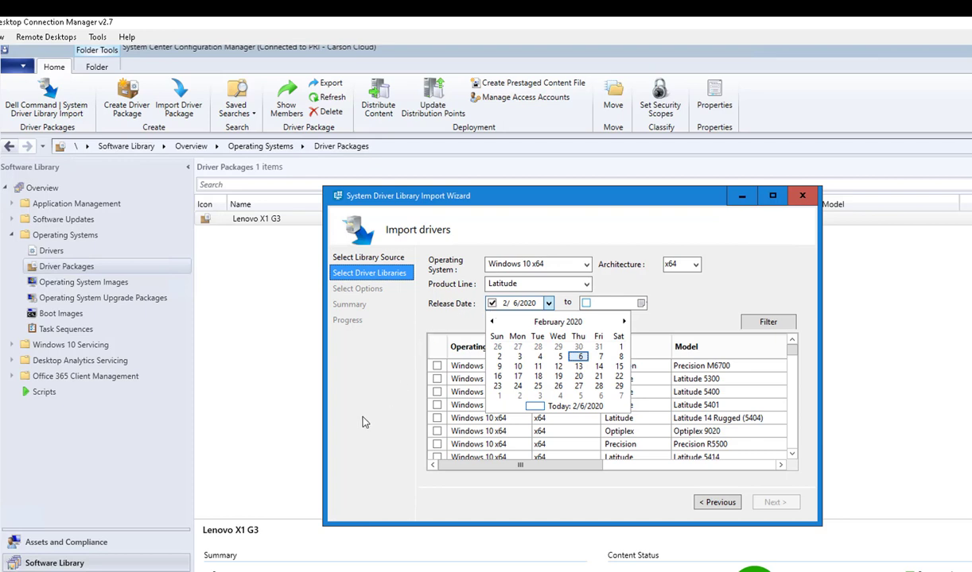
mouse_move(321, 393)
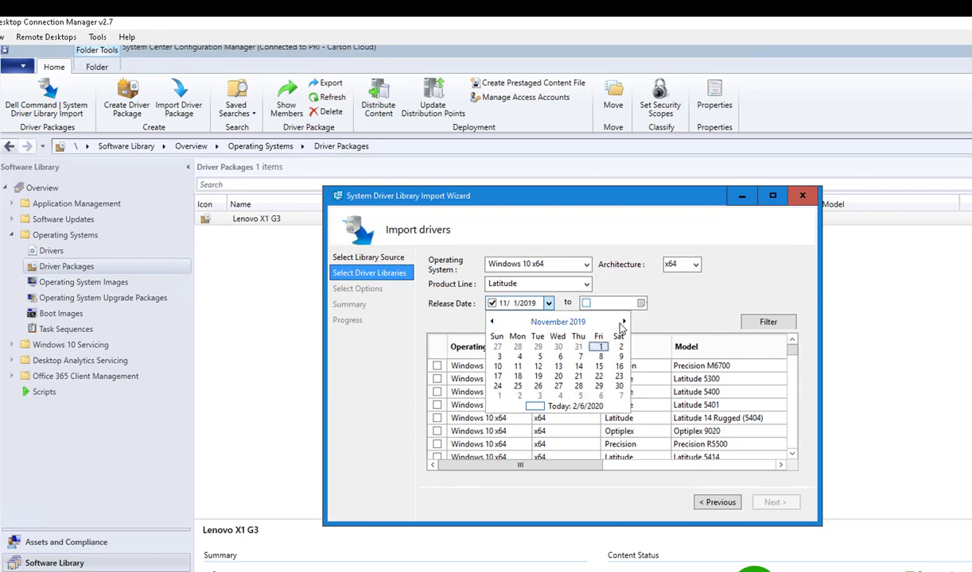
left_click(623, 321)
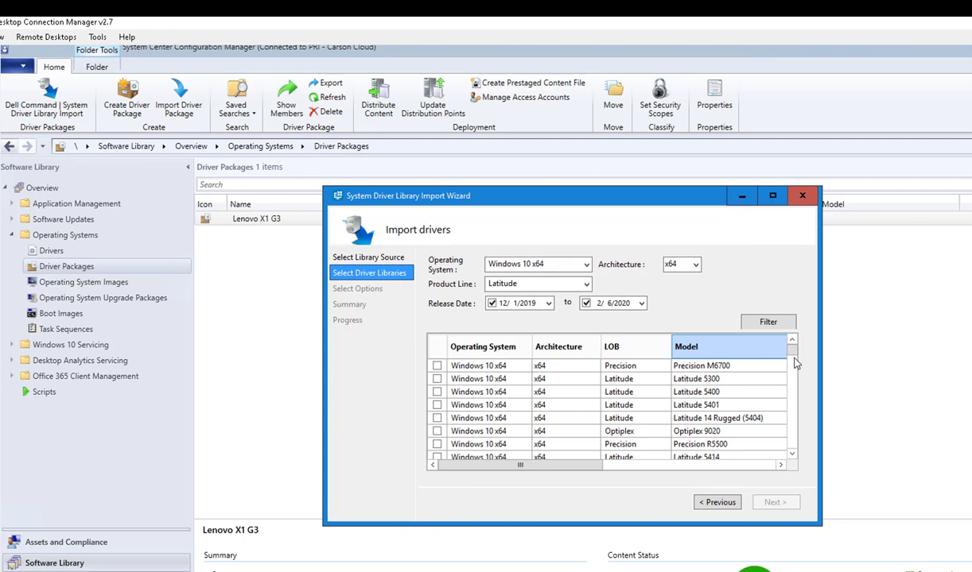
mouse_move(800, 410)
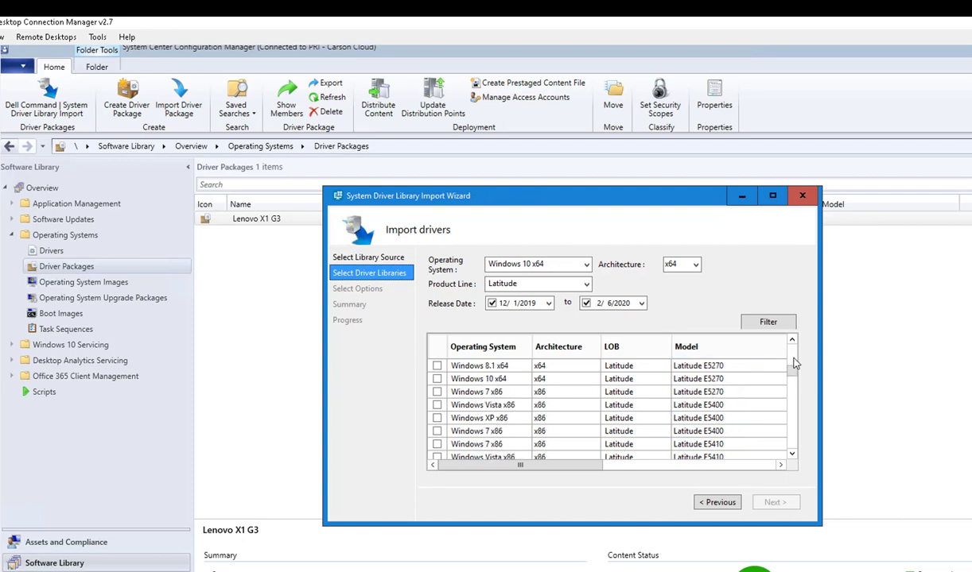
Tick the Windows 10 x64 Latitude 7400 driver package in the import list.
scroll("down", 3)
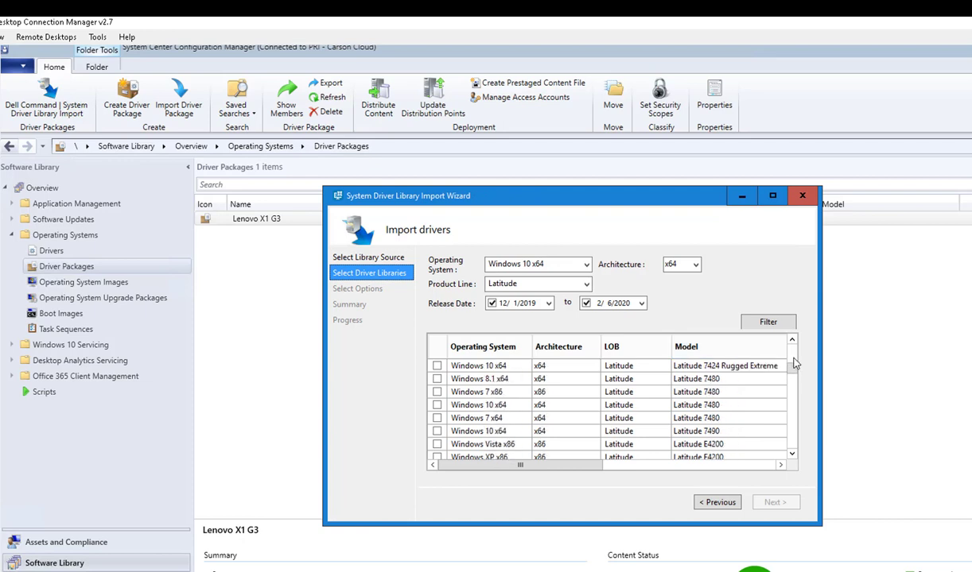
scroll("down", 3)
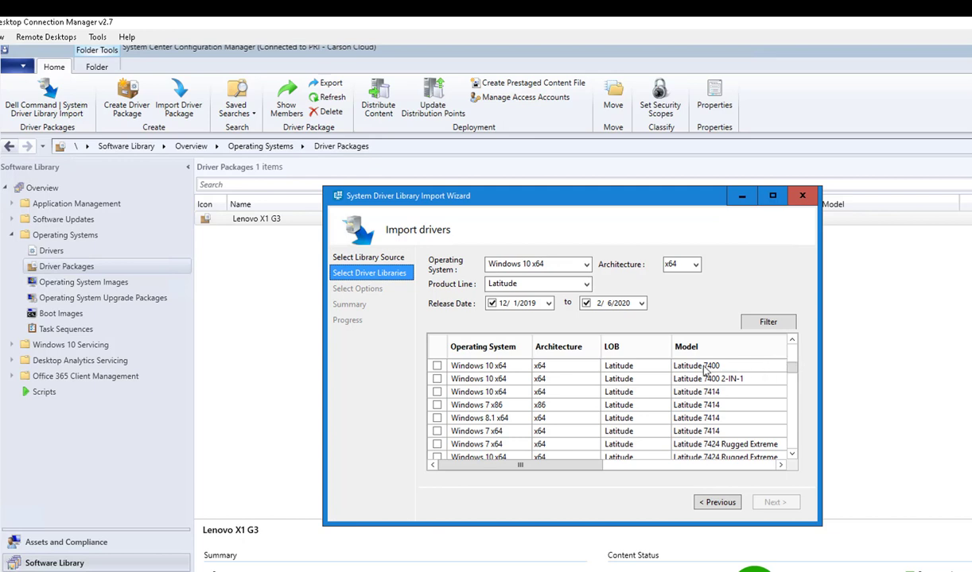
mouse_move(613, 370)
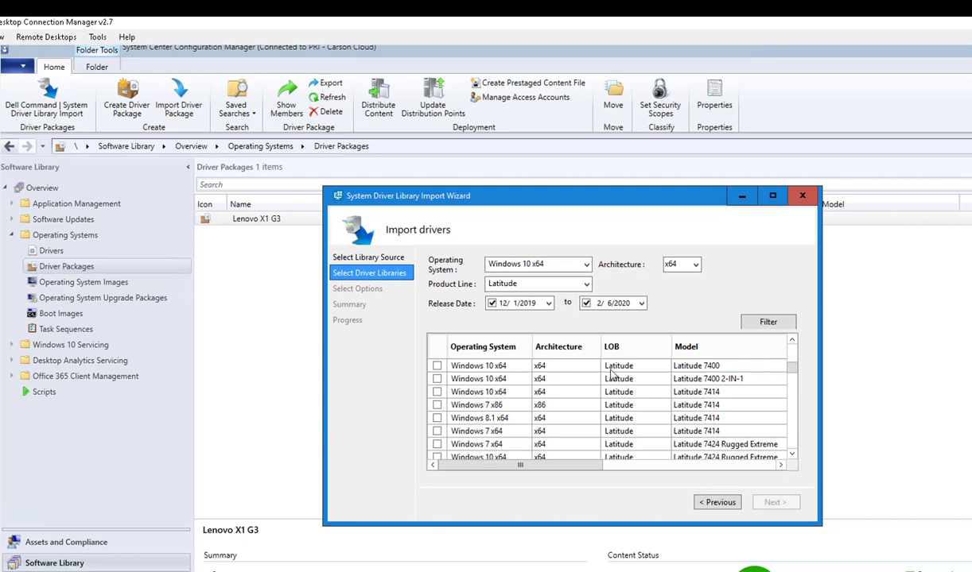
left_click(436, 366)
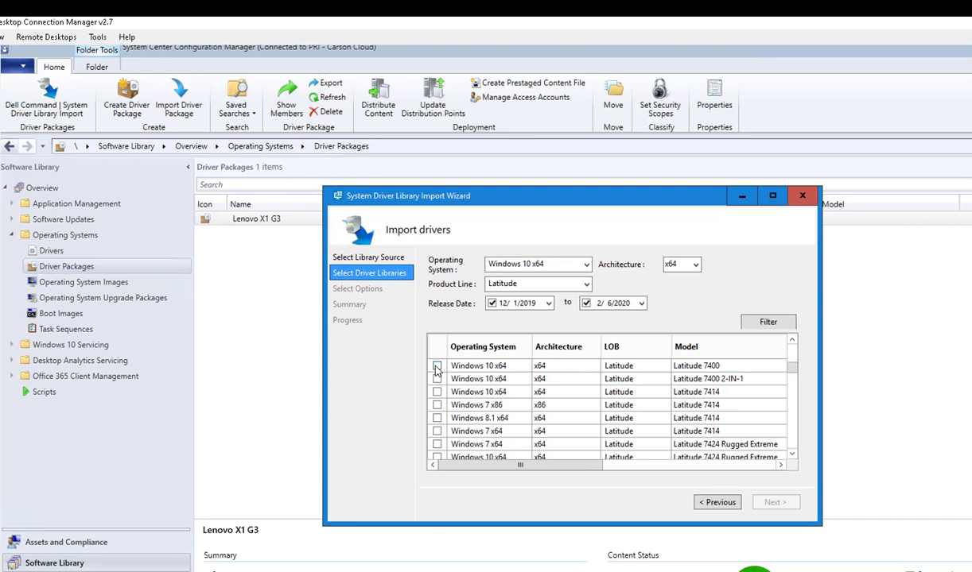
left_click(435, 365)
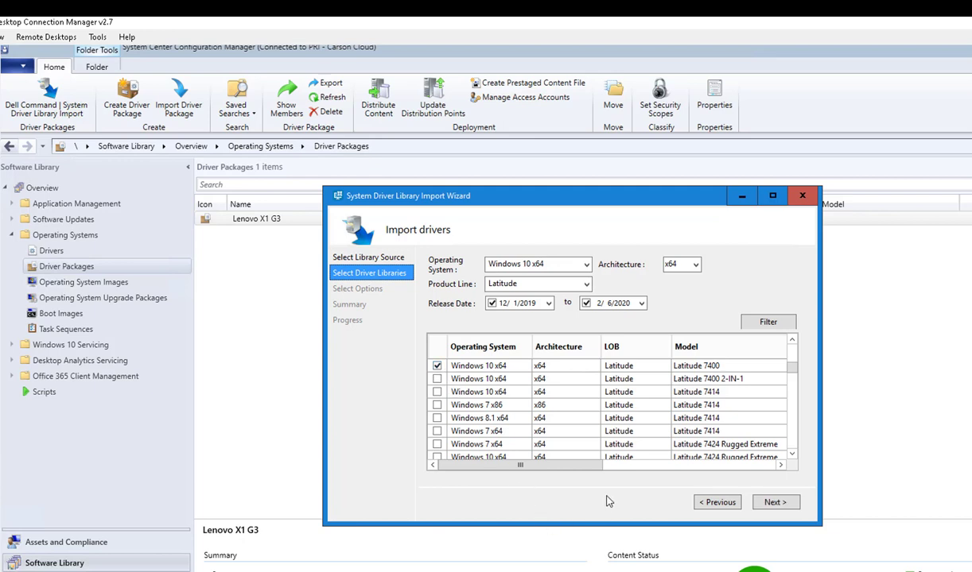
mouse_move(644, 406)
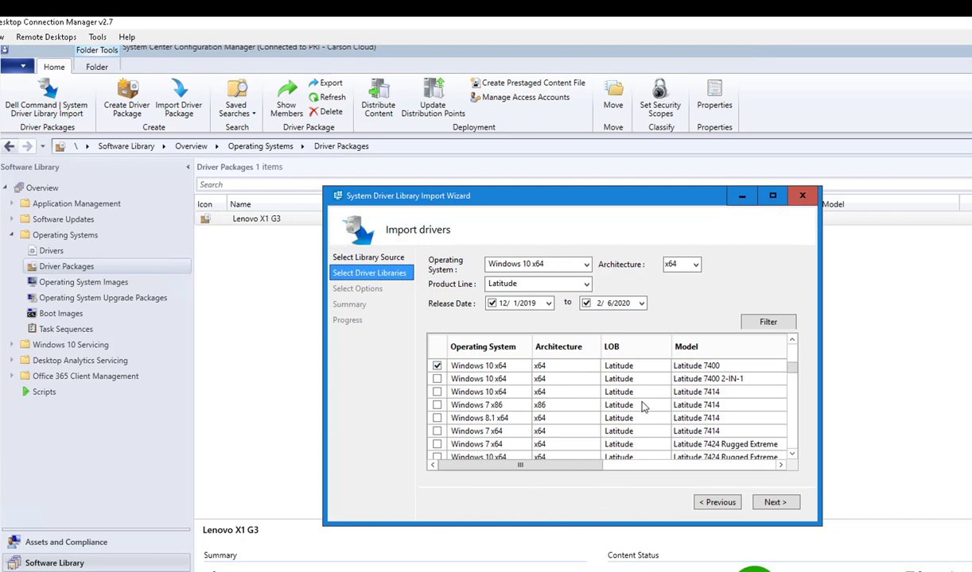
mouse_move(719, 372)
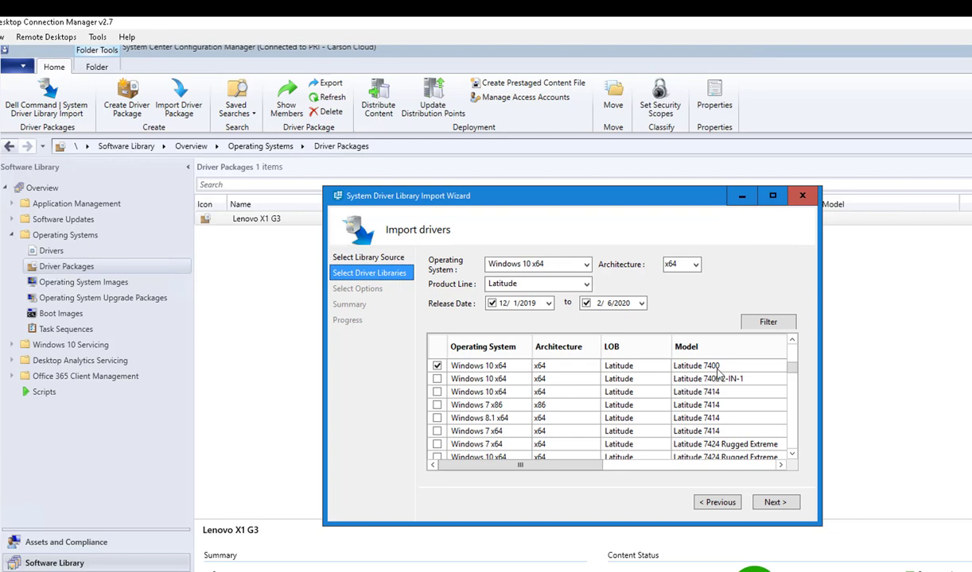
mouse_move(709, 378)
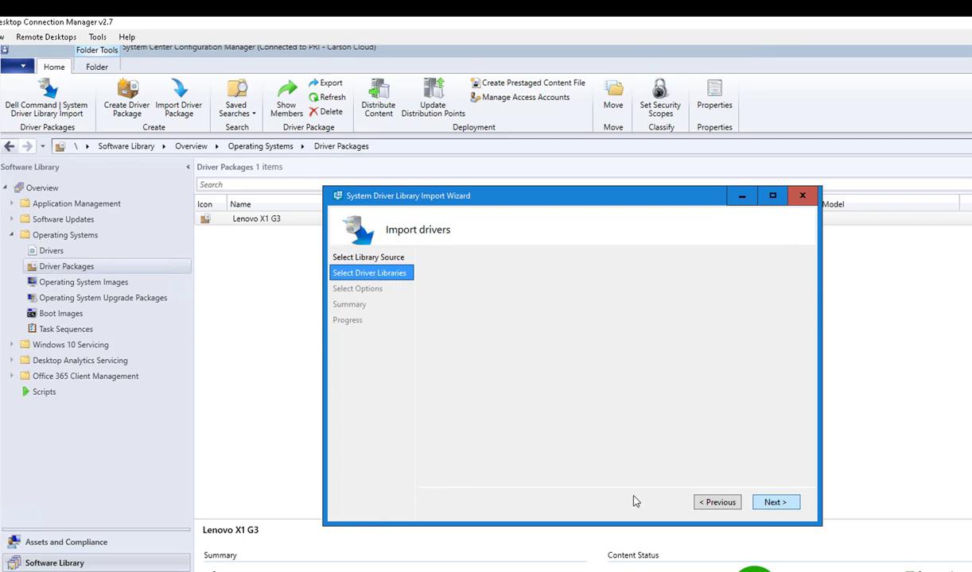
mouse_move(591, 502)
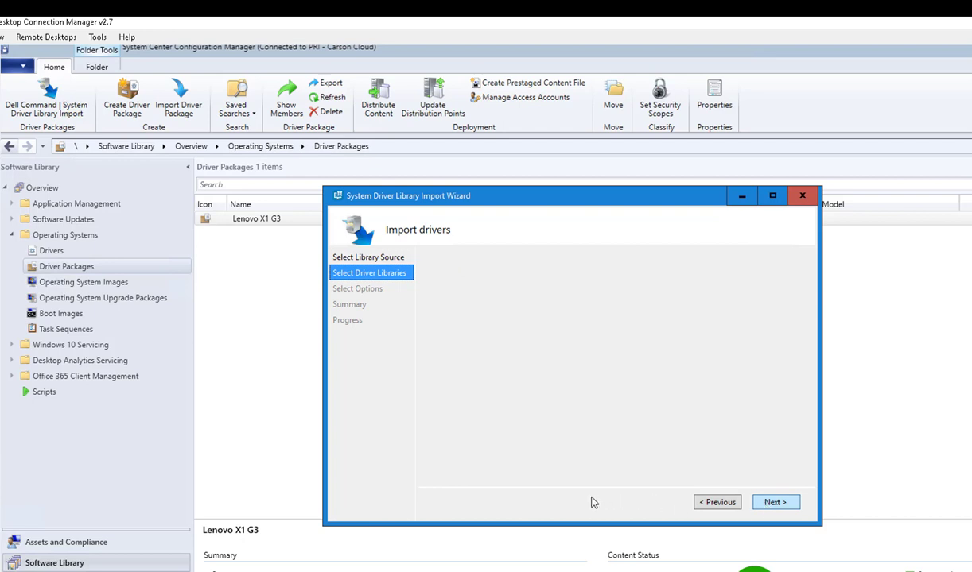
mouse_move(492, 426)
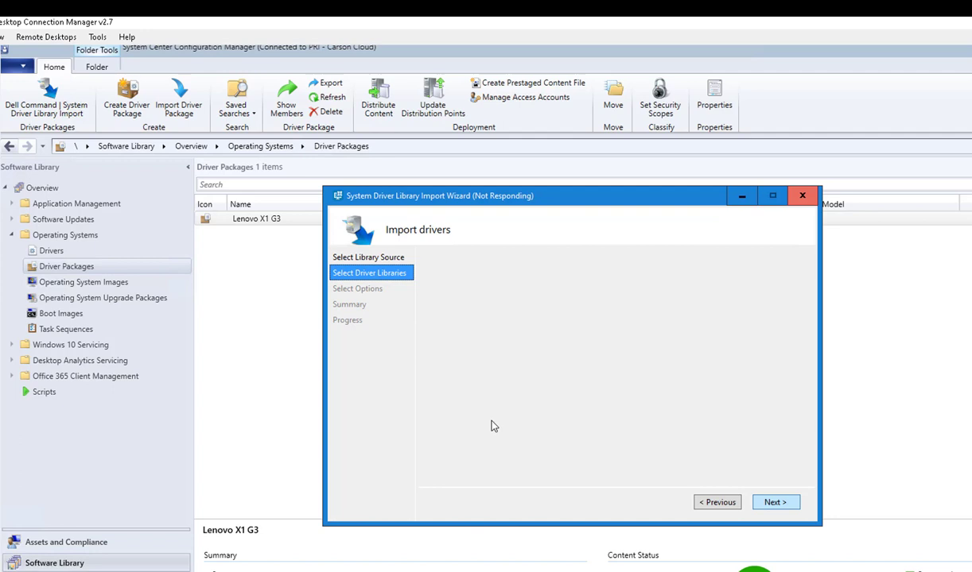
Advance to Select Options and tick the \\CARSONSCCM.CARSONCLOUD.LOCAL distribution point.
left_click(776, 502)
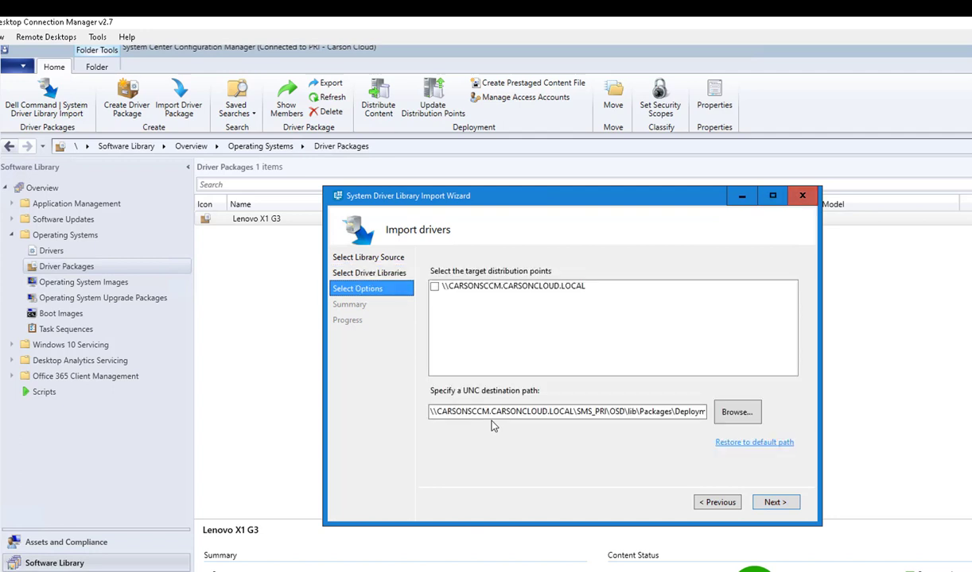
mouse_move(452, 378)
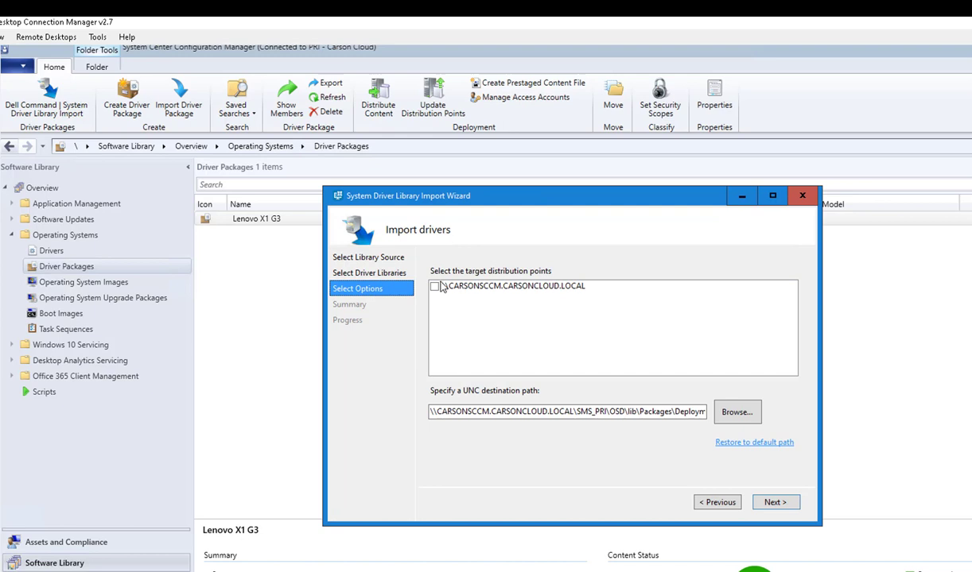
mouse_move(454, 283)
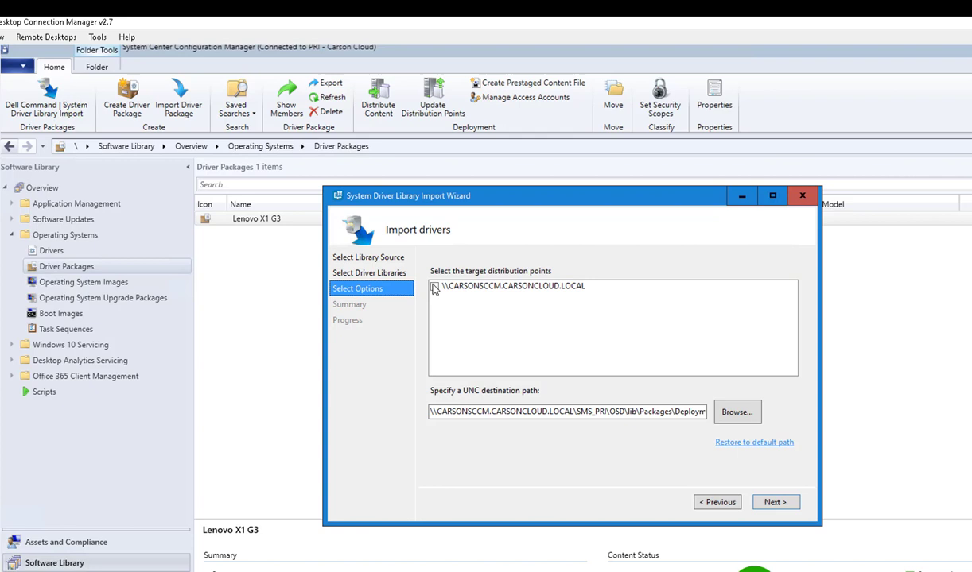
left_click(434, 286)
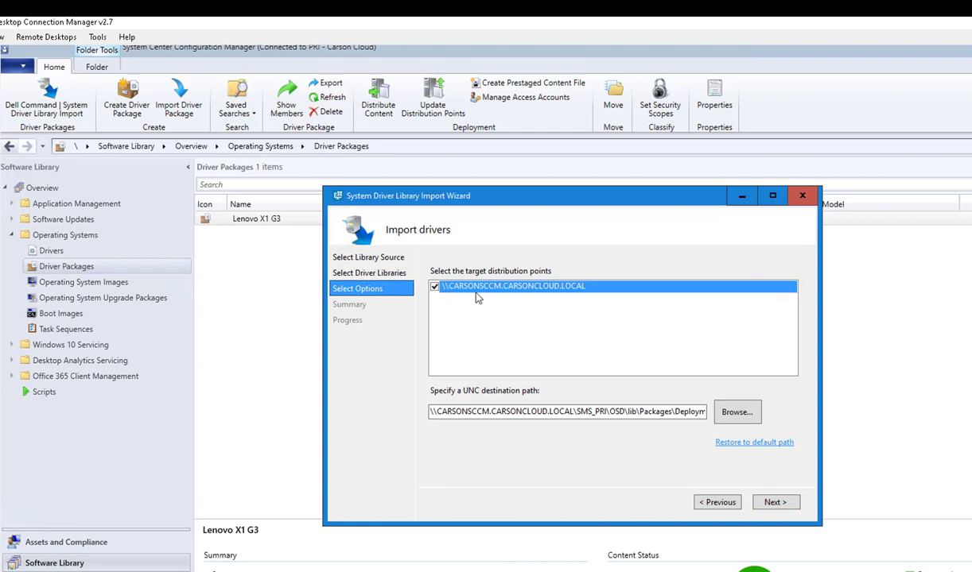
mouse_move(458, 331)
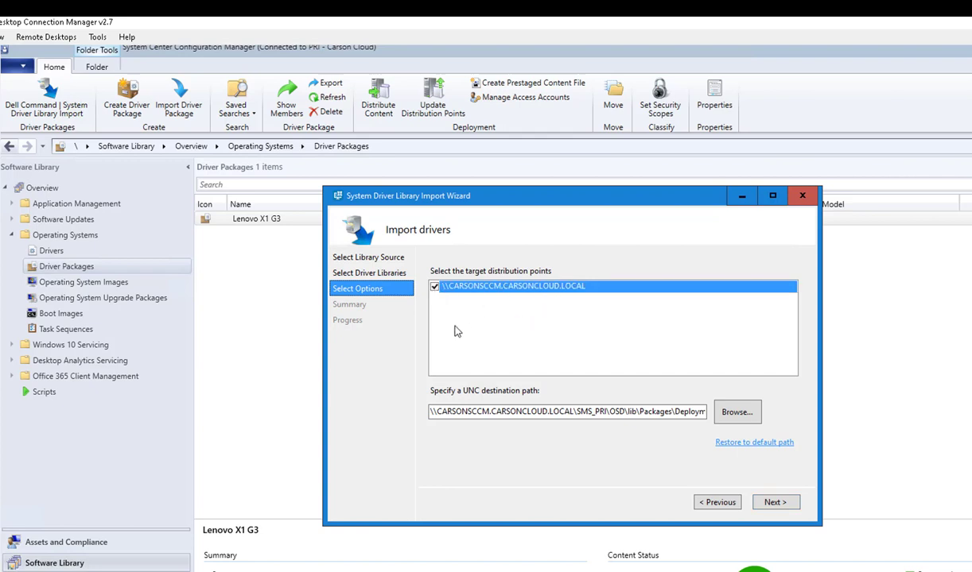
mouse_move(468, 320)
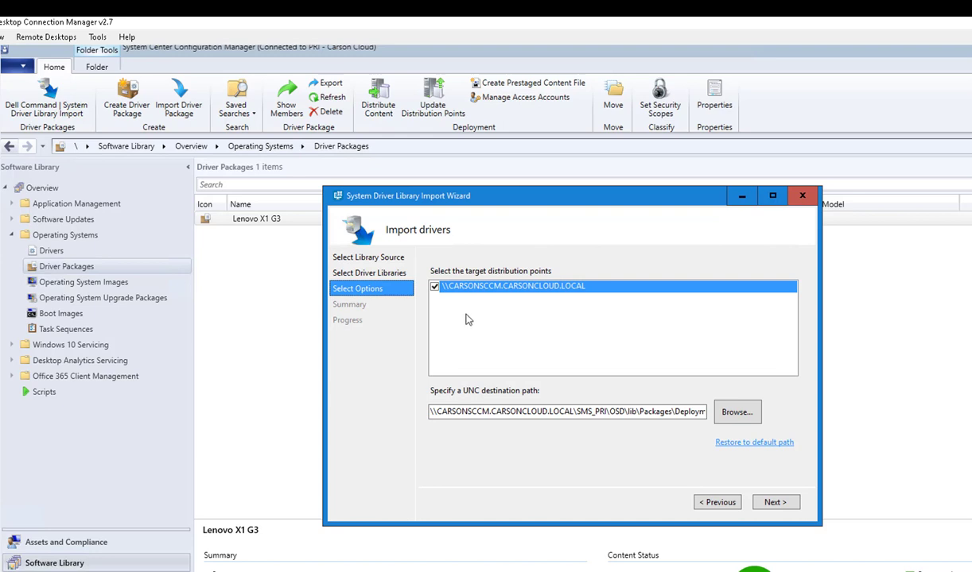
mouse_move(455, 436)
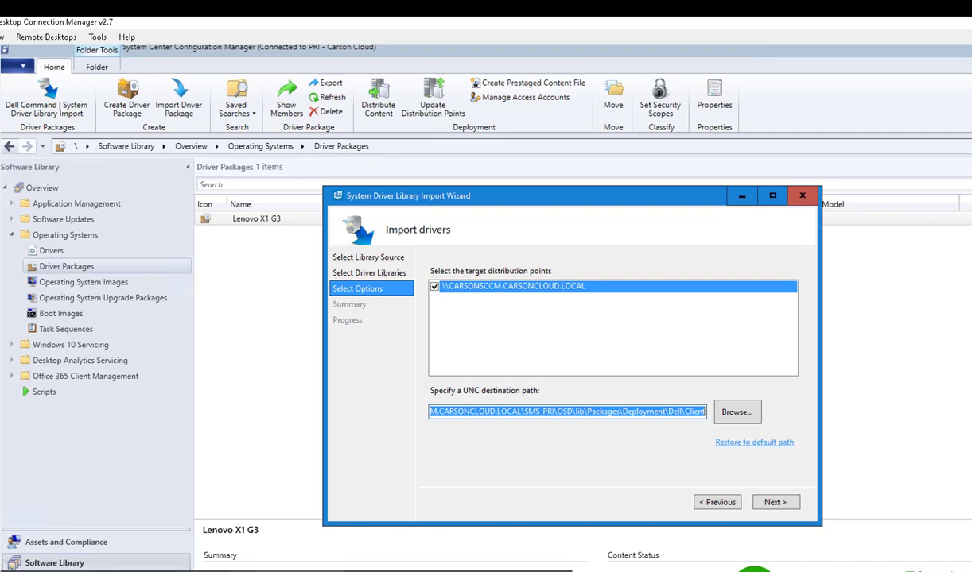
In the file share window, create a new Drivers folder inside SCCMSource.
left_click(736, 412)
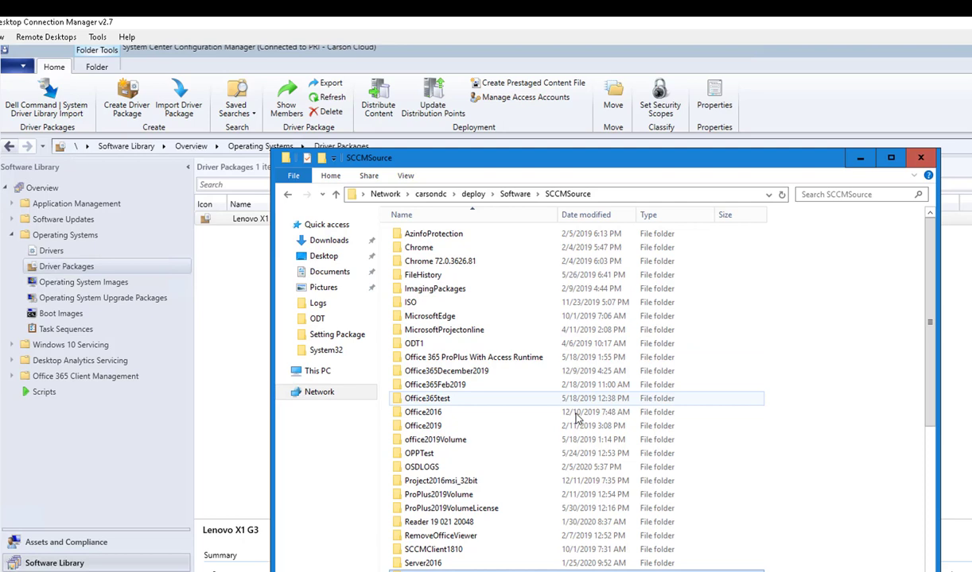
left_click(423, 412)
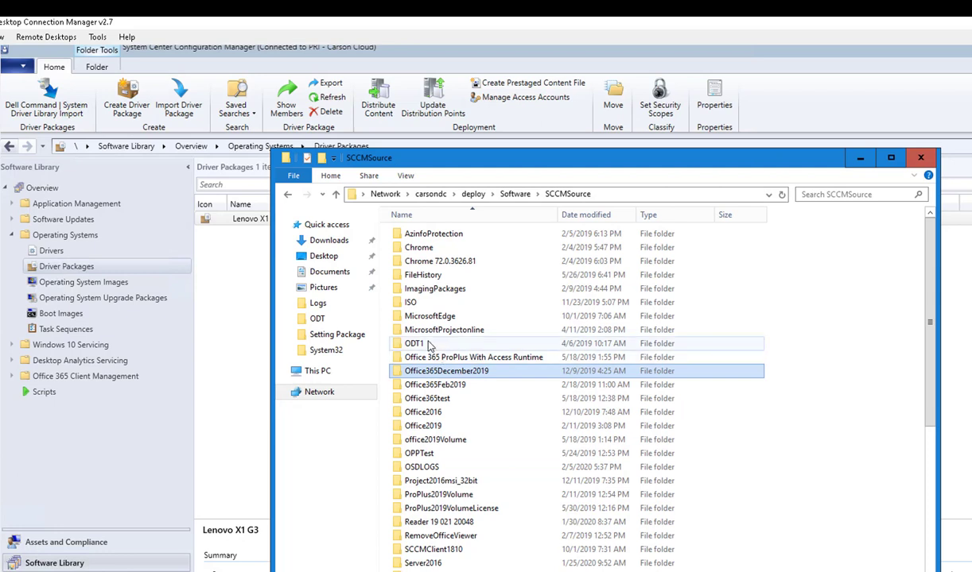
left_click(429, 315)
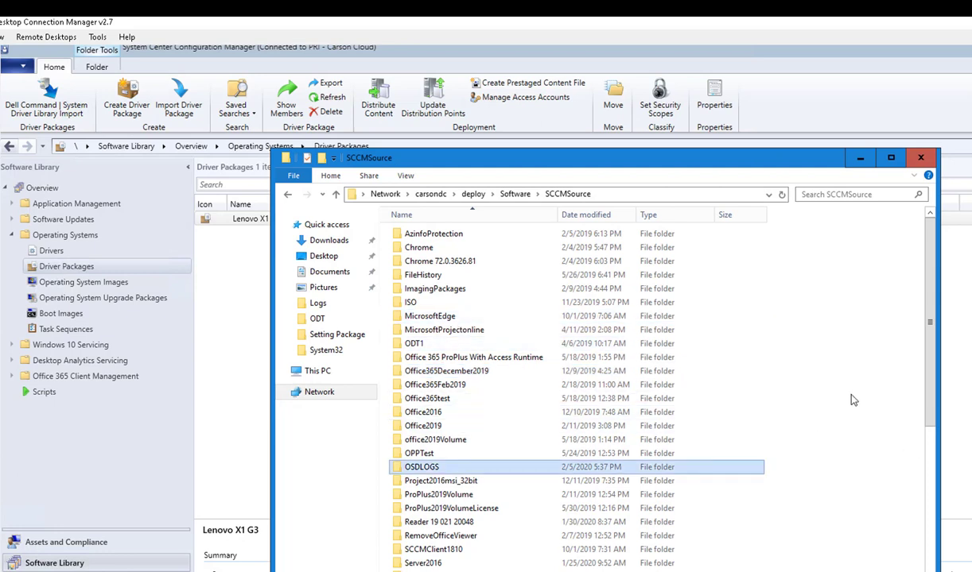
right_click(852, 400)
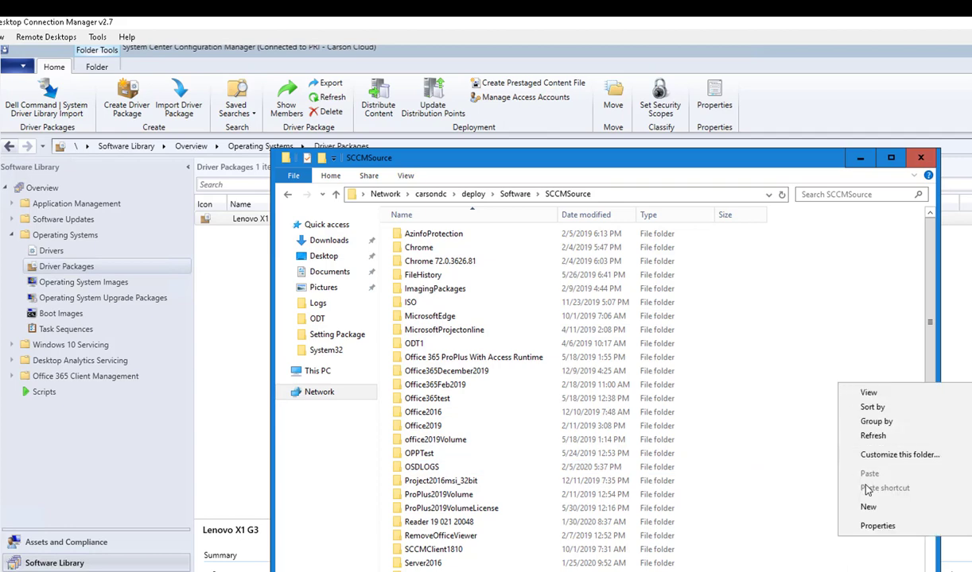
left_click(868, 509)
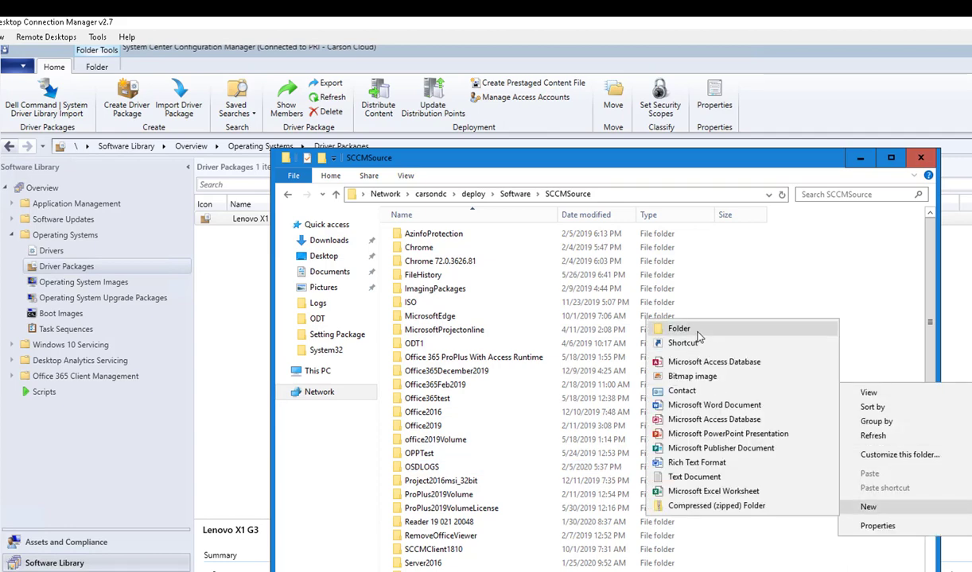
scroll("down", 3)
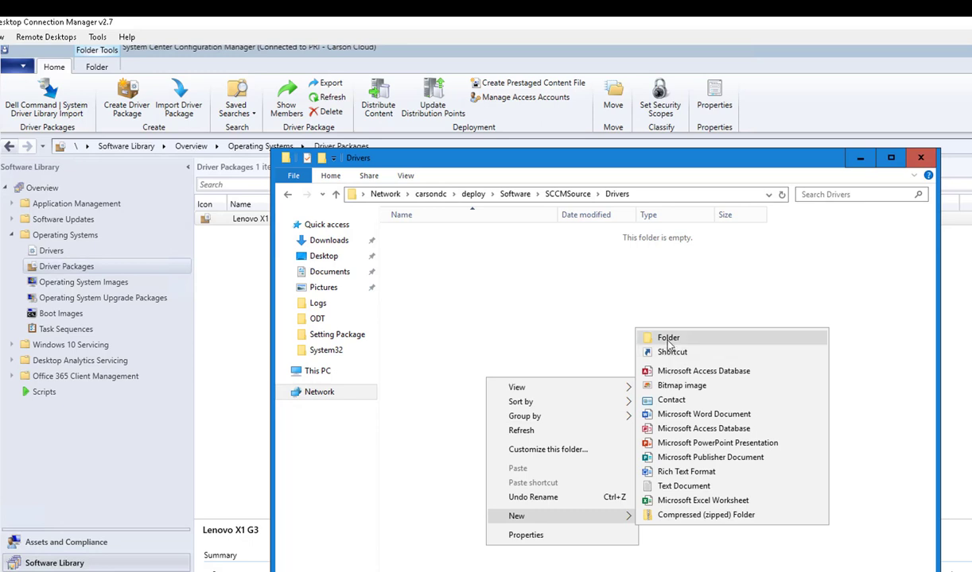
Create a new folder named Dell_Latitude_7400_Win10 inside Drivers and open it.
left_click(668, 337)
type("Dell_")
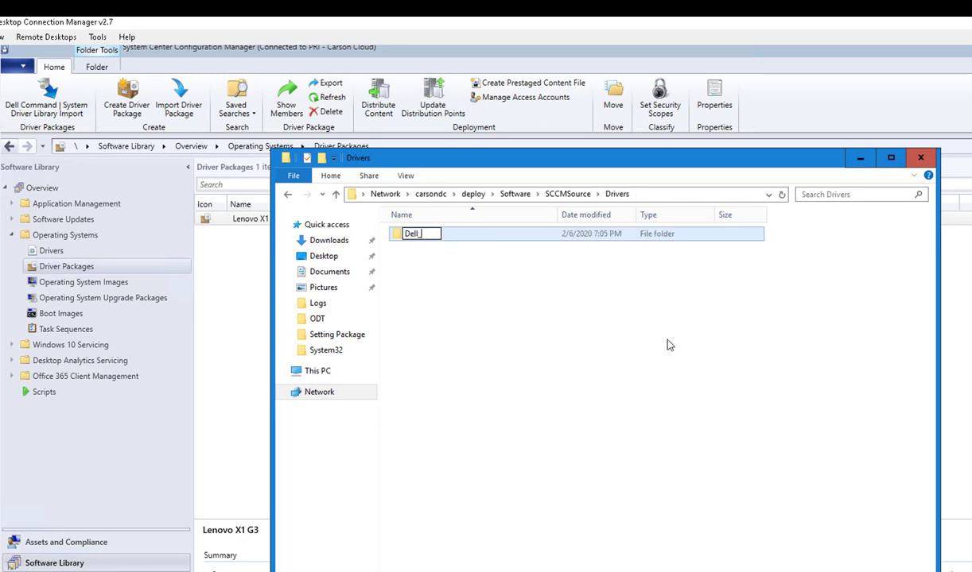
type("Latitude")
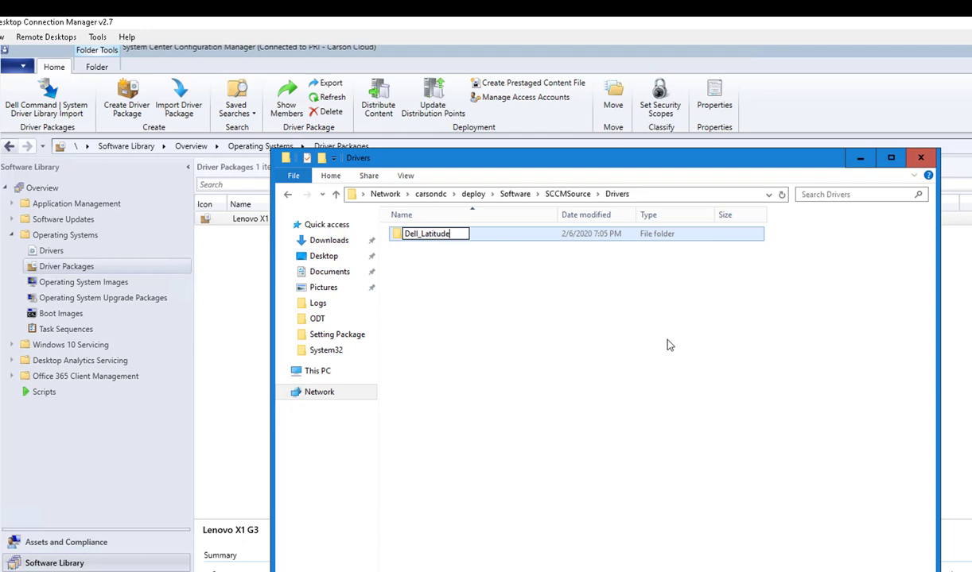
type("_7400")
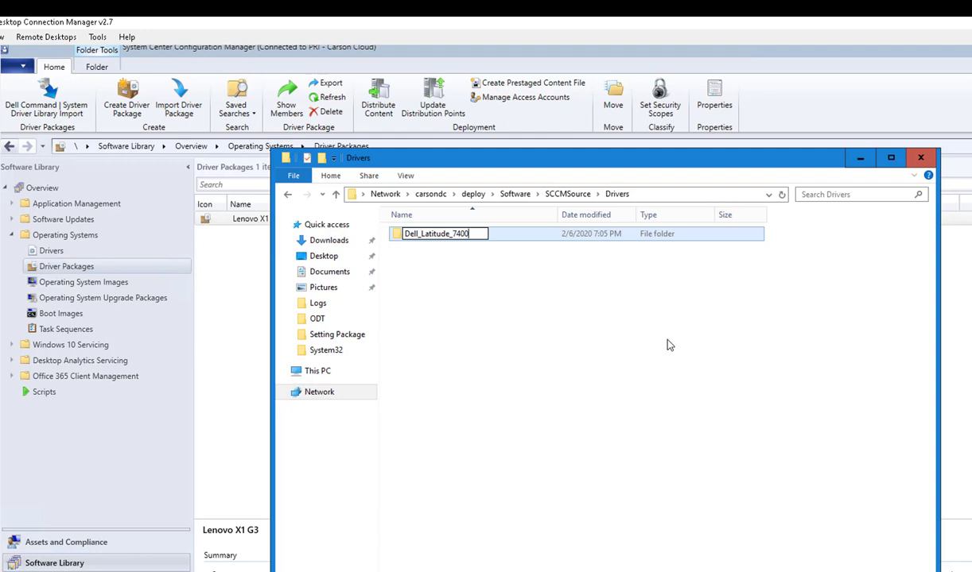
type("_Win10")
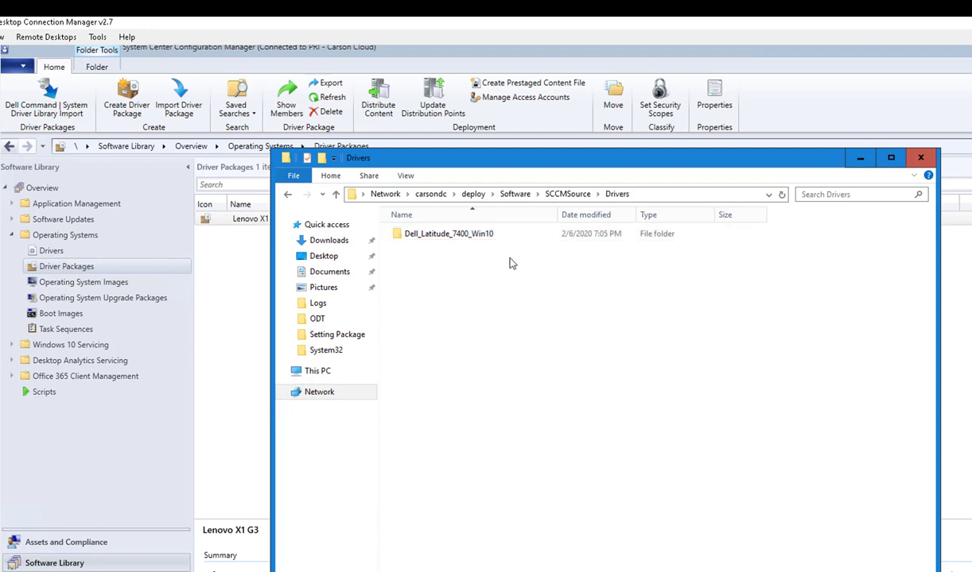
double_click(450, 232)
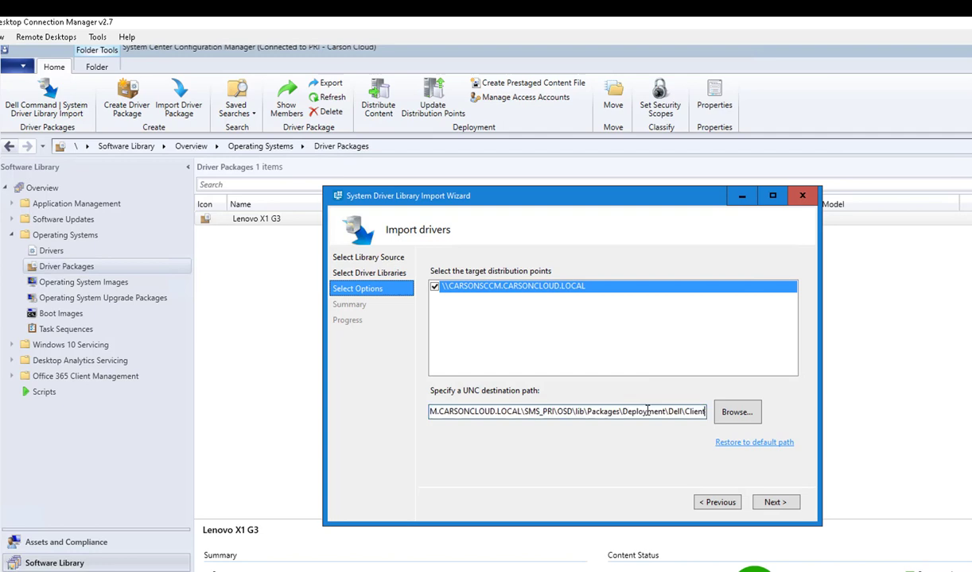
Set UNC destination \\carsondc\deploy\Software\SCCMSource\Drivers\Dell_Latitude_7400_Win10, finish the import and acknowledge the processing error.
type("\\\\carsondc\\deploy\\Software\\SCCMSource\\Drivers\\Dell_Latitude_7400_Win10")
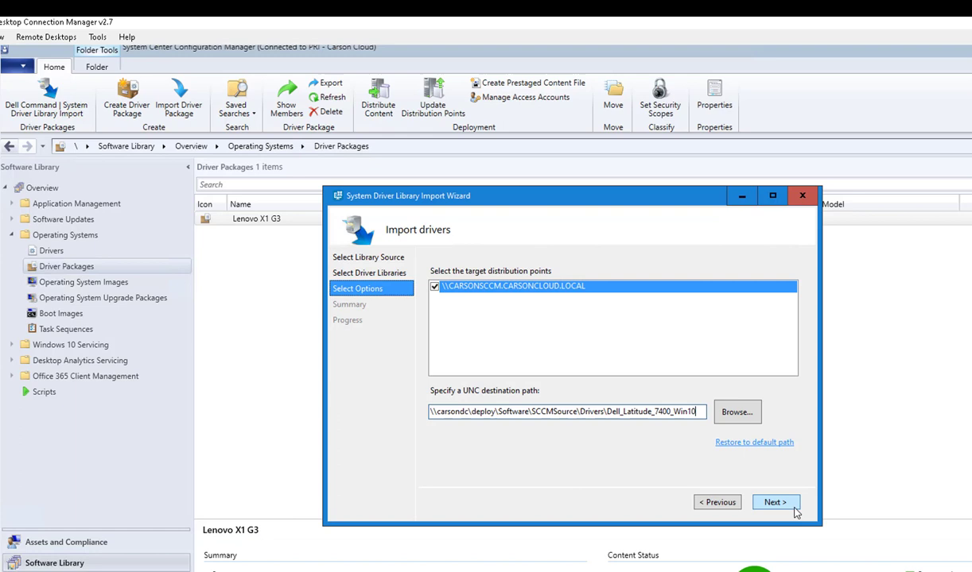
left_click(775, 502)
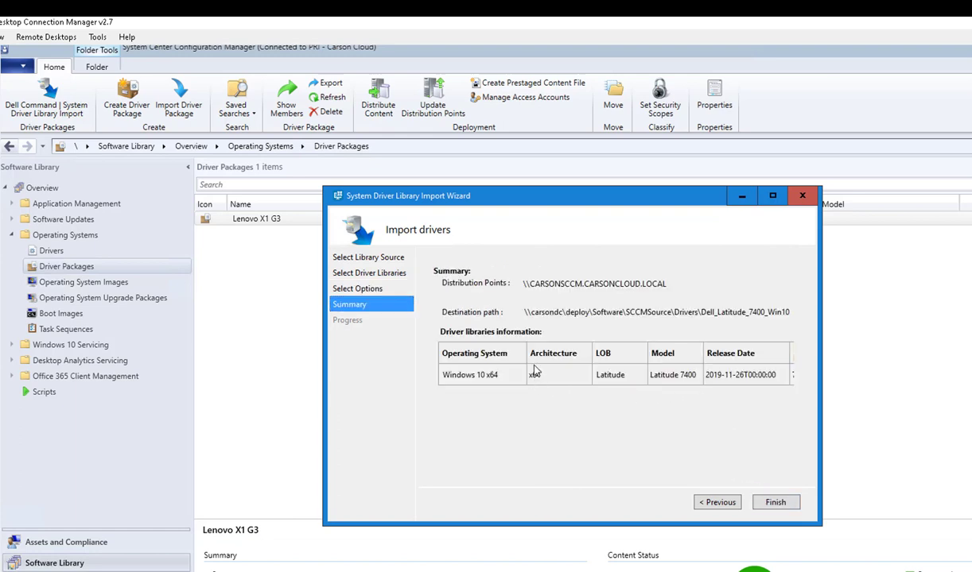
mouse_move(474, 291)
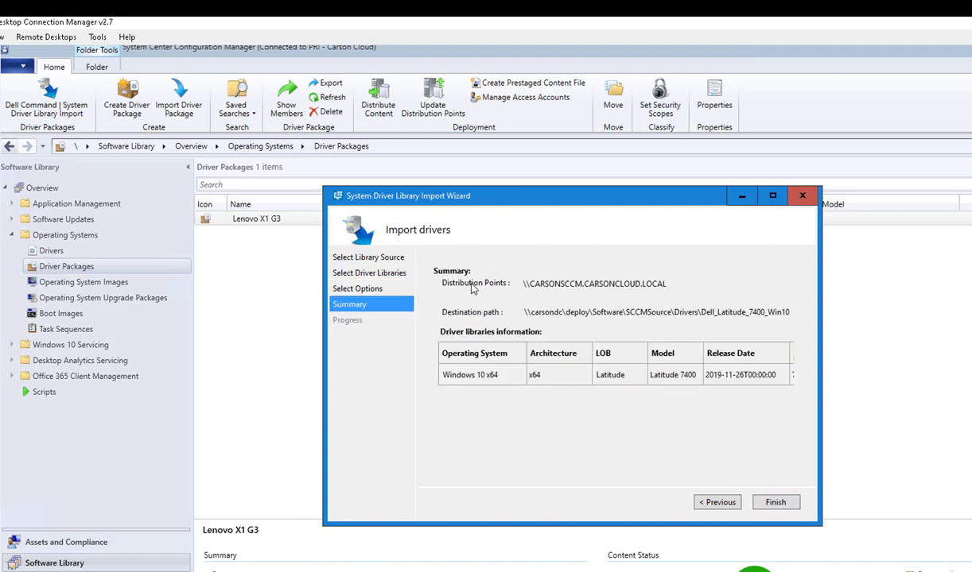
mouse_move(547, 291)
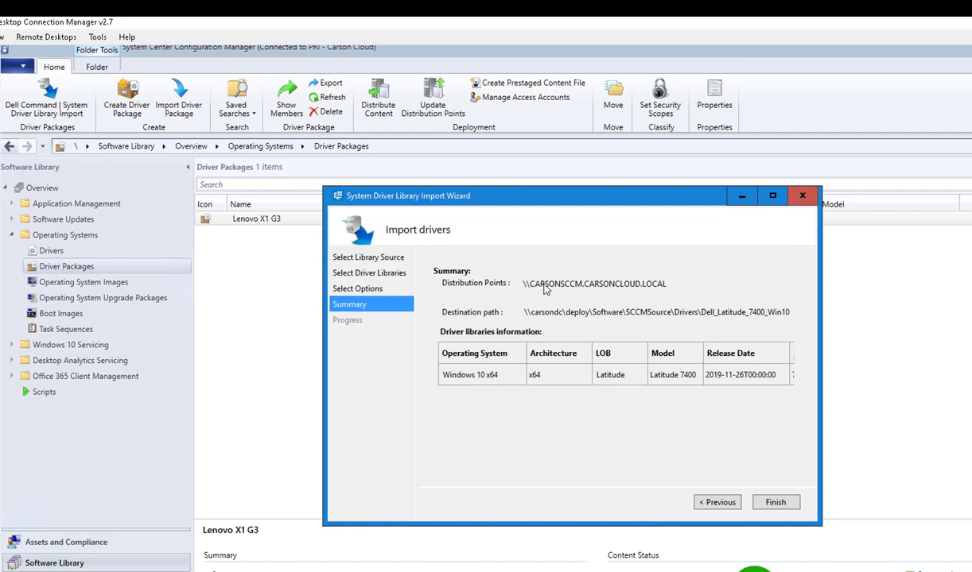
mouse_move(501, 324)
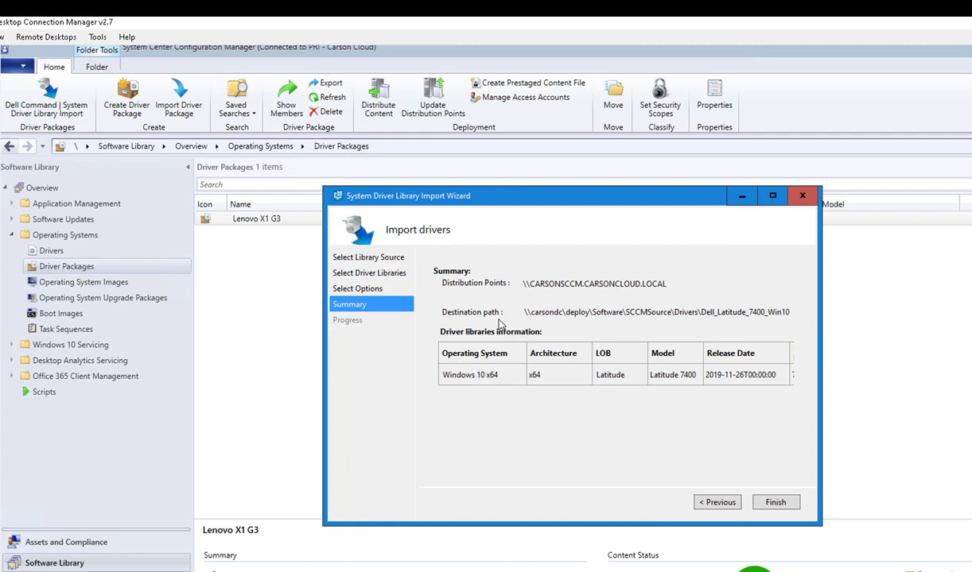
mouse_move(484, 383)
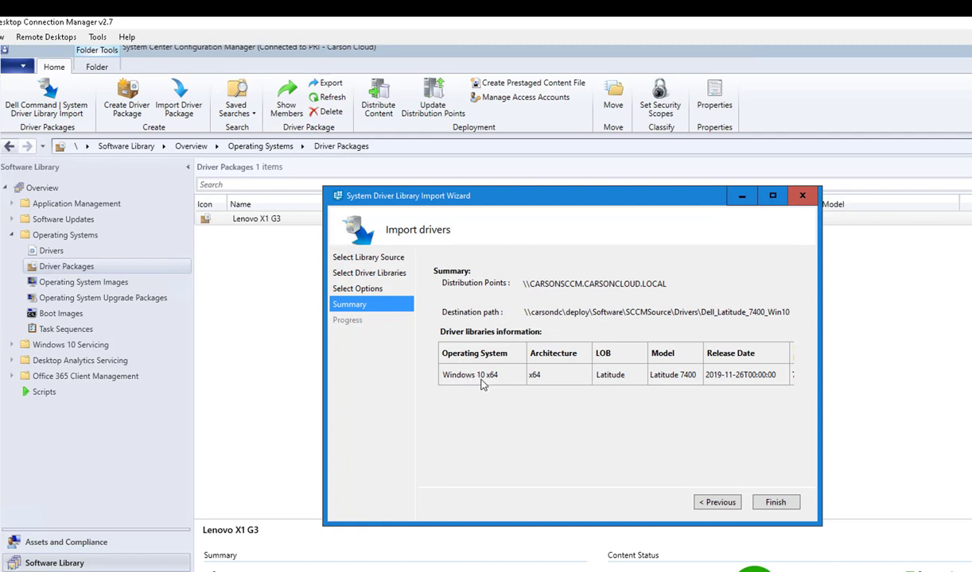
left_click(776, 503)
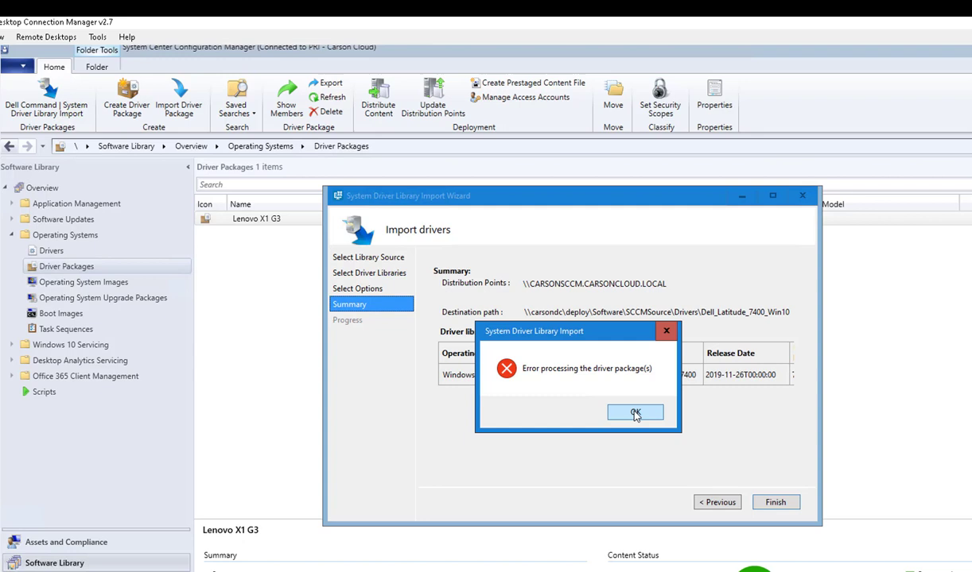
left_click(634, 413)
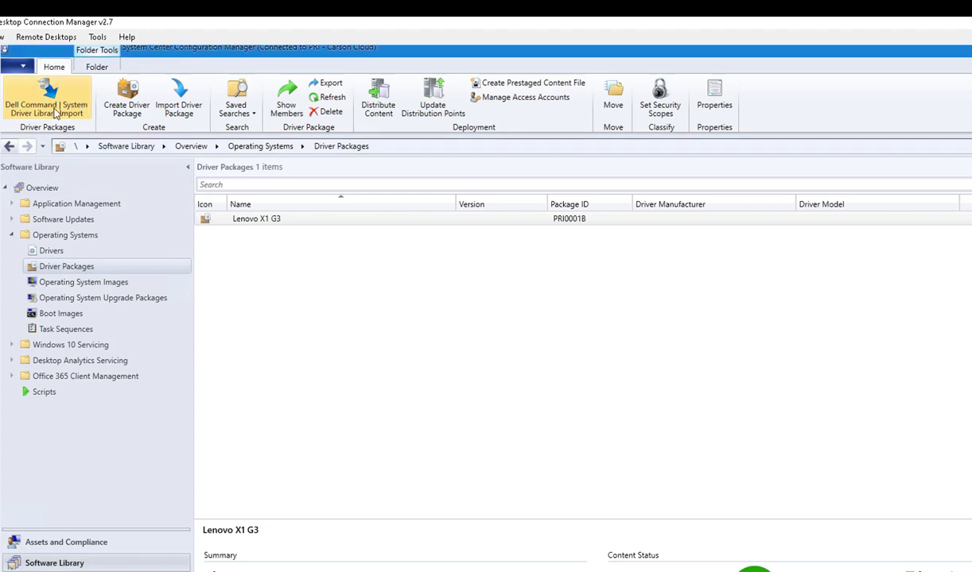
Start the Dell System Driver Library import again and download the Driver Pack Catalog.
left_click(45, 95)
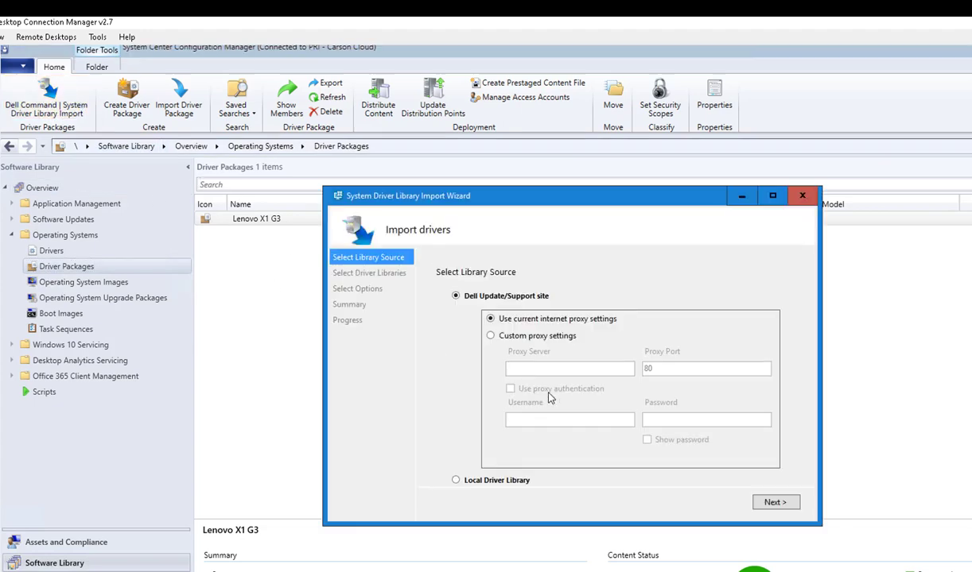
left_click(773, 502)
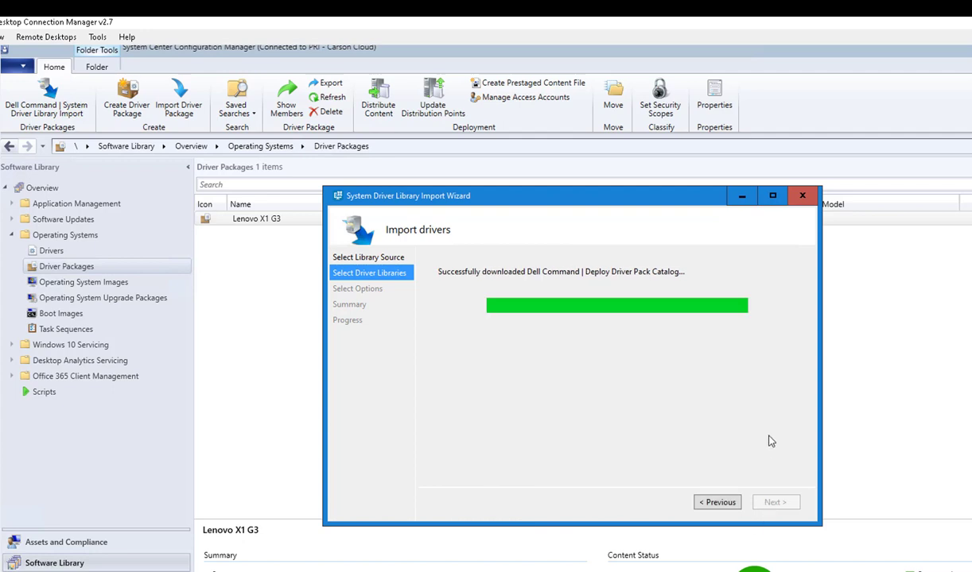
mouse_move(779, 462)
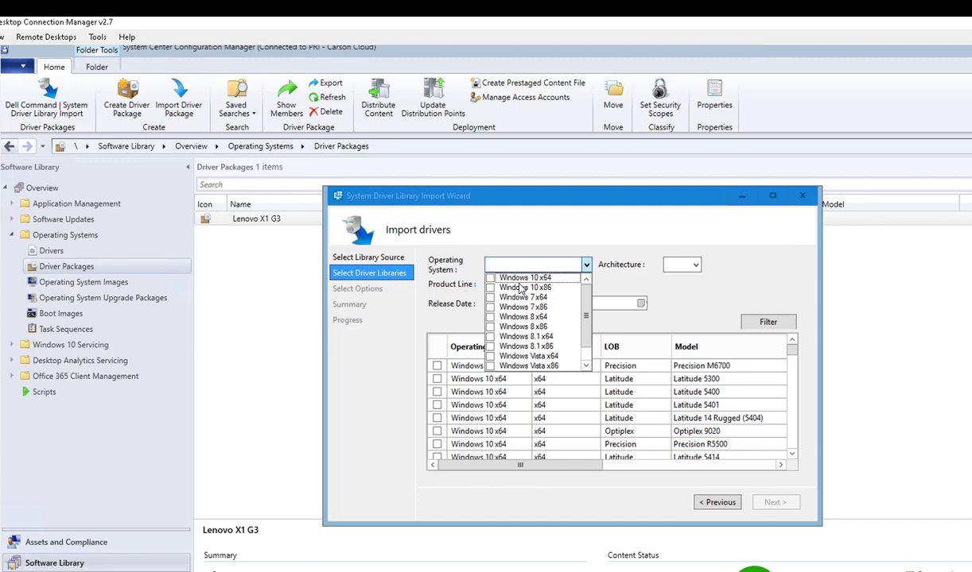
Filter by Operating System Windows 10 x64, Architecture x64 and Product Line Latitude.
left_click(490, 276)
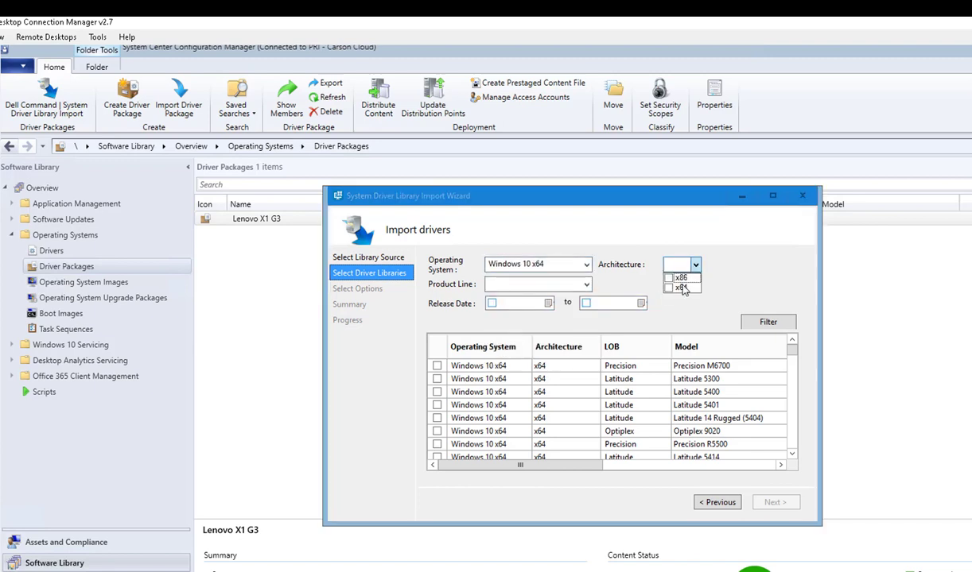
left_click(680, 287)
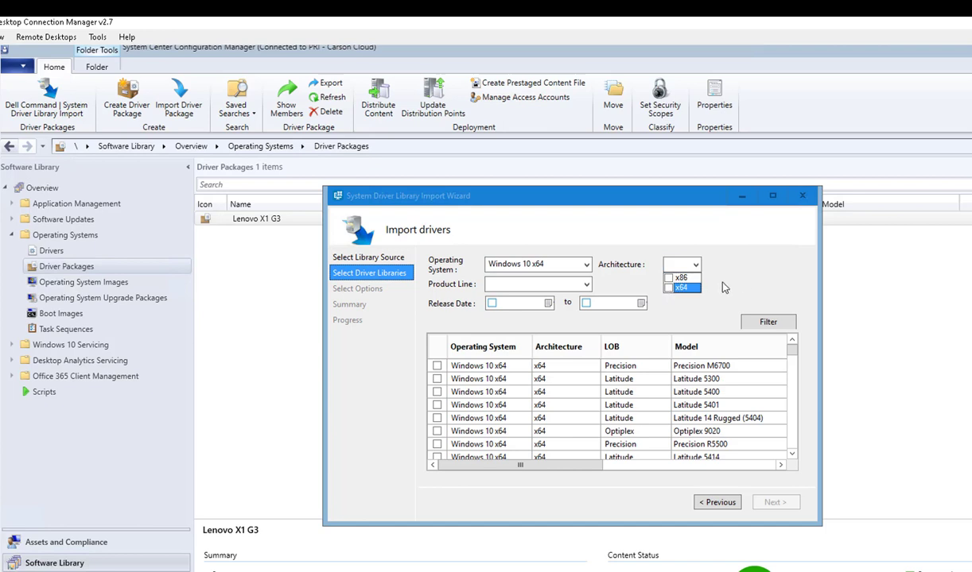
left_click(677, 287)
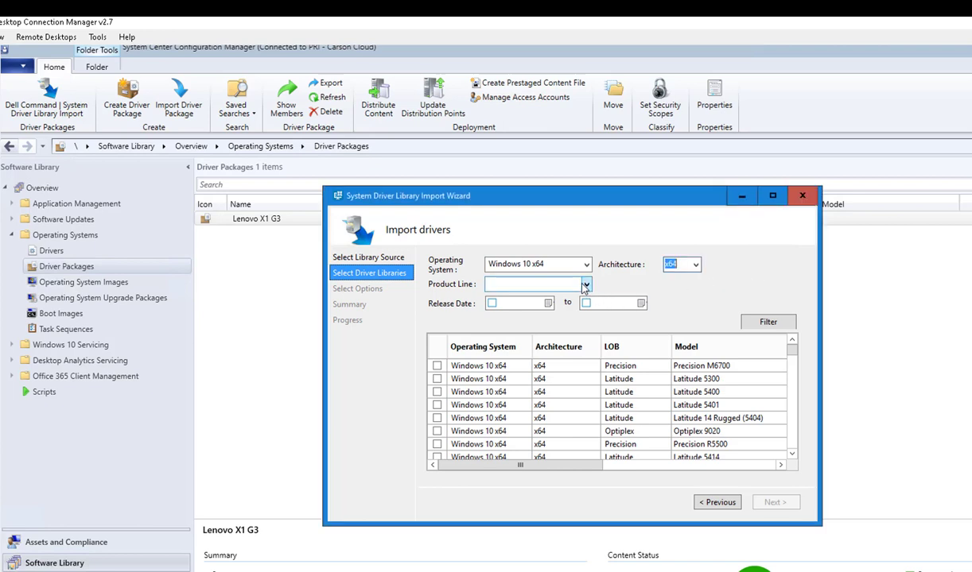
left_click(586, 284)
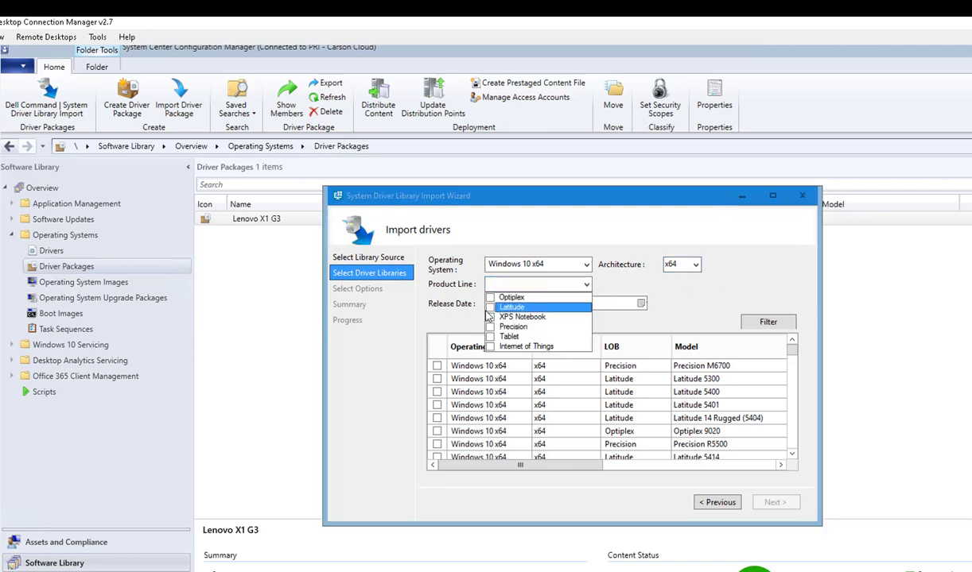
left_click(512, 307)
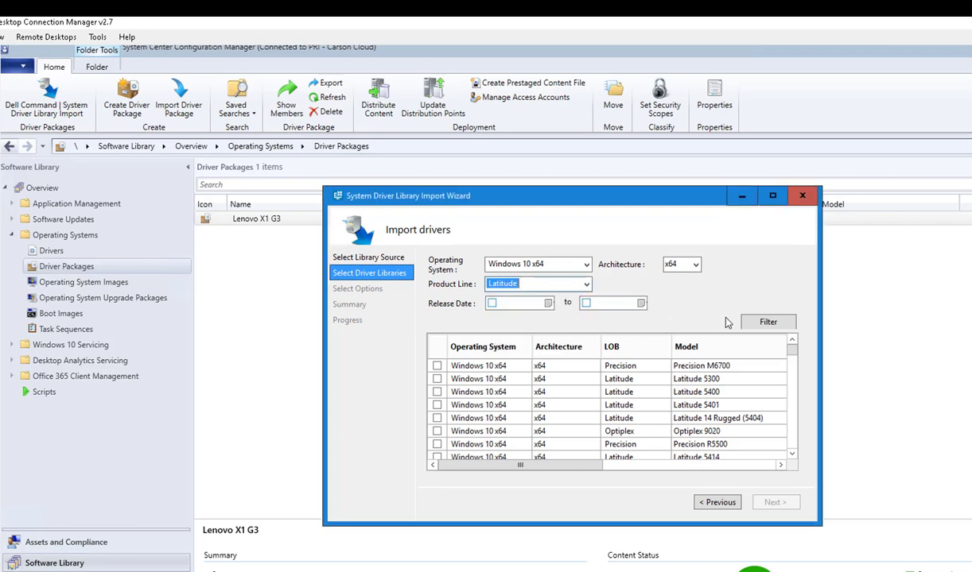
Set release dates 11/1/2019 to 2/6/2020 and apply the filter to the driver list.
left_click(491, 302)
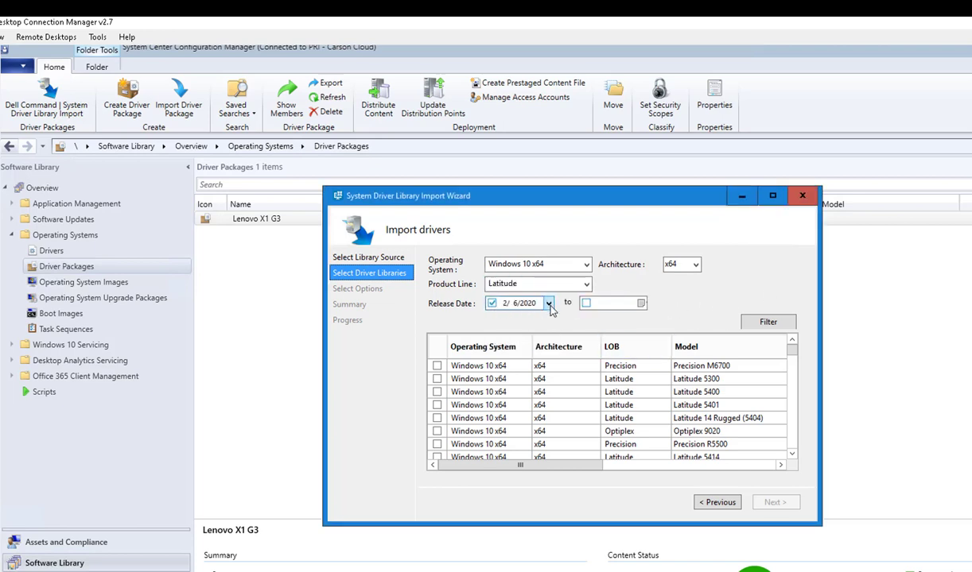
left_click(549, 302)
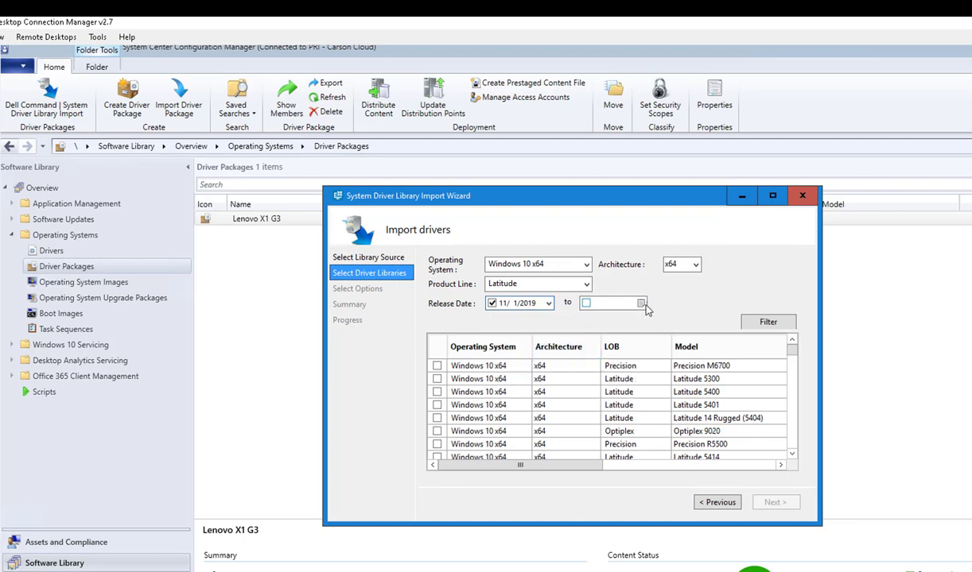
left_click(586, 302)
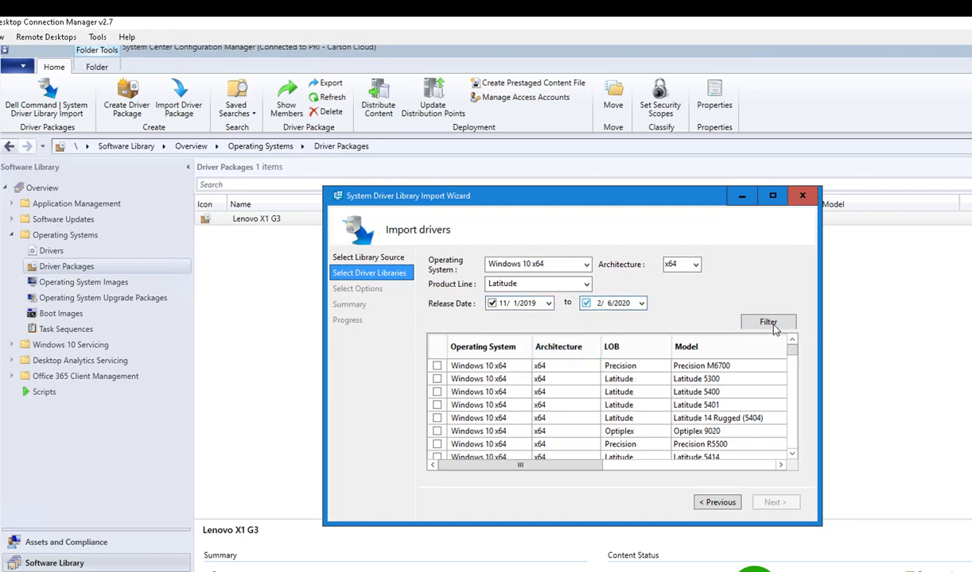
left_click(766, 321)
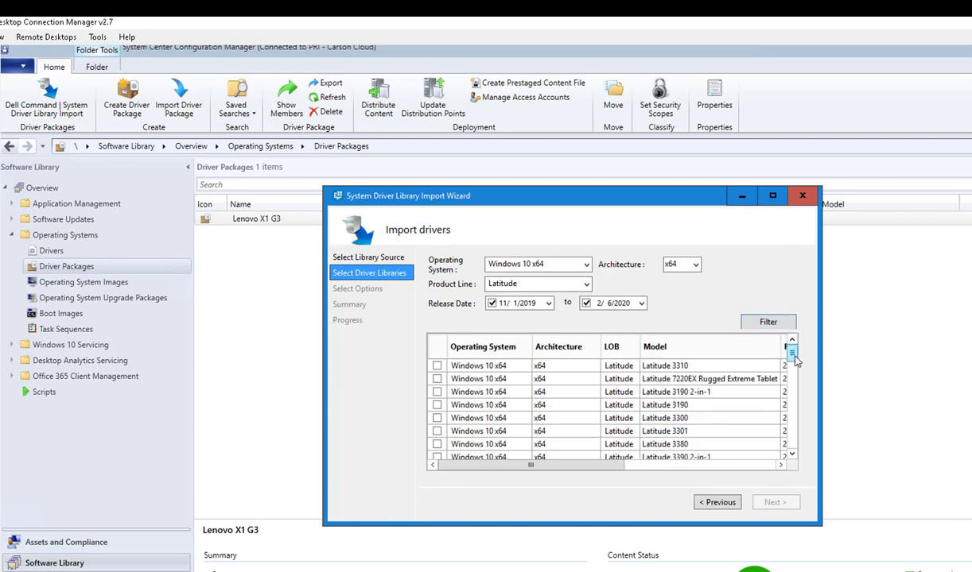
Tick the Latitude 7400 driver library and continue to Select Options.
left_click_drag(792, 353, 792, 401)
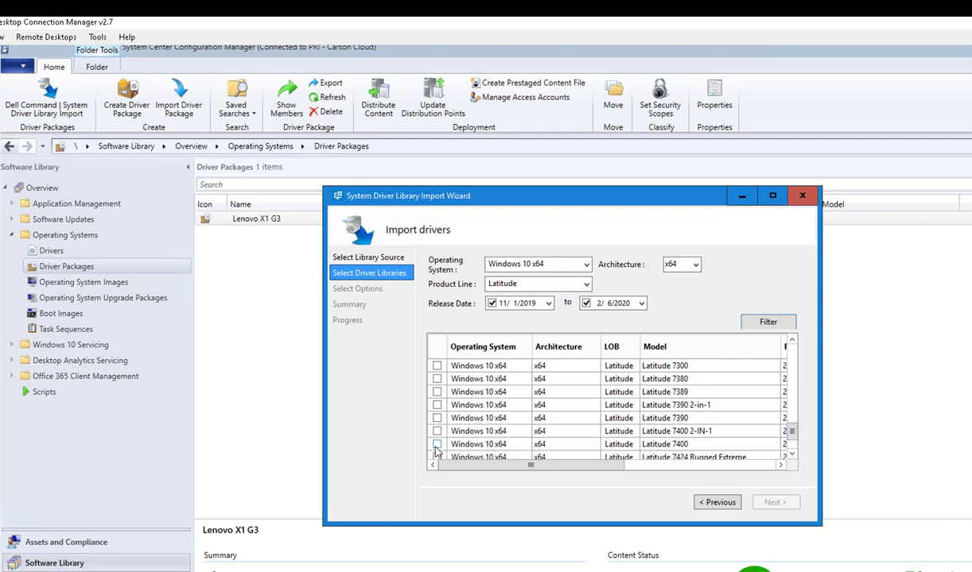
left_click(437, 445)
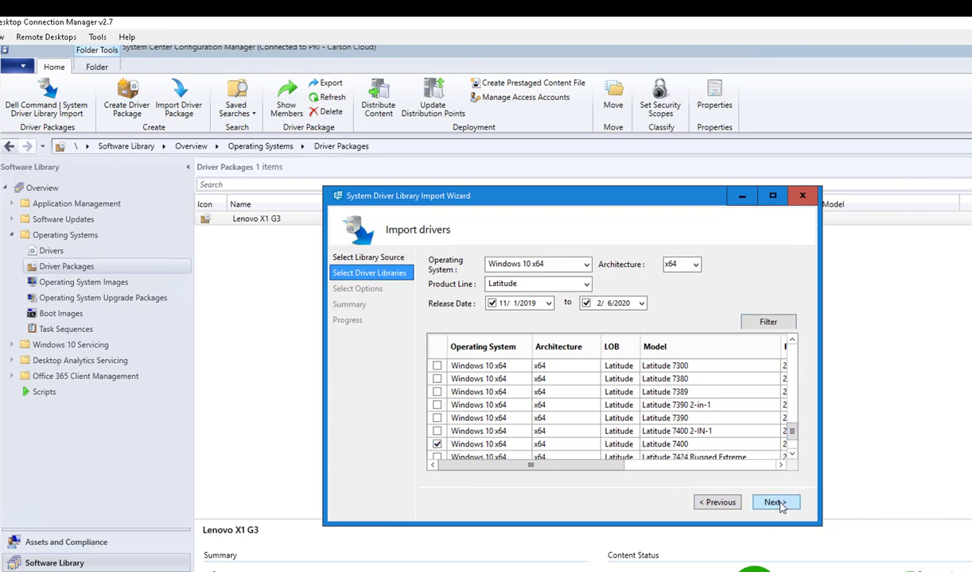
left_click(775, 503)
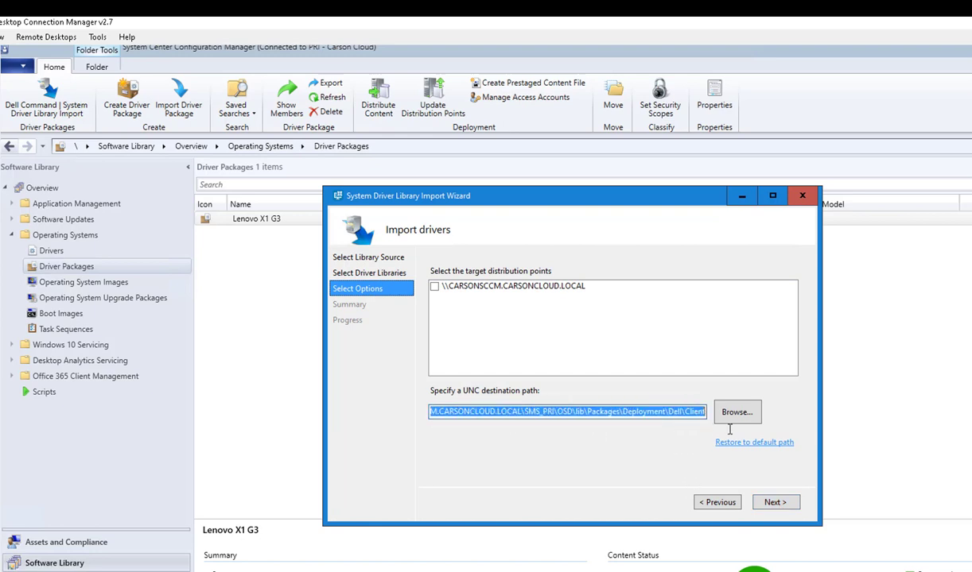
Set the UNC destination to \\carsondc\deploy\Software\SCCMSource\Drivers\Dell_Latitude_7400_Win10.
left_click(736, 411)
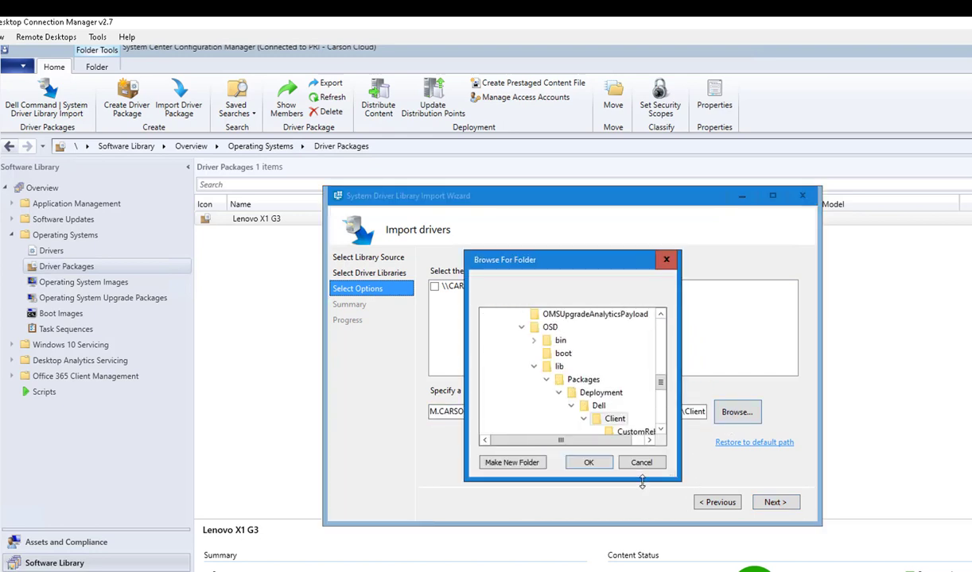
left_click(589, 461)
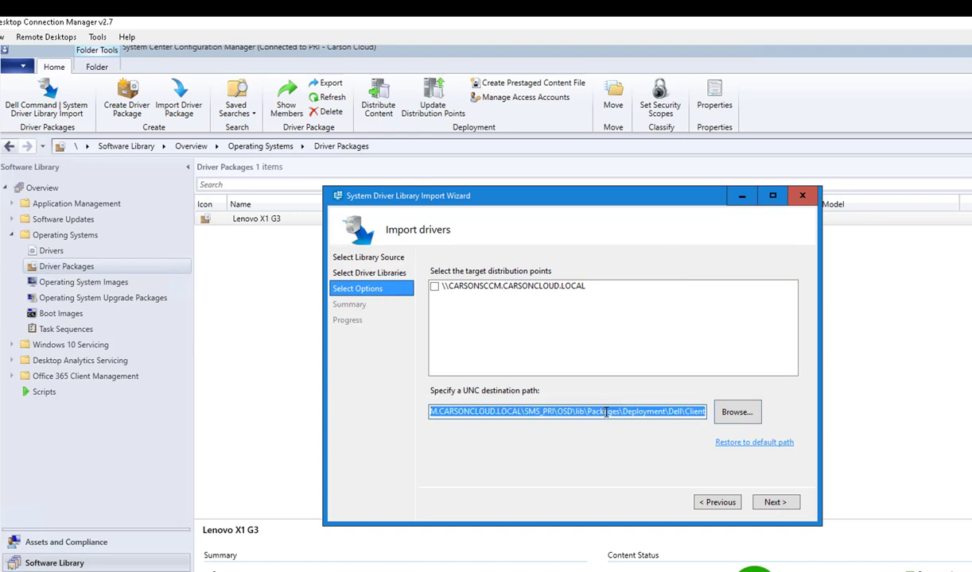
type("\\\\carsondc\\deploy\\Software\\SCCMSource\\Drivers\\Dell_Latitude_7400_Win10")
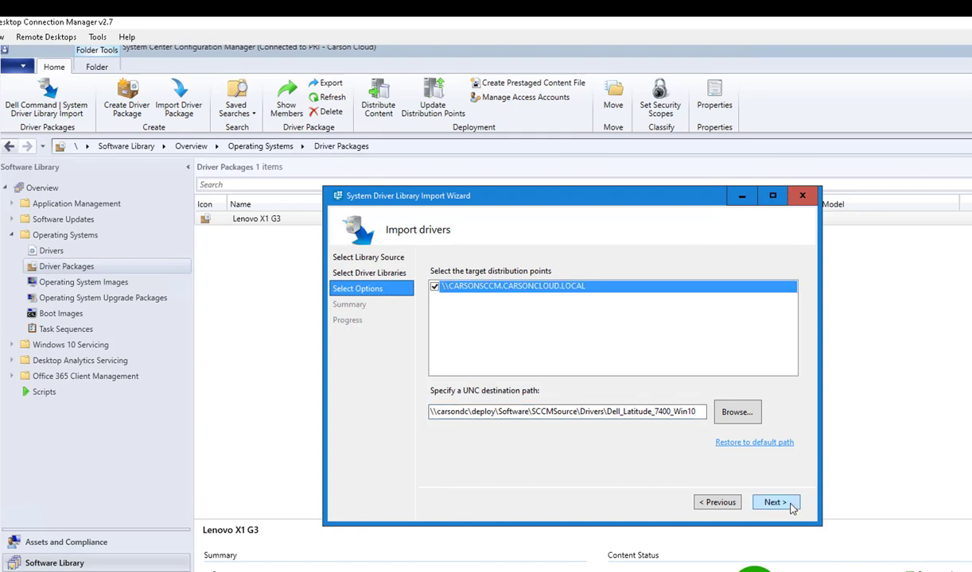
Finish the driver import and acknowledge the 'Error processing the driver package(s)' message.
left_click(776, 502)
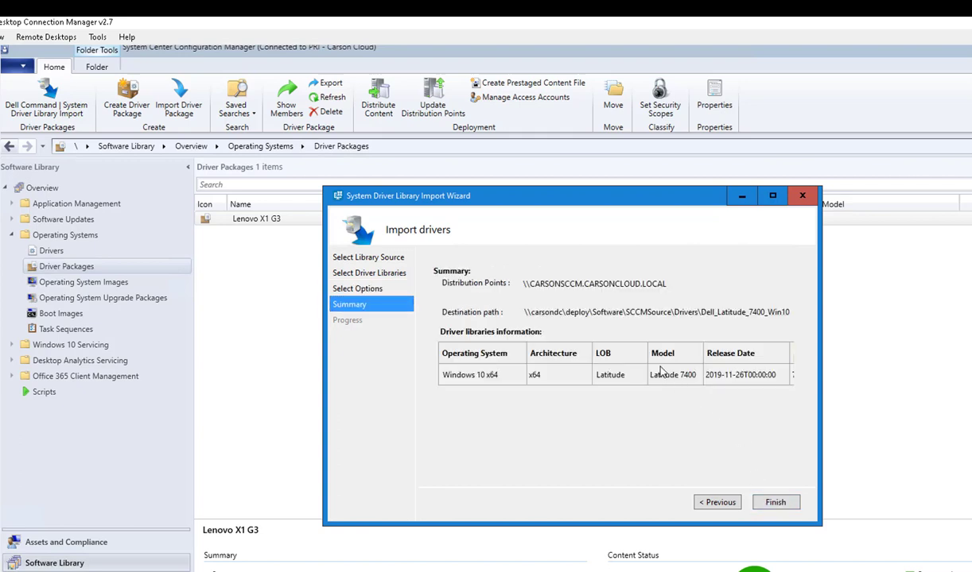
left_click(776, 503)
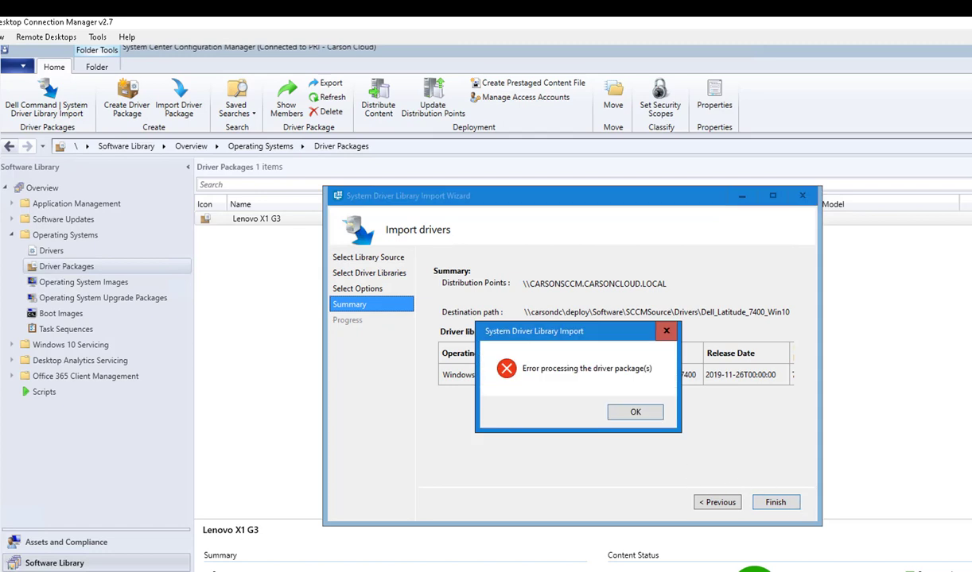
mouse_move(700, 445)
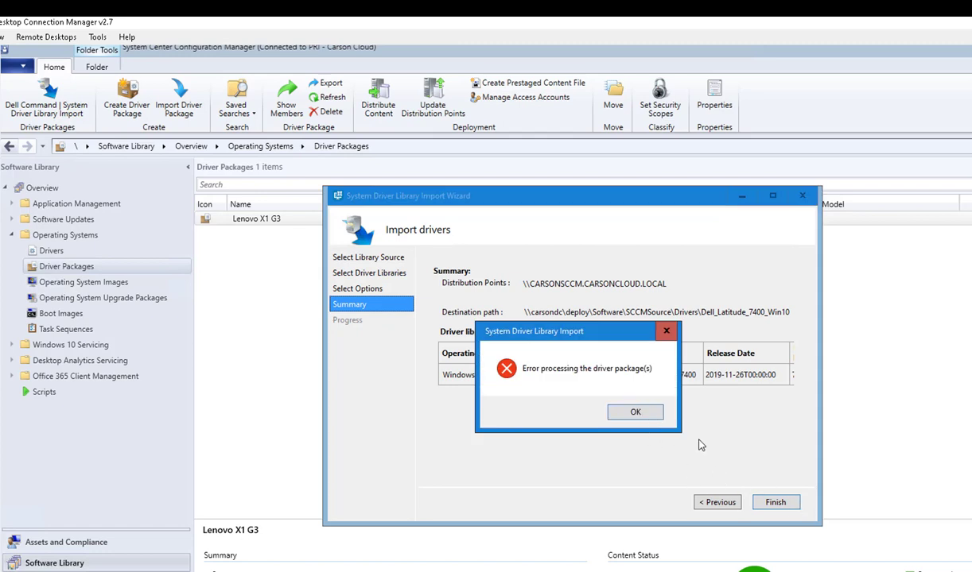
left_click(634, 412)
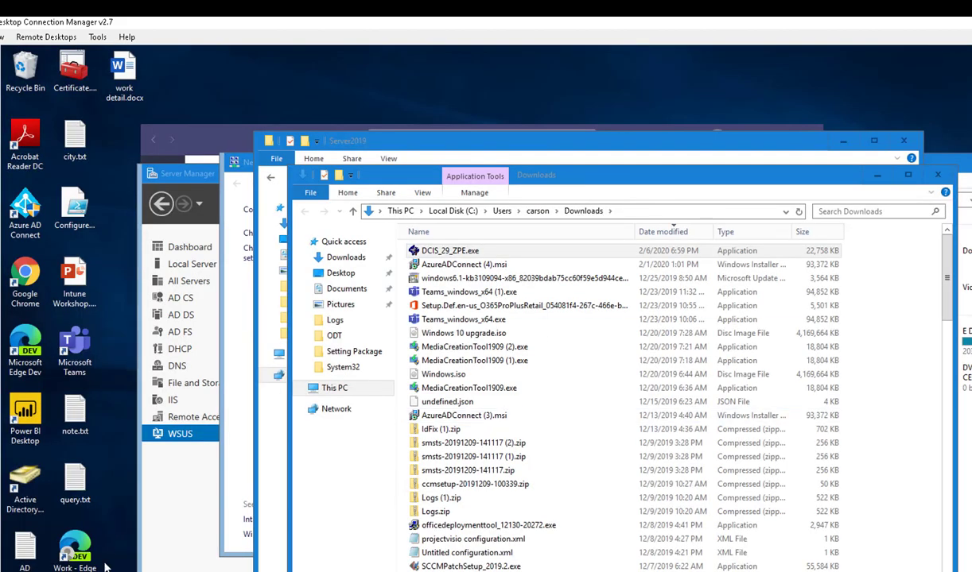
Return from the desktop to the Configuration Manager console.
left_click(8, 570)
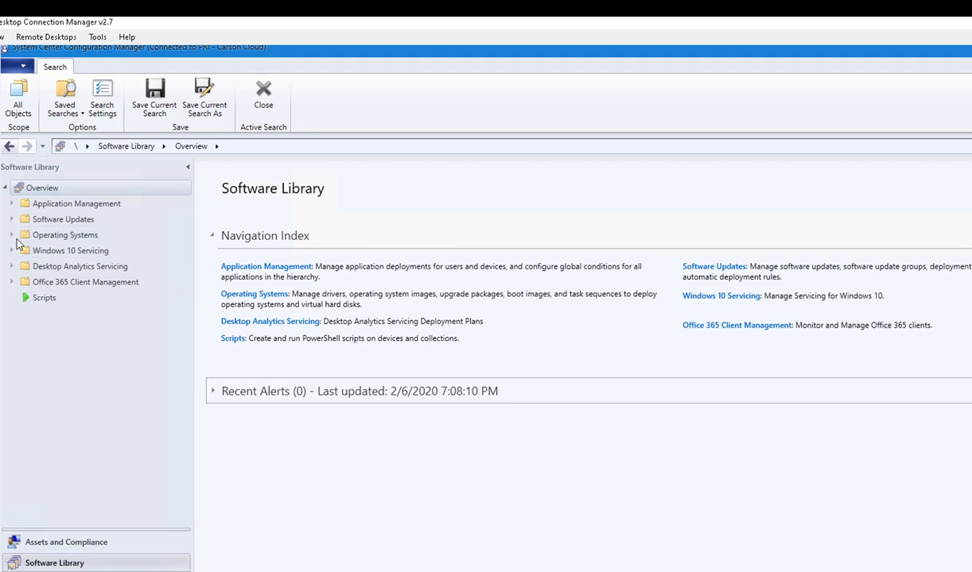
From Operating Systems > Driver Packages, launch Dell Command | System Driver Library Import with the Dell Update/Support site source.
left_click(17, 236)
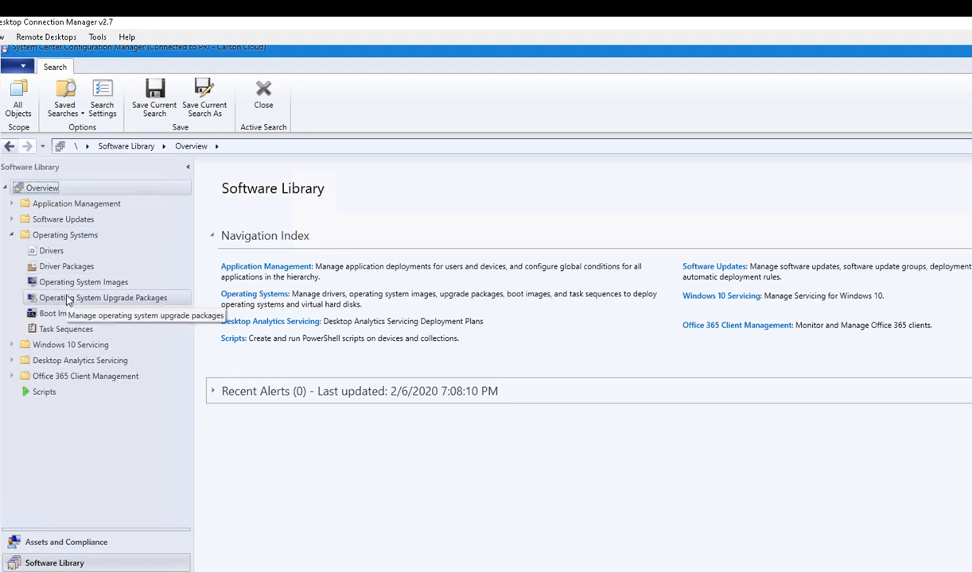
left_click(67, 267)
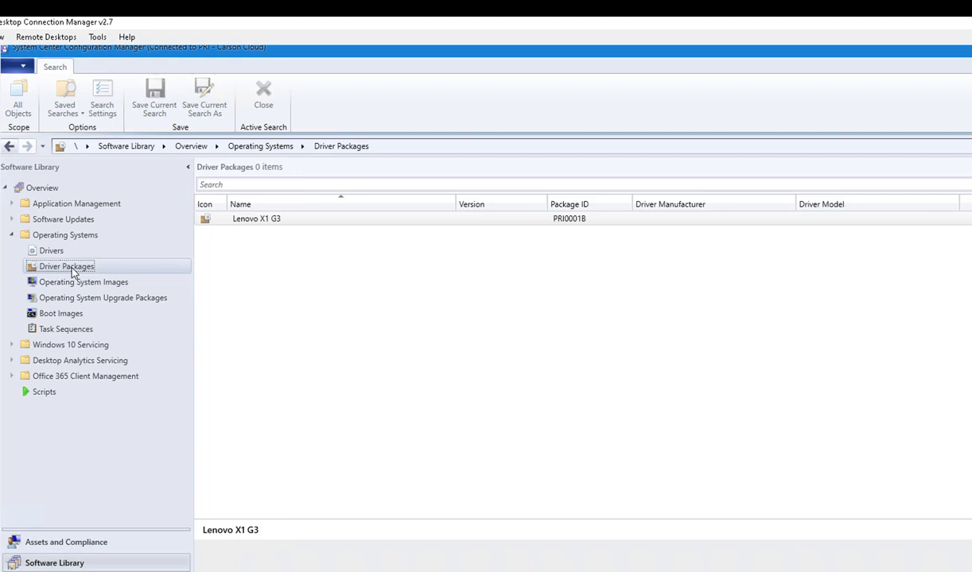
right_click(67, 267)
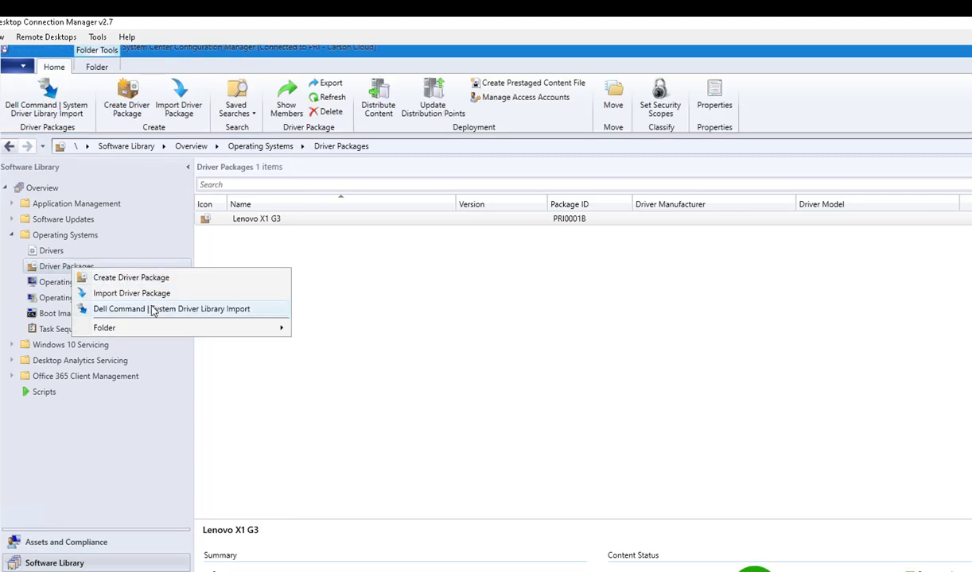
left_click(172, 309)
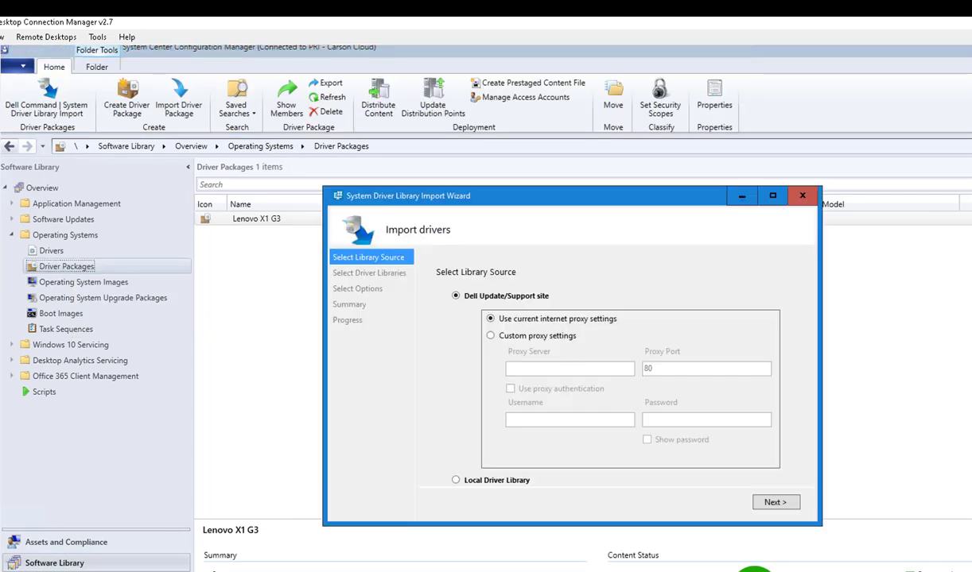
mouse_move(776, 503)
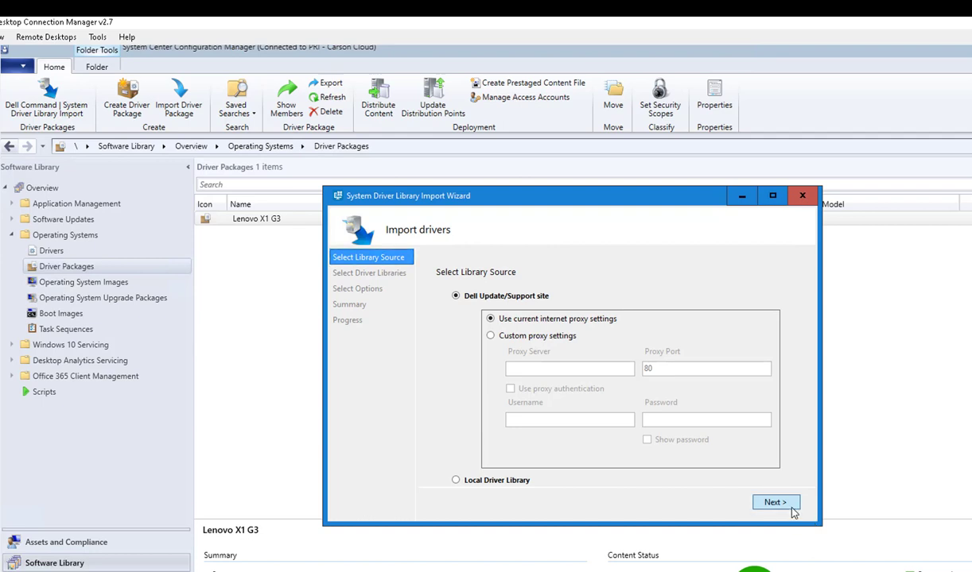
left_click(774, 502)
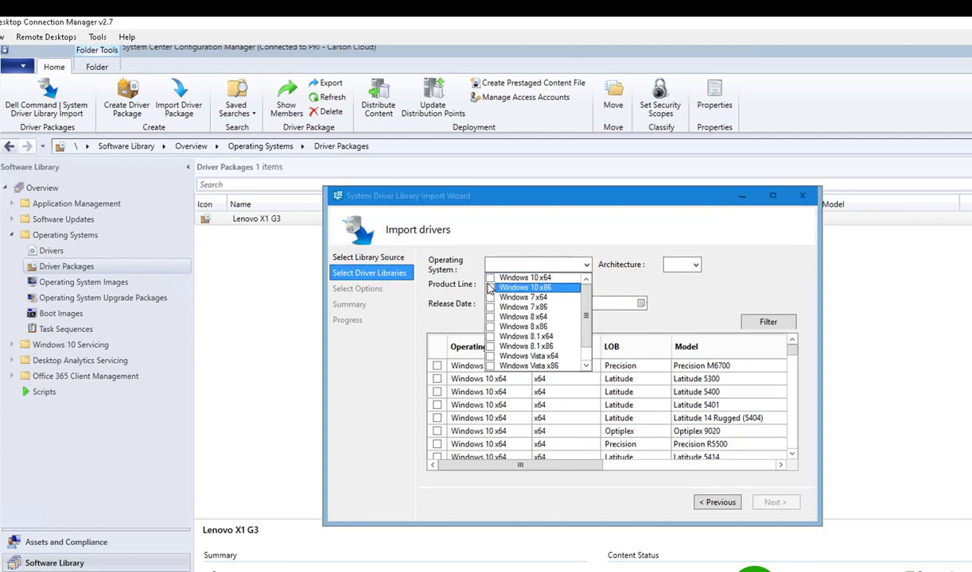
Filter for Windows 10 x64, x64 architecture and the Latitude product line.
left_click(521, 287)
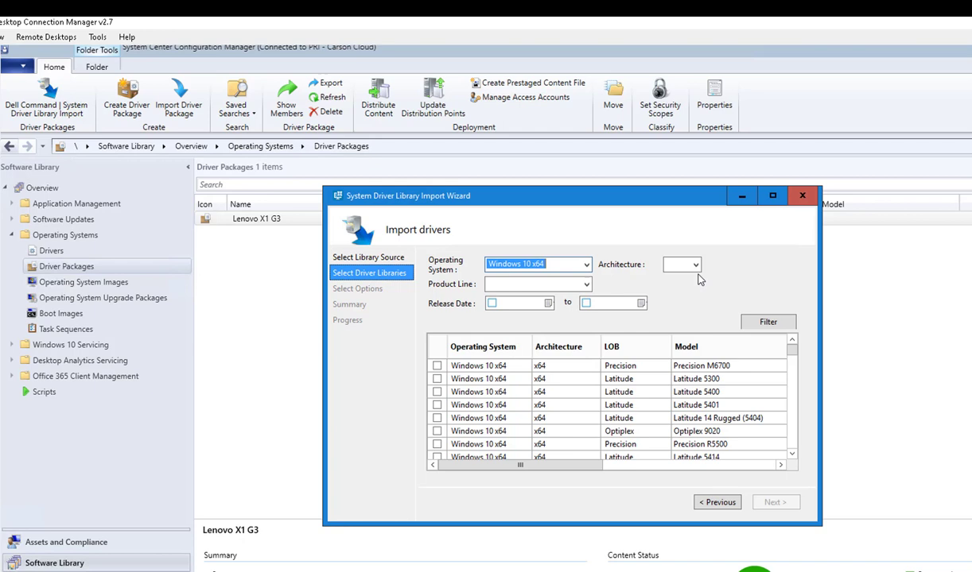
left_click(682, 264)
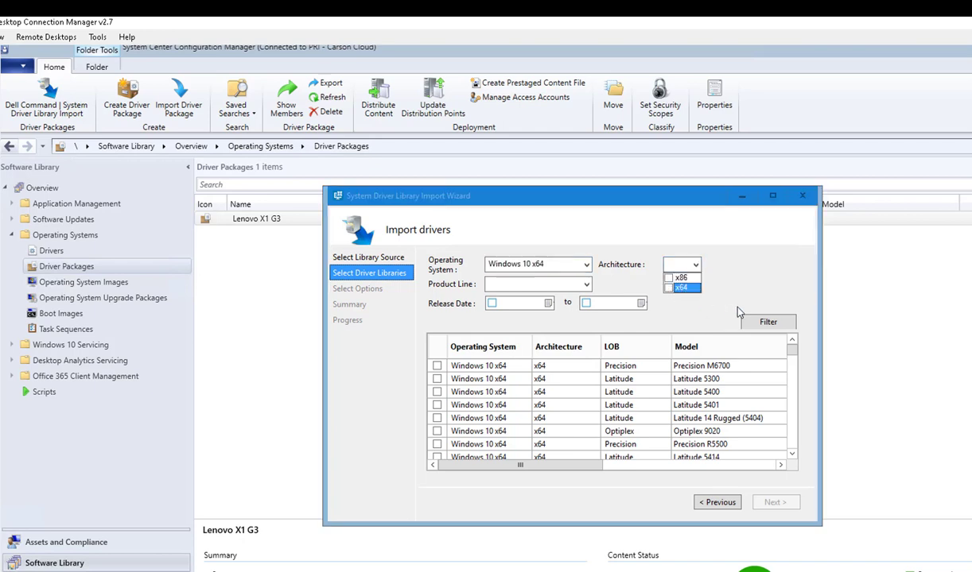
left_click(674, 286)
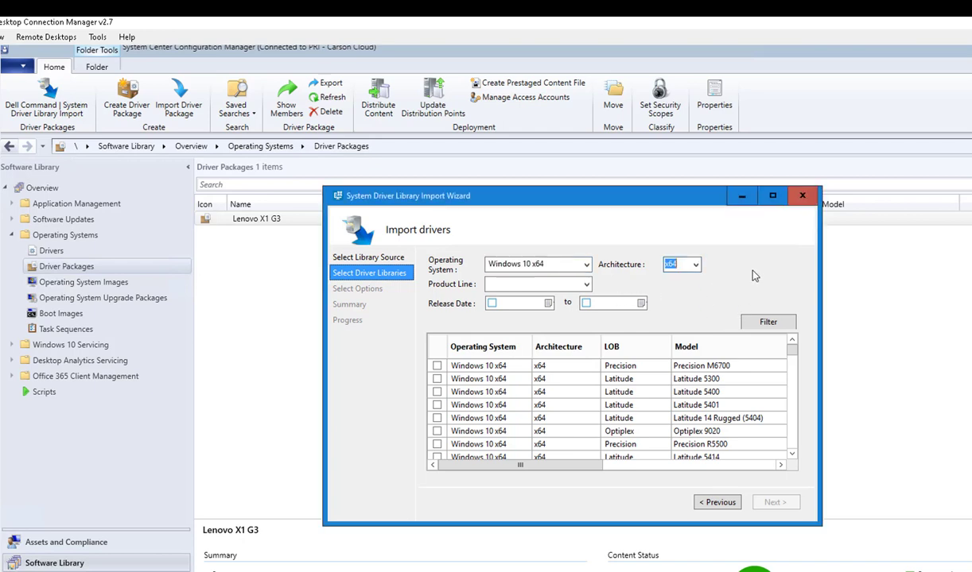
left_click(585, 283)
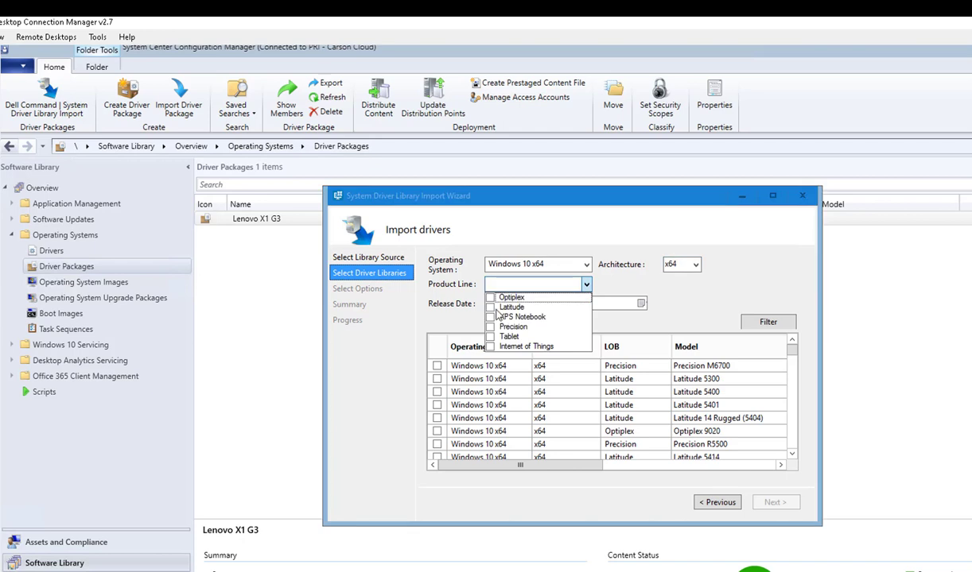
left_click(492, 307)
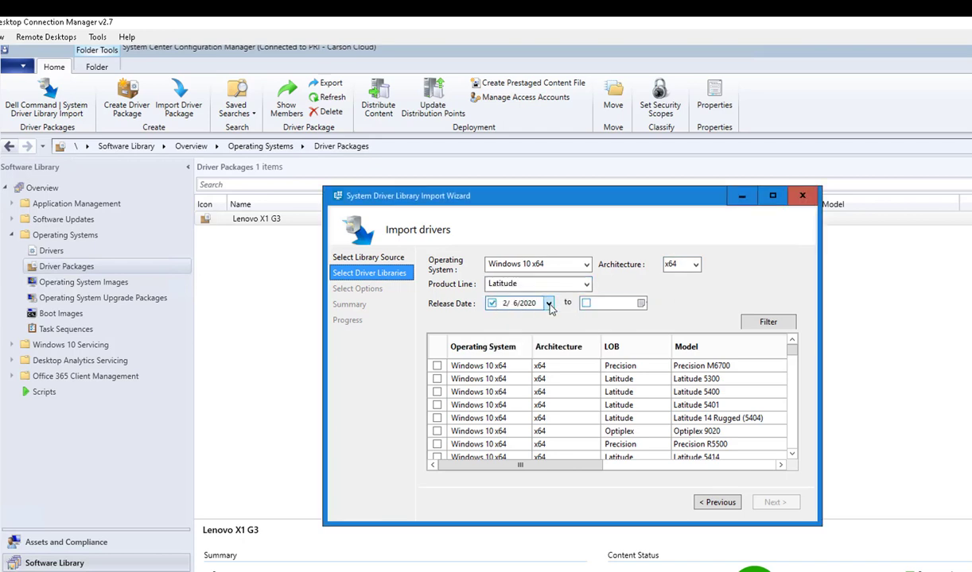
Limit release dates to 11/24/2019 through 2/6/2020 and apply the filter.
left_click(547, 303)
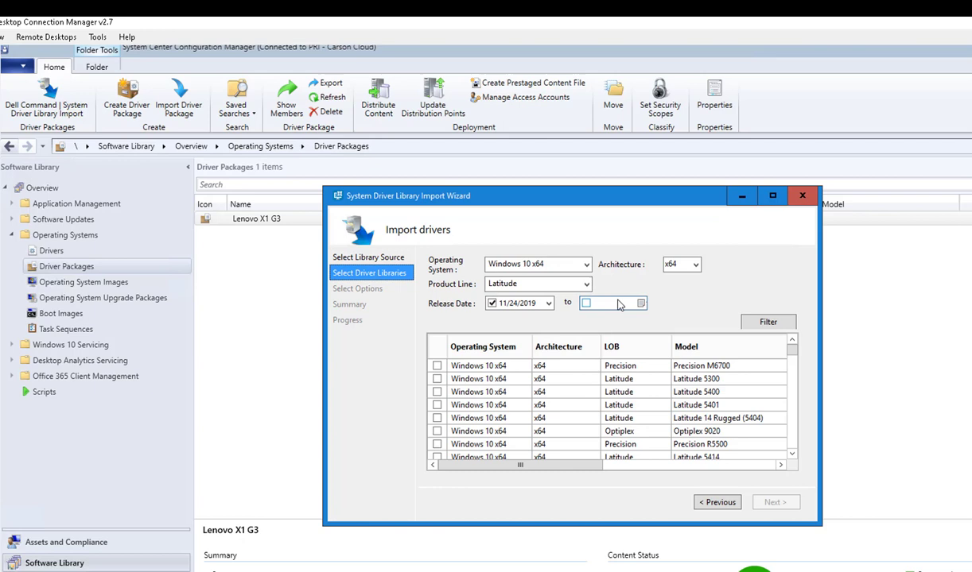
left_click(585, 302)
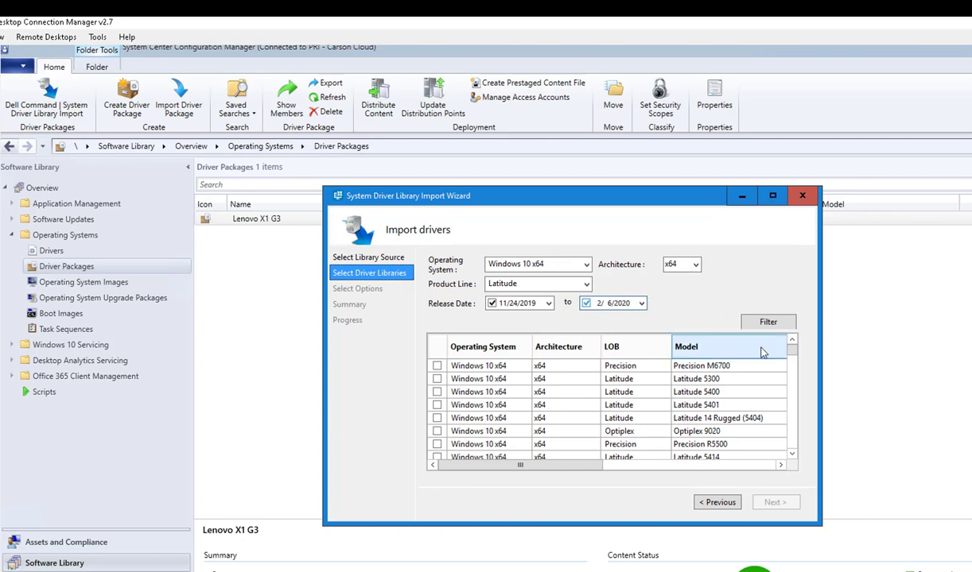
left_click(766, 321)
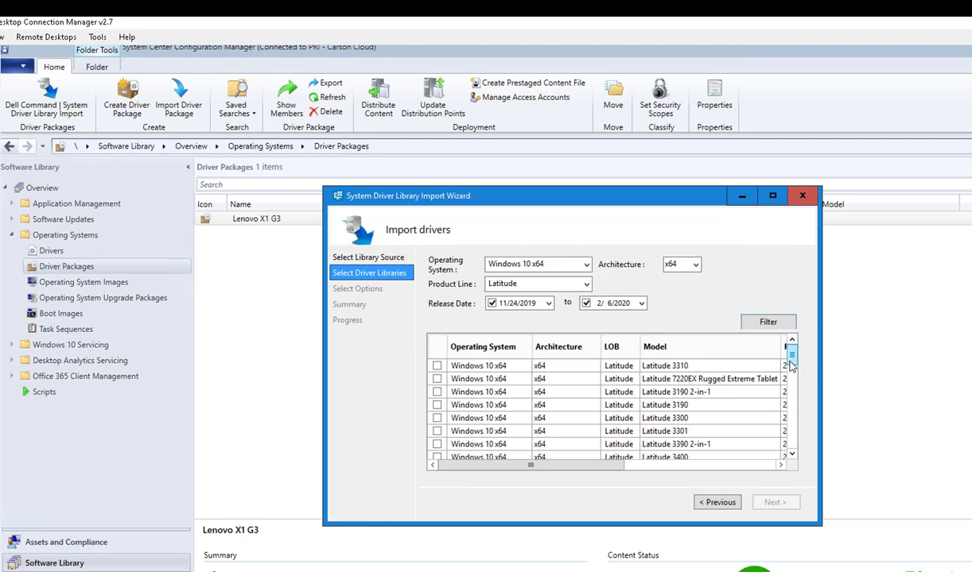
Select the Latitude 7400 driver package and continue to Select Options.
scroll("down", 3)
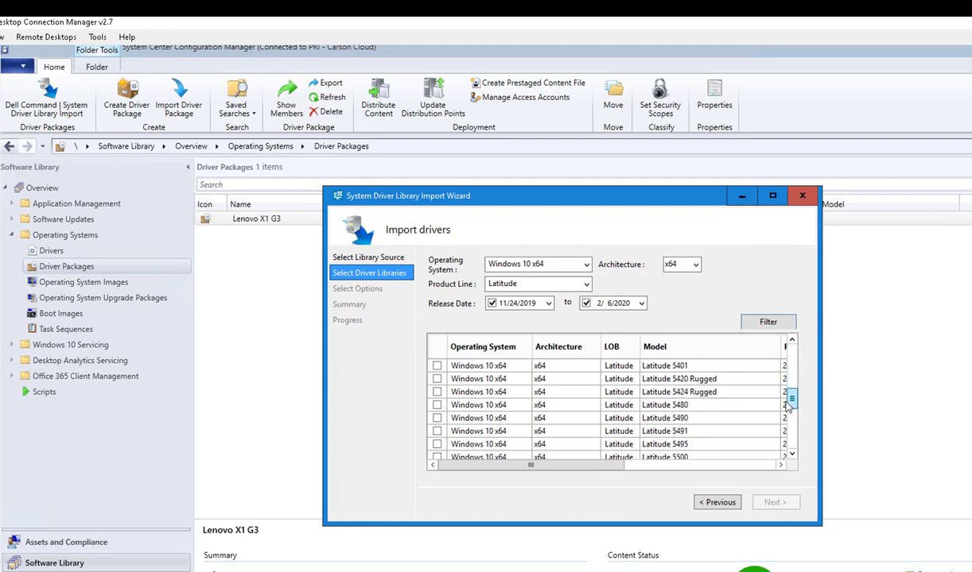
scroll("down", 3)
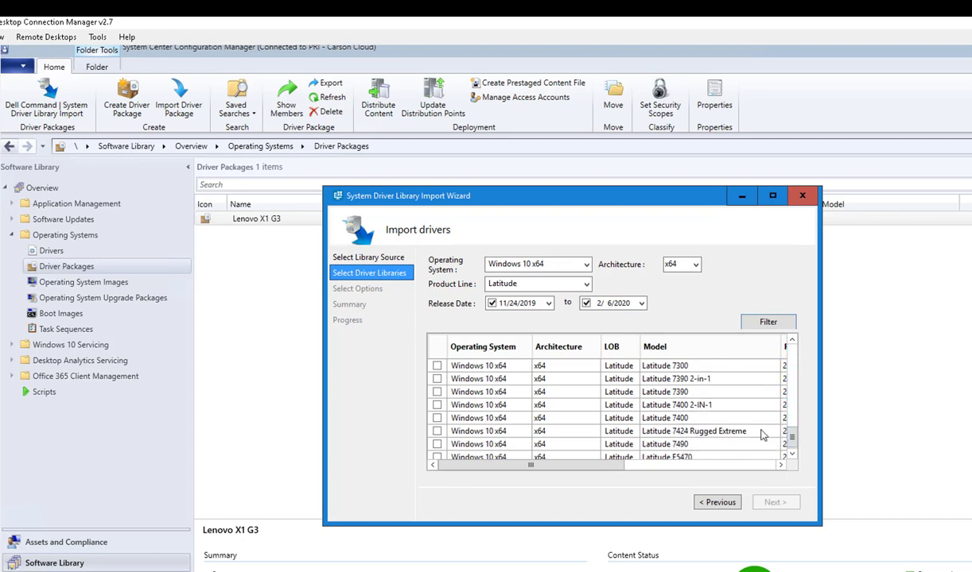
mouse_move(448, 427)
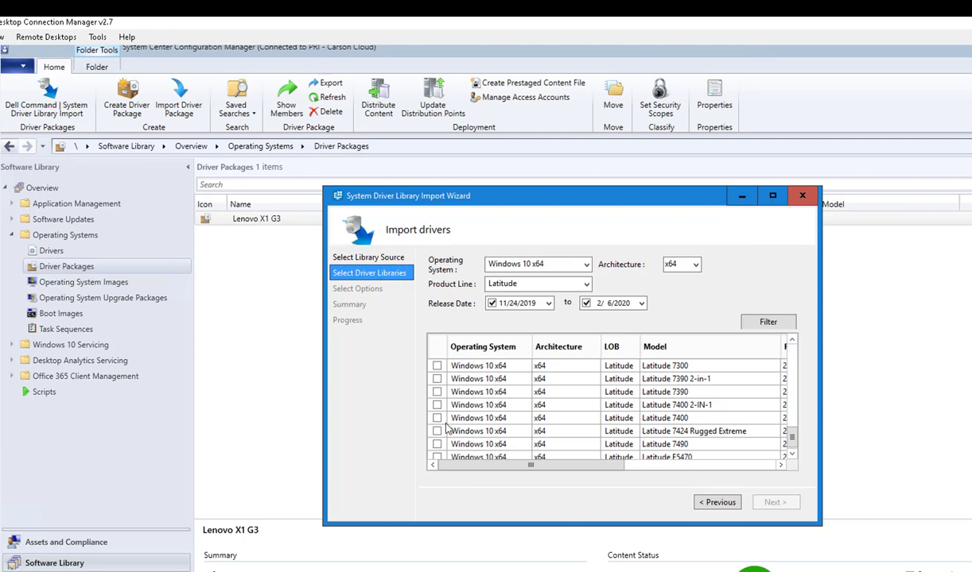
left_click(435, 418)
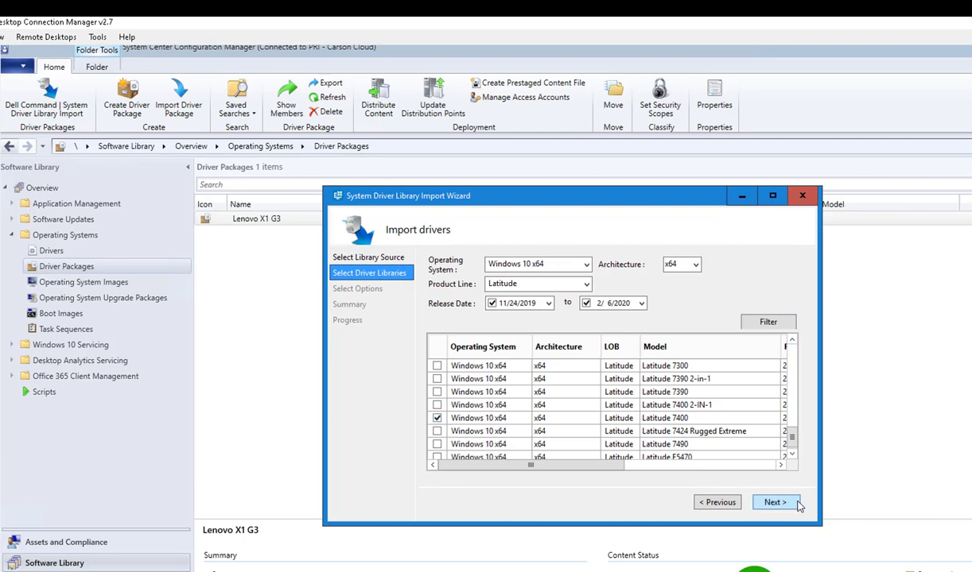
left_click(768, 503)
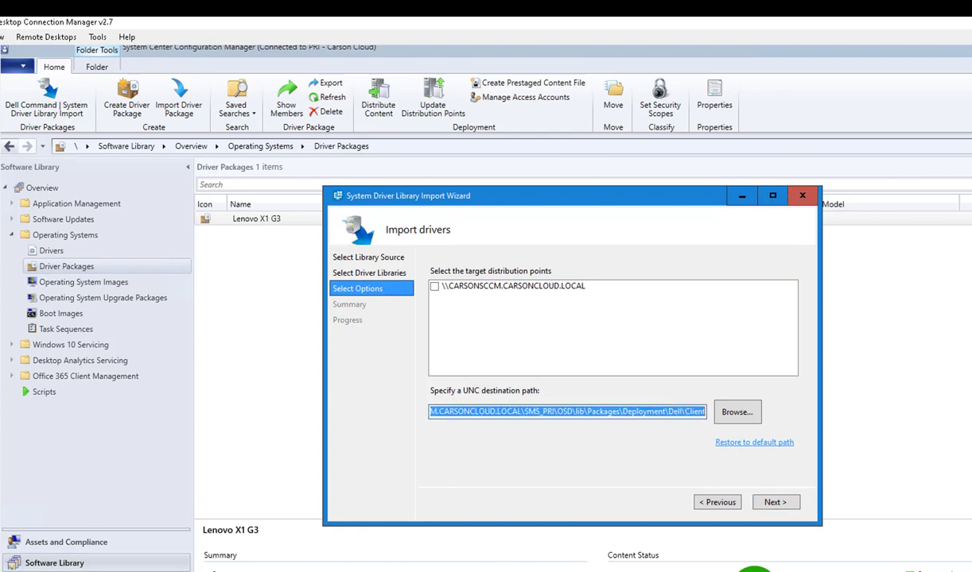
Set the UNC path to \\carsondc\deploy\Software\SCCMSource\Drivers\Dell_Latitude_7400_Win10 and continue to the summary.
key("Delete")
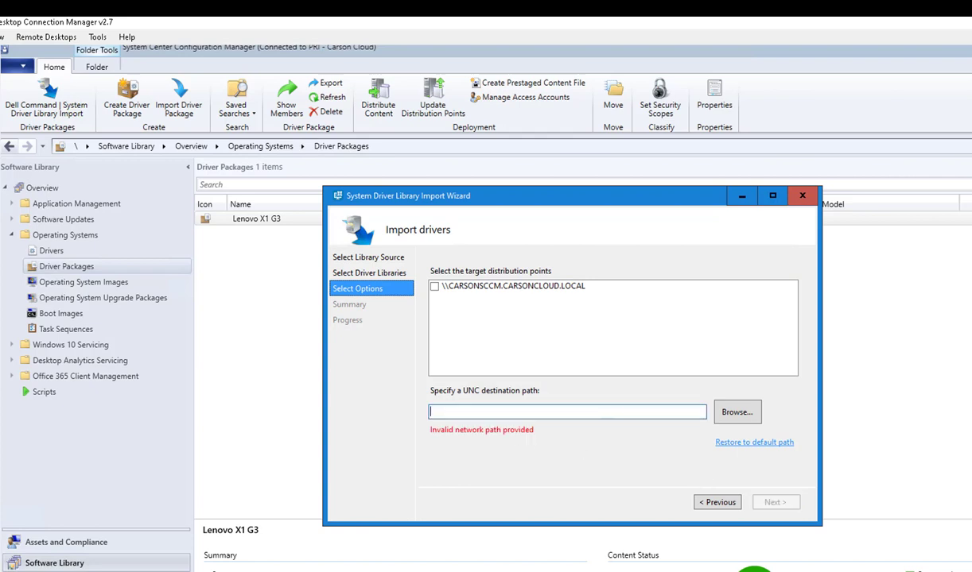
type("\\\\carsondc\\deploy\\Software\\SCCMSource\\Drivers\\Dell_Latitude_7400_Win10")
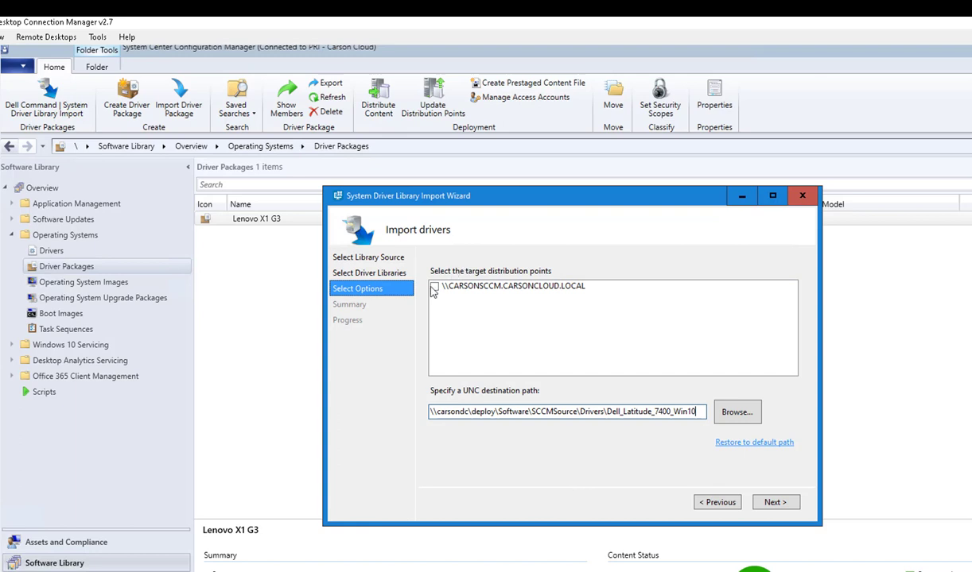
left_click(774, 503)
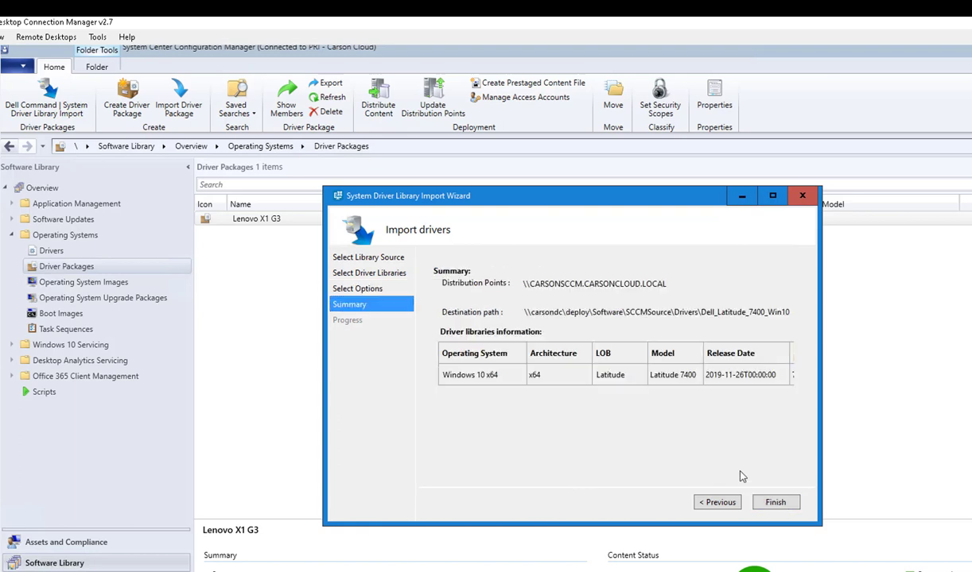
Finish the import and dismiss the resulting processing error.
left_click(776, 503)
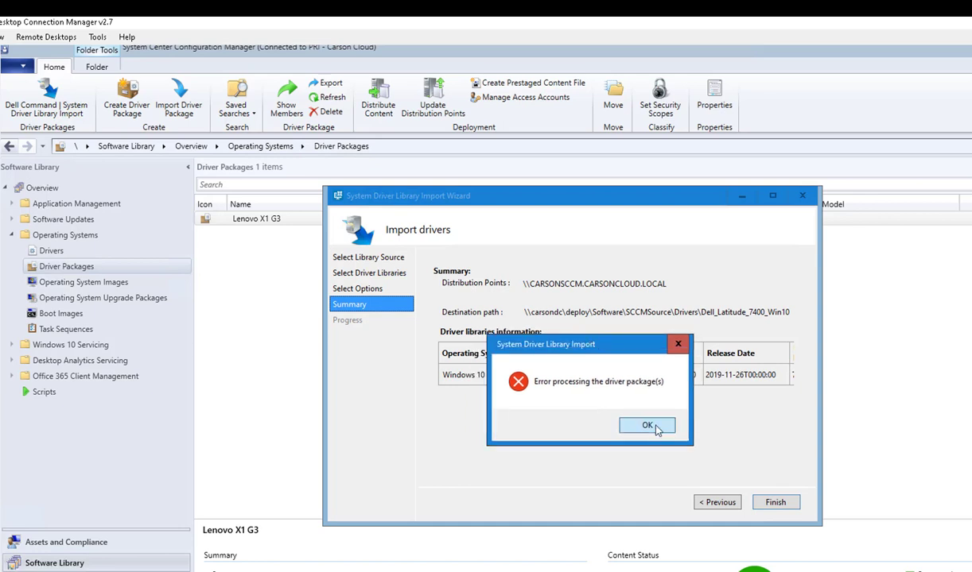
left_click(645, 426)
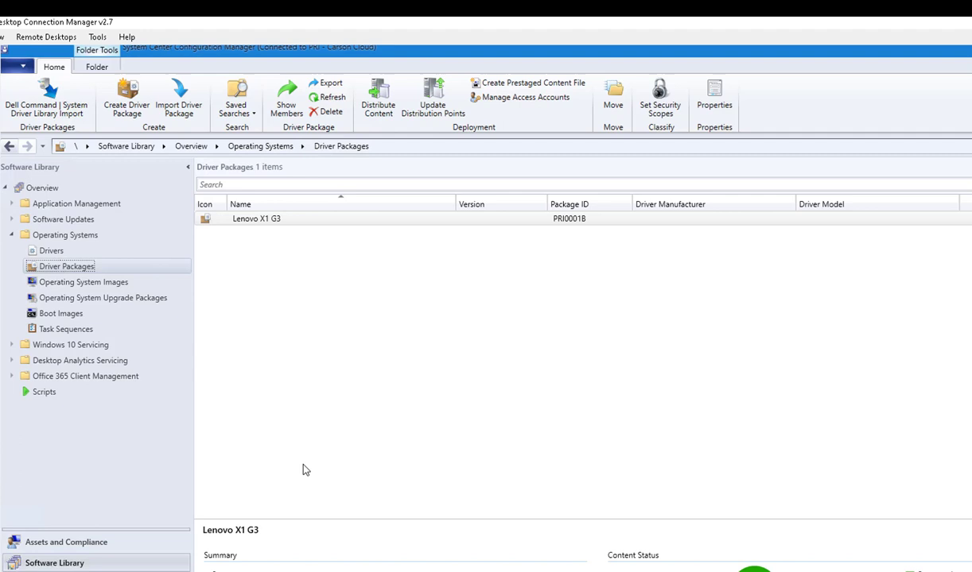
mouse_move(137, 312)
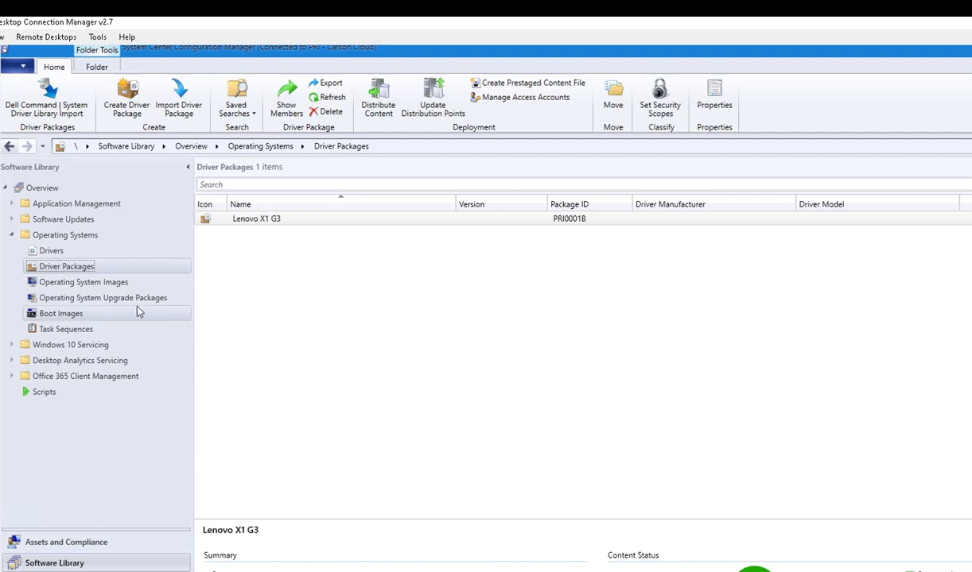
left_click(256, 220)
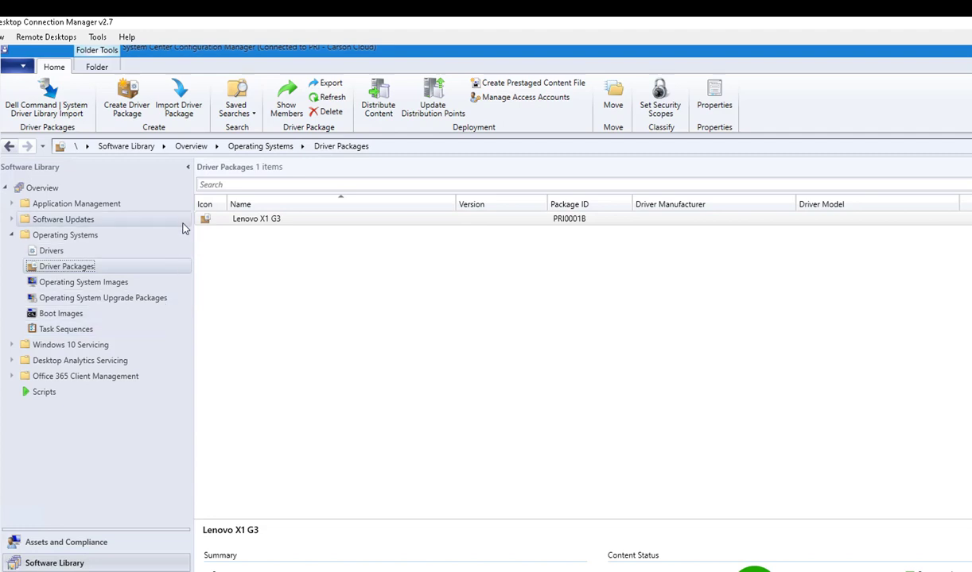
left_click(256, 219)
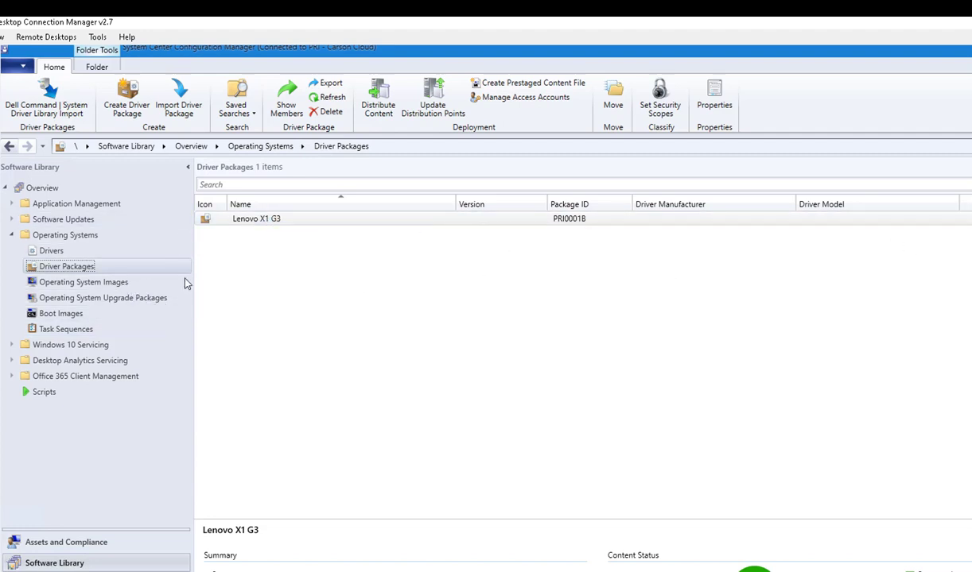
mouse_move(67, 274)
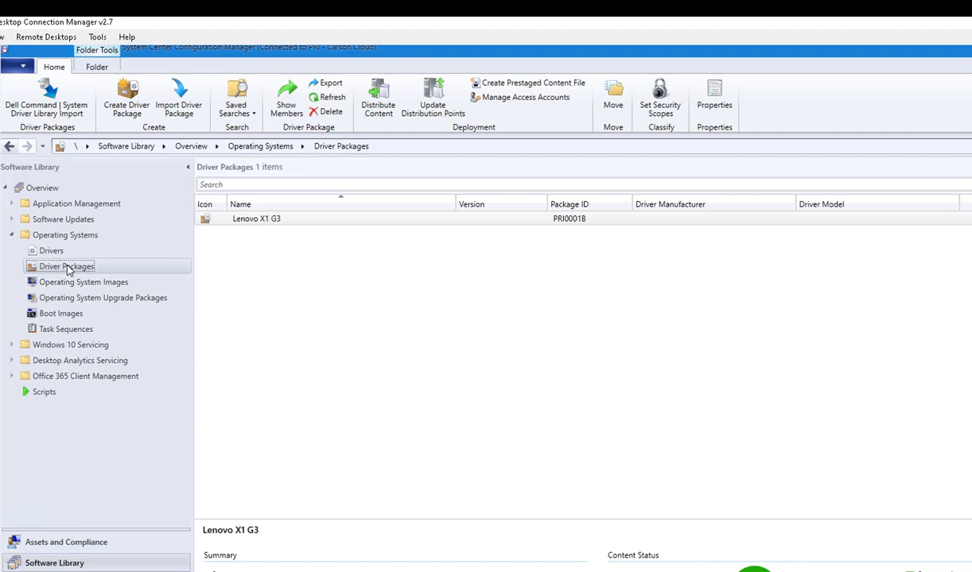
mouse_move(89, 267)
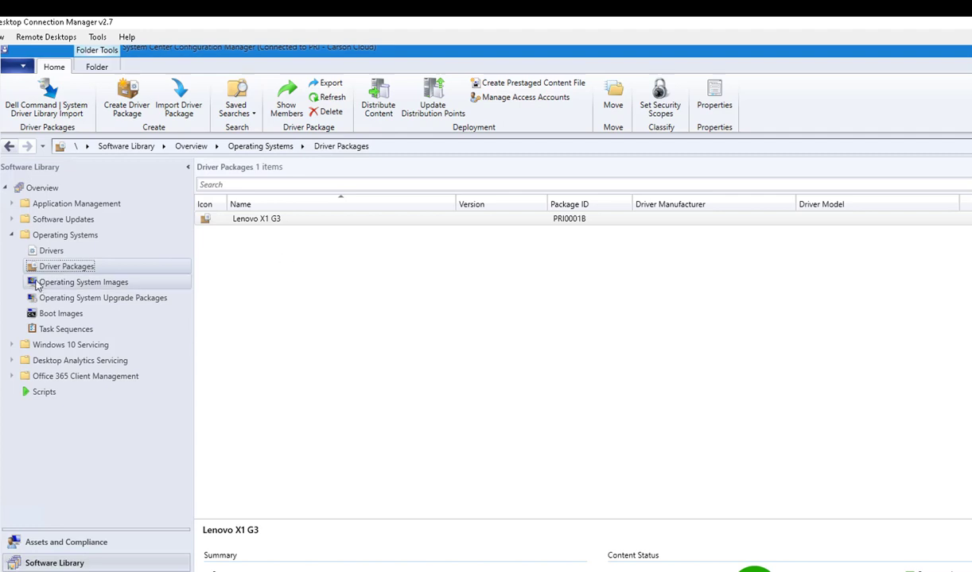
mouse_move(283, 251)
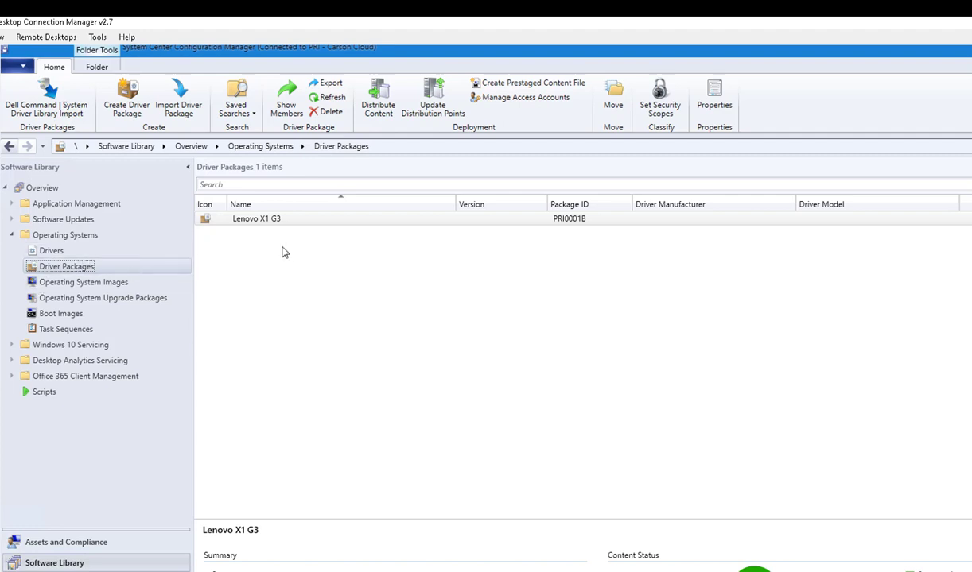
mouse_move(288, 263)
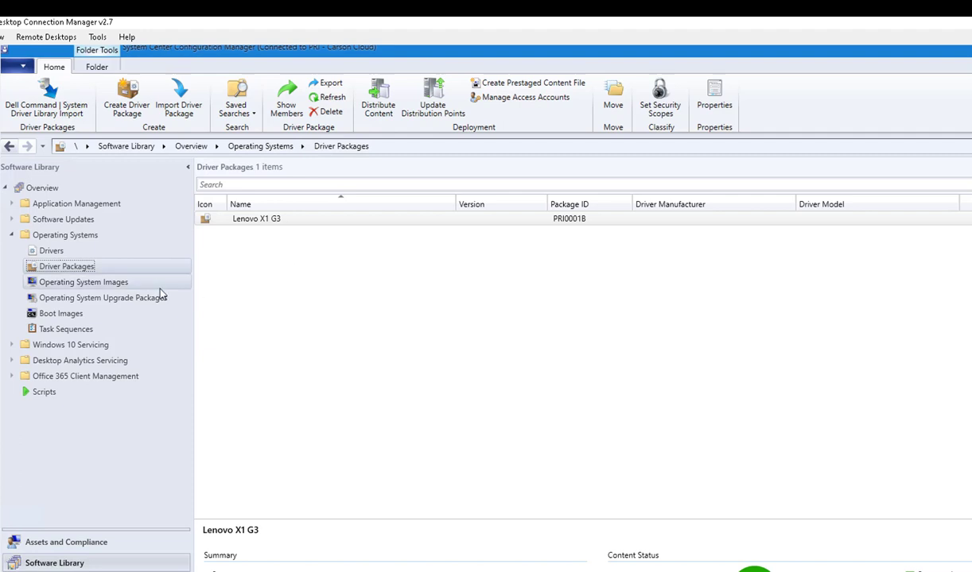
mouse_move(131, 283)
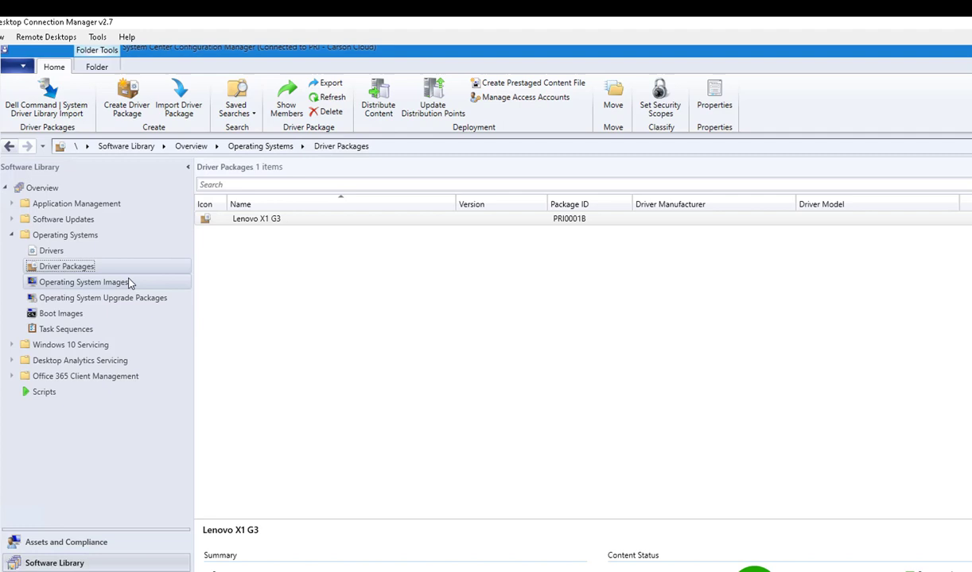